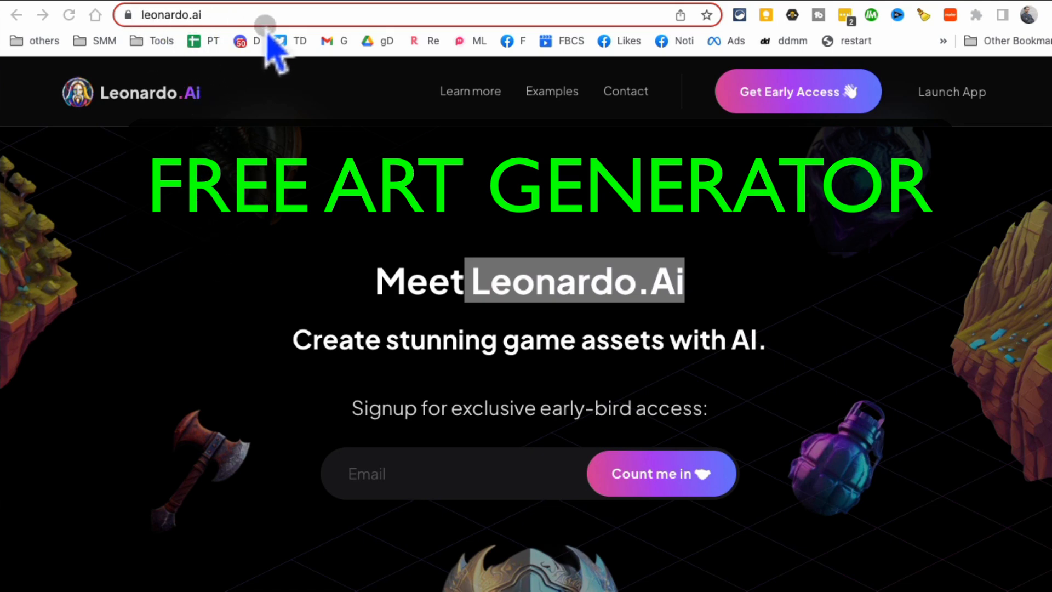
{"action": "mouse_move", "coordinate": [154, 38]}
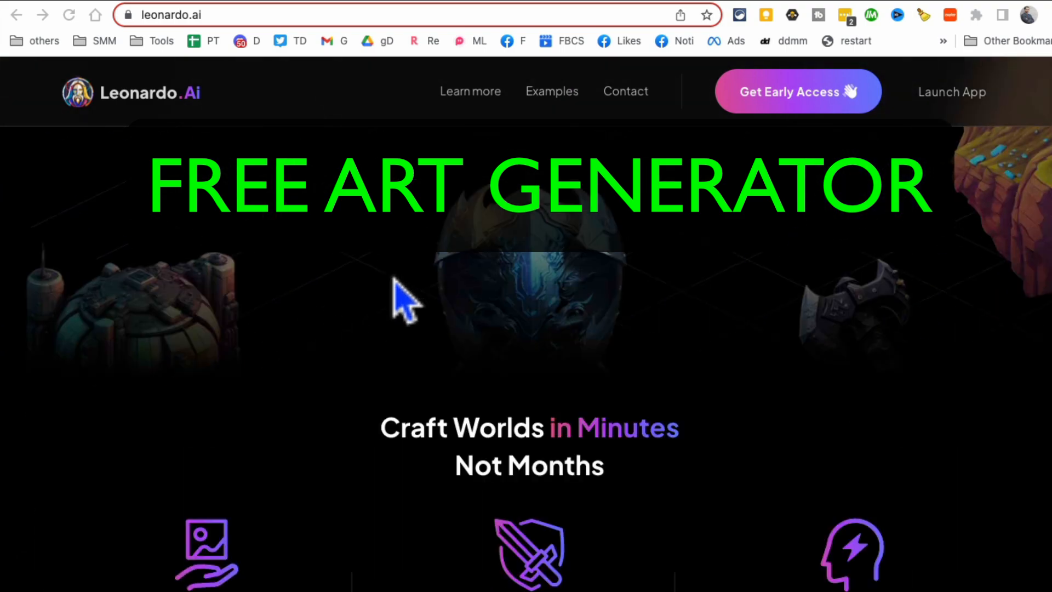
Browse down and back up the Leonardo.Ai landing page content.
{"action": "scroll", "scroll_direction": "down", "scroll_amount": 3}
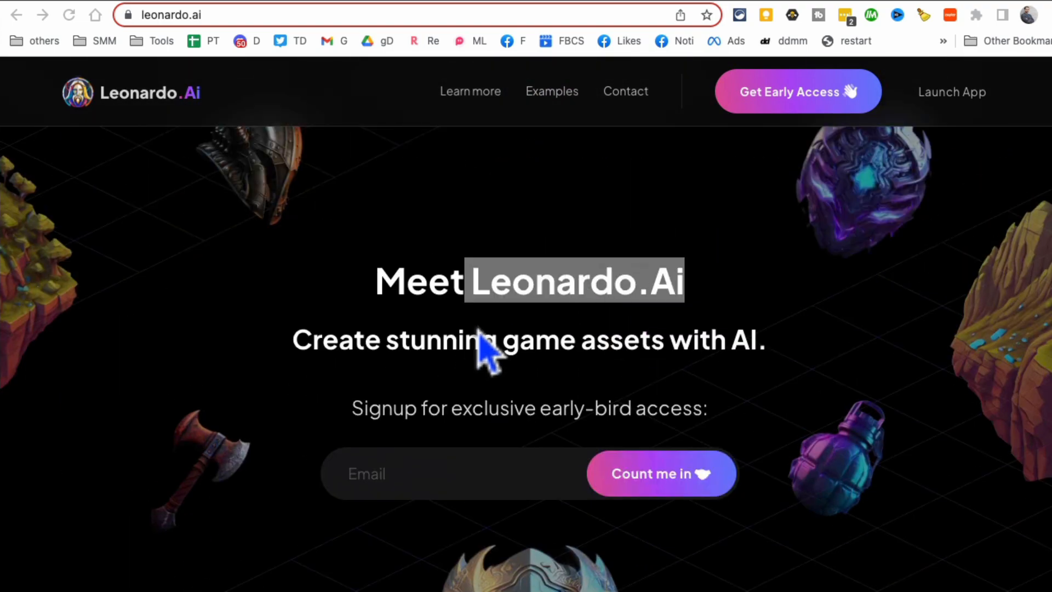
{"action": "scroll", "scroll_direction": "down", "scroll_amount": 3}
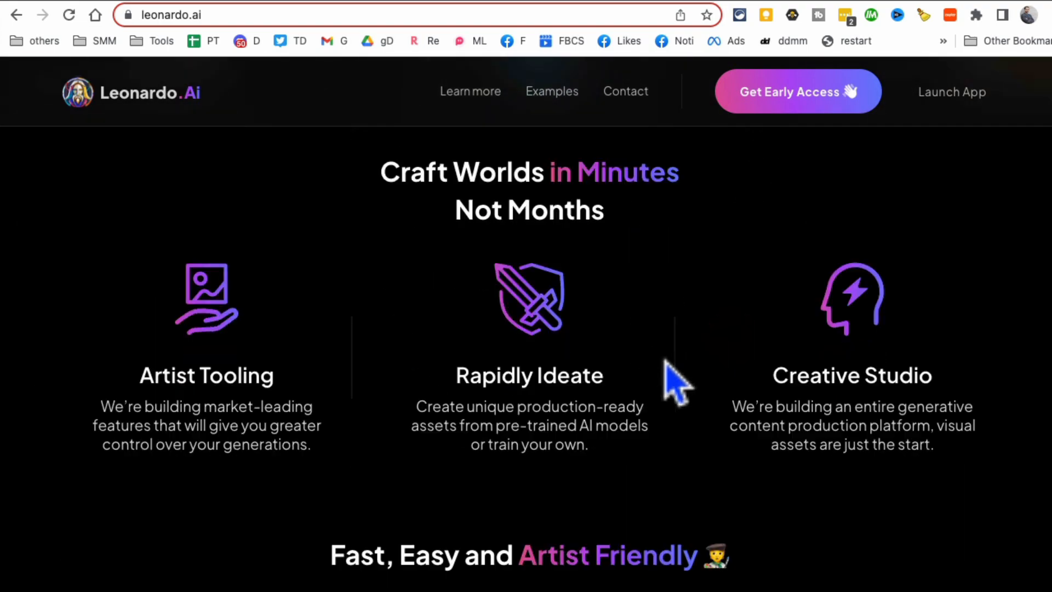
{"action": "scroll", "scroll_direction": "down", "scroll_amount": 3}
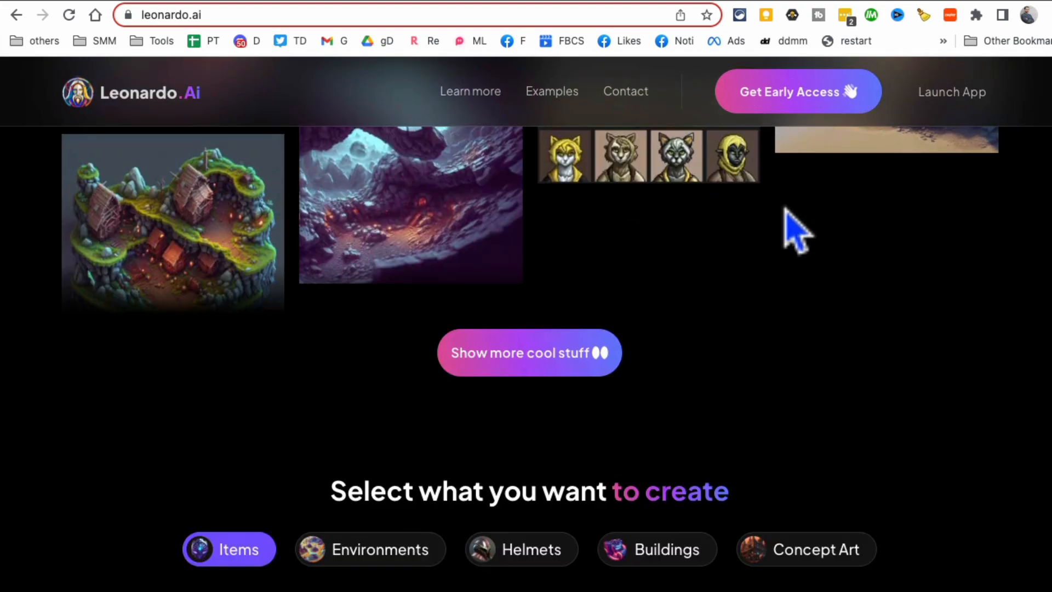
{"action": "scroll", "scroll_direction": "up", "scroll_amount": 3}
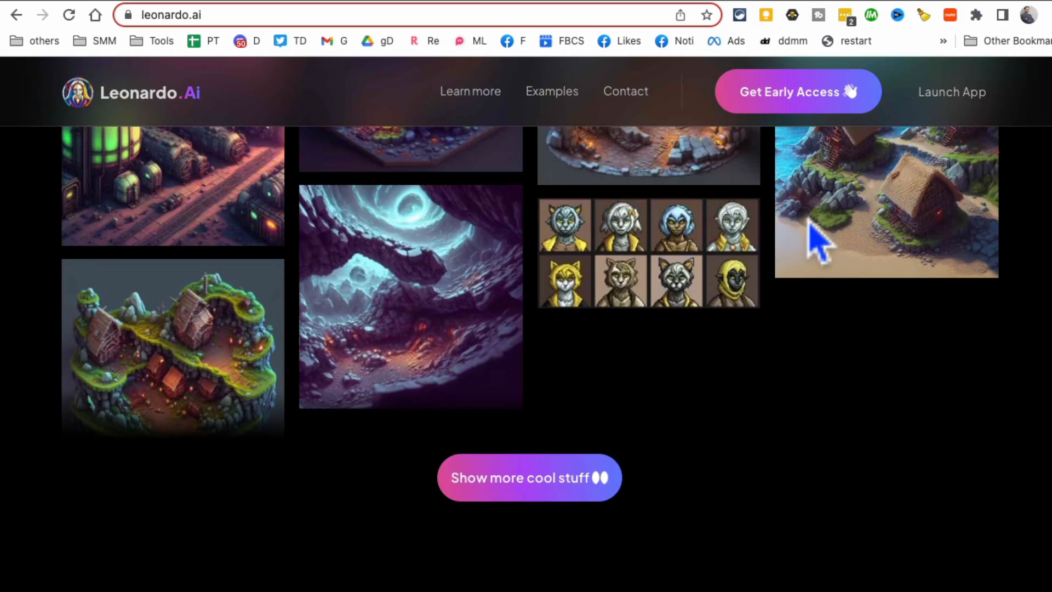
{"action": "scroll", "scroll_direction": "up", "scroll_amount": 3}
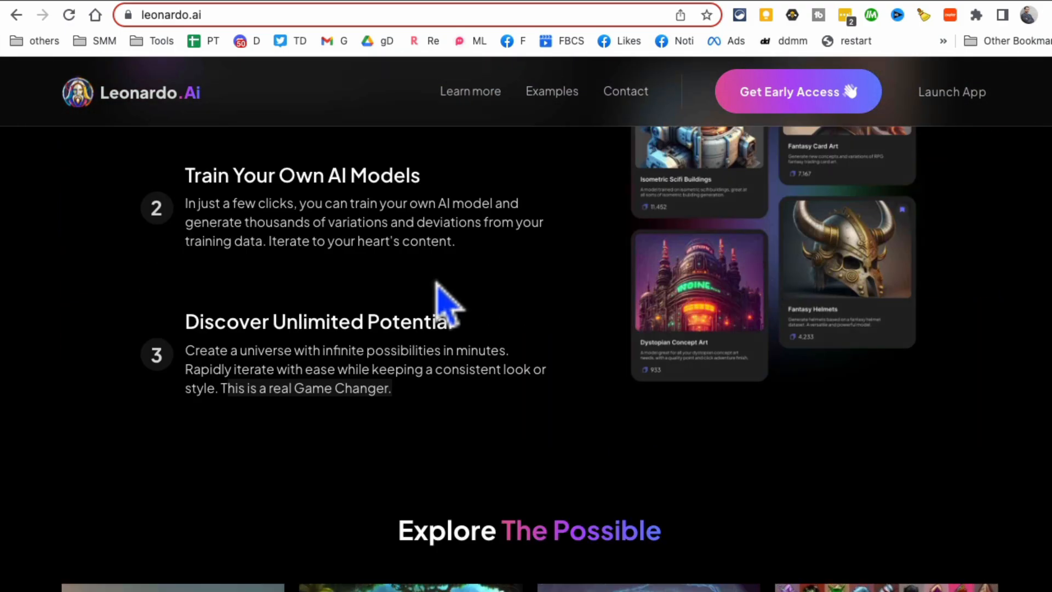
{"action": "scroll", "scroll_direction": "up", "scroll_amount": 3}
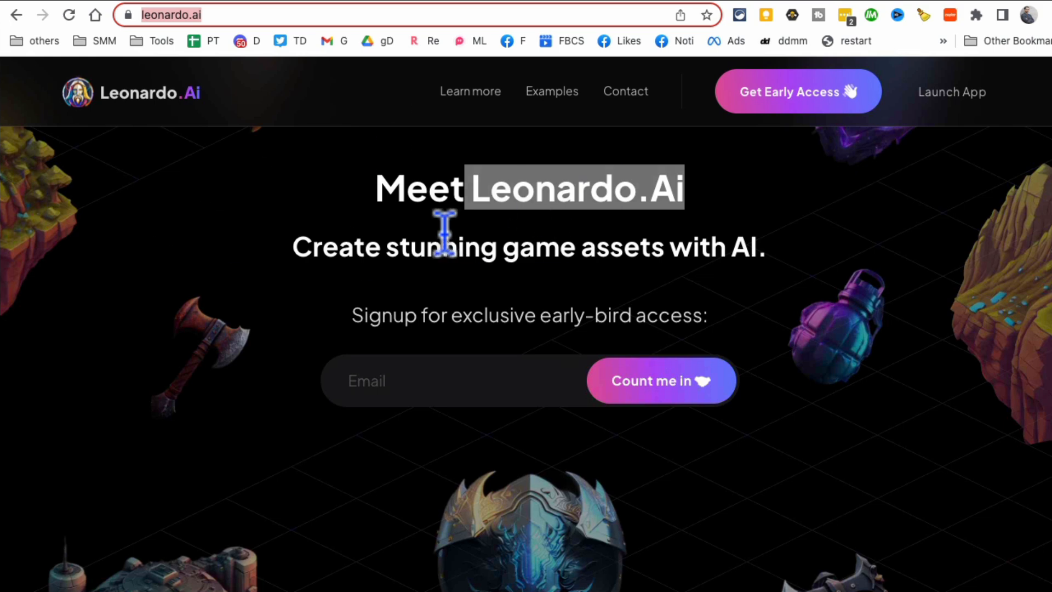
{"action": "left_click", "coordinate": [430, 381]}
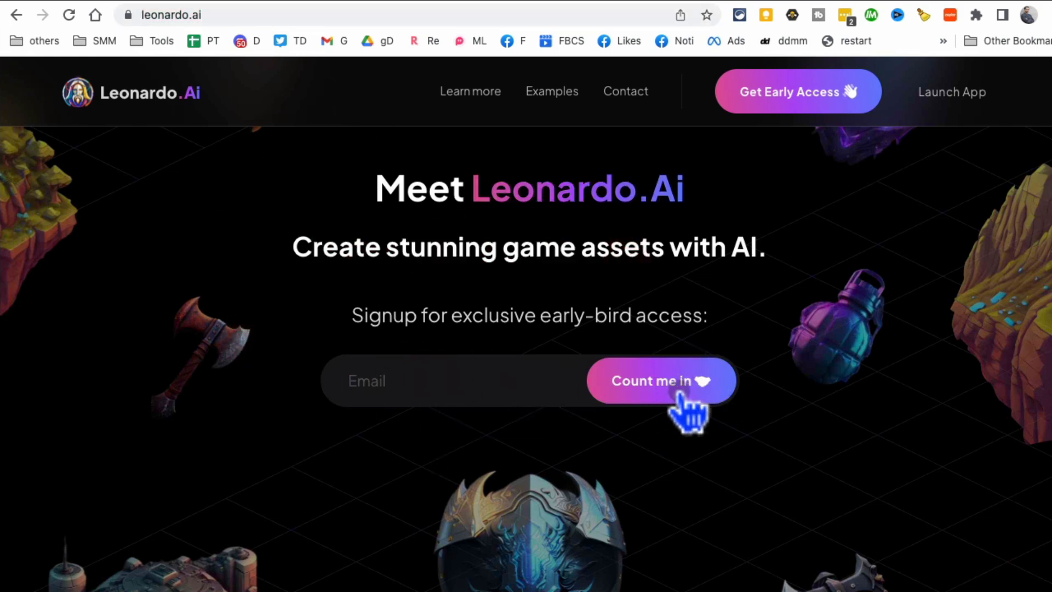
{"action": "mouse_move", "coordinate": [731, 376]}
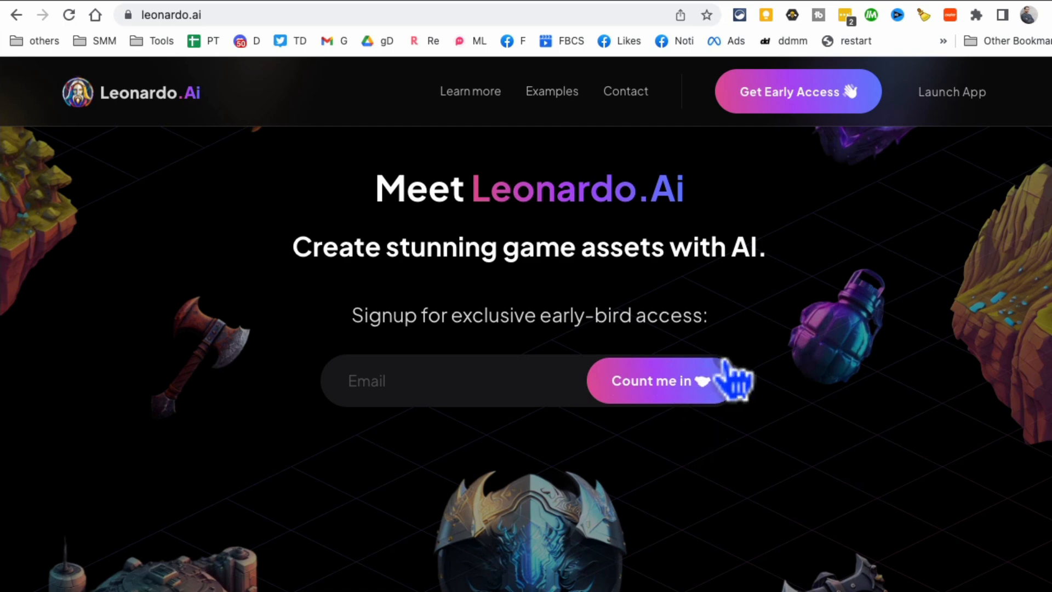
{"action": "mouse_move", "coordinate": [572, 315]}
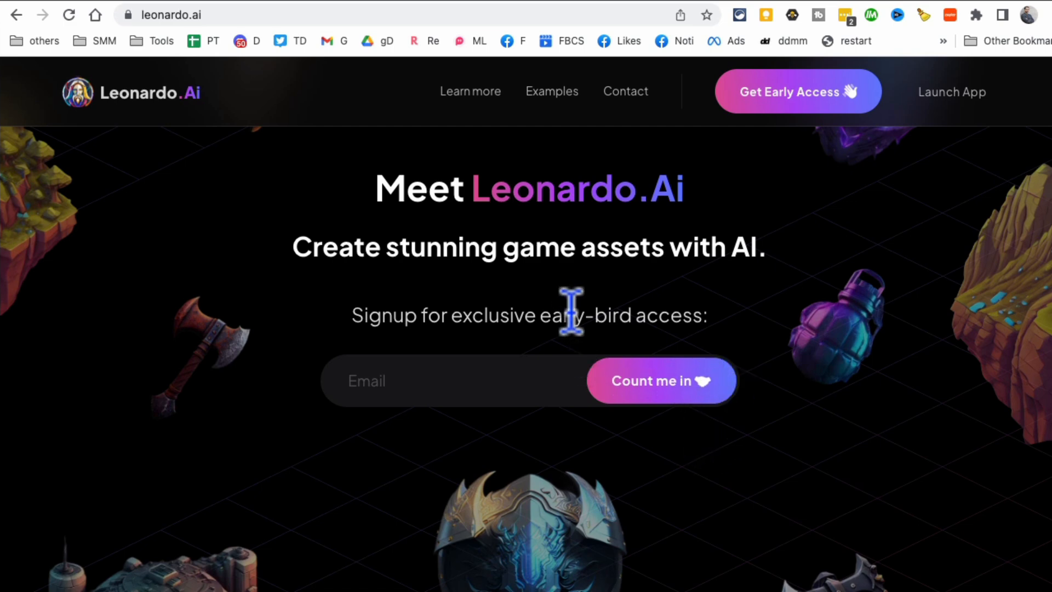
{"action": "mouse_move", "coordinate": [796, 127]}
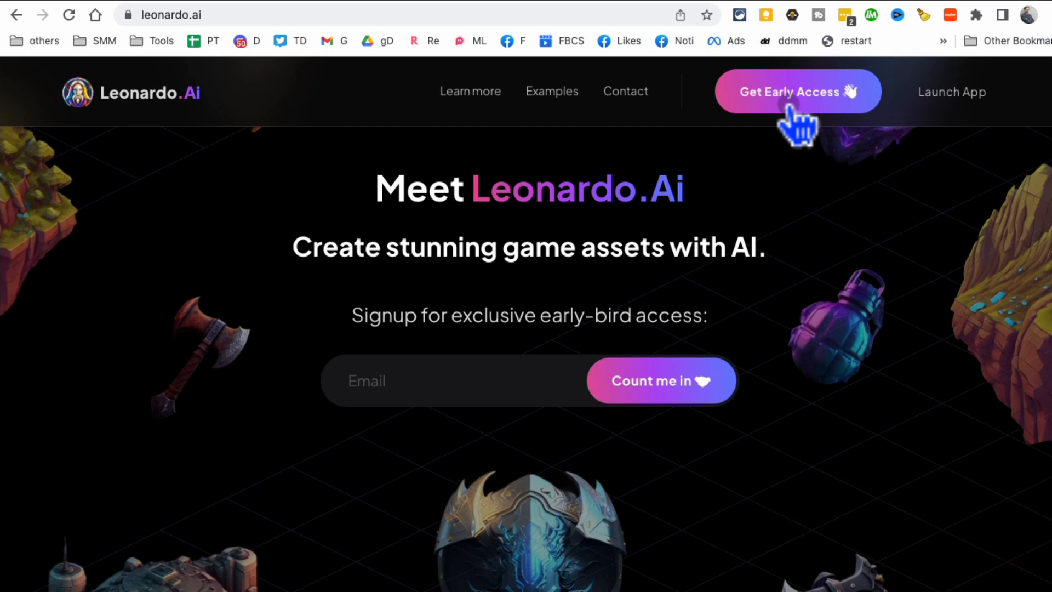
Bring up the Get Early Access signup popup and follow it to the Discord server.
{"action": "left_click", "coordinate": [796, 91]}
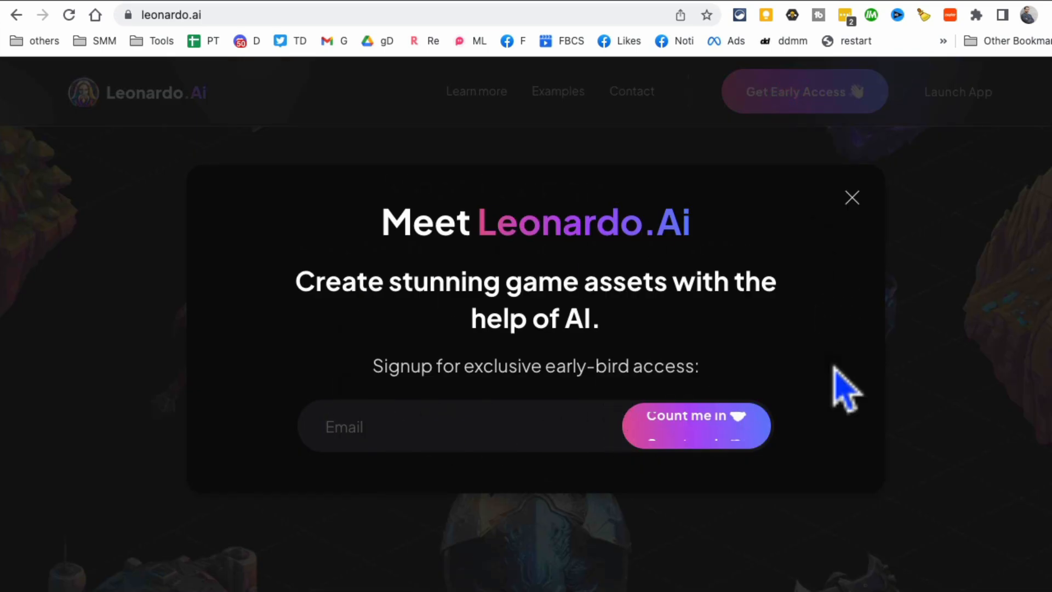
{"action": "left_click", "coordinate": [851, 197]}
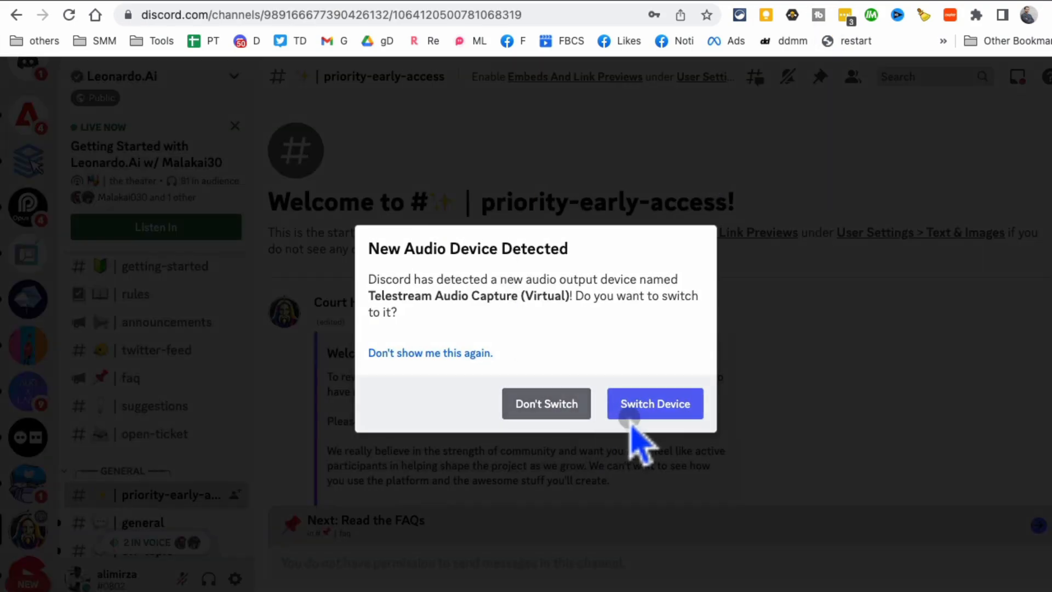
{"action": "mouse_move", "coordinate": [656, 416]}
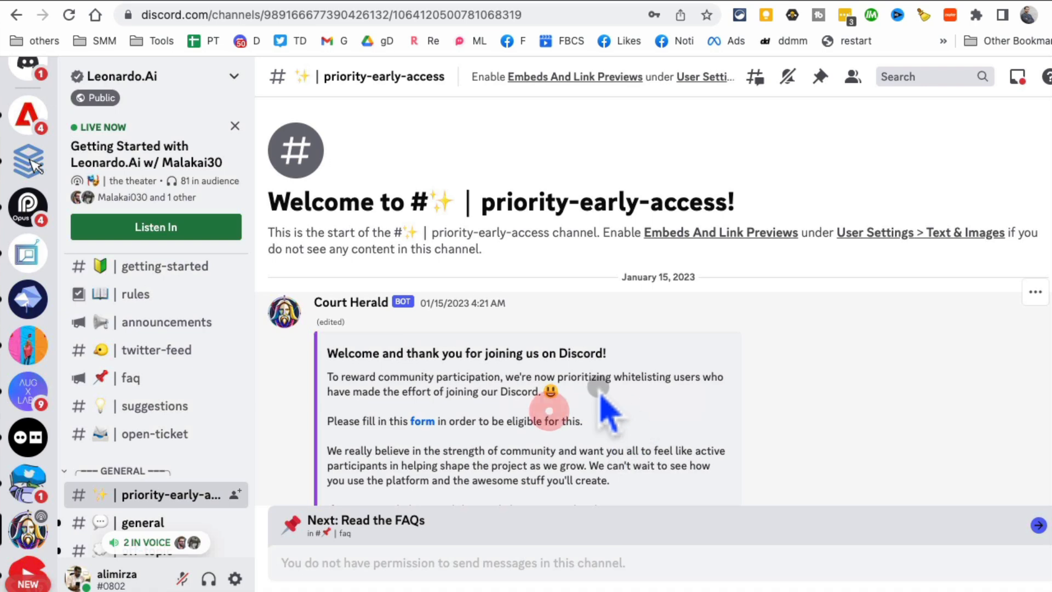
Read down the #priority-early-access channel to the whitelist form link and status update.
{"action": "scroll", "scroll_direction": "down", "scroll_amount": 3}
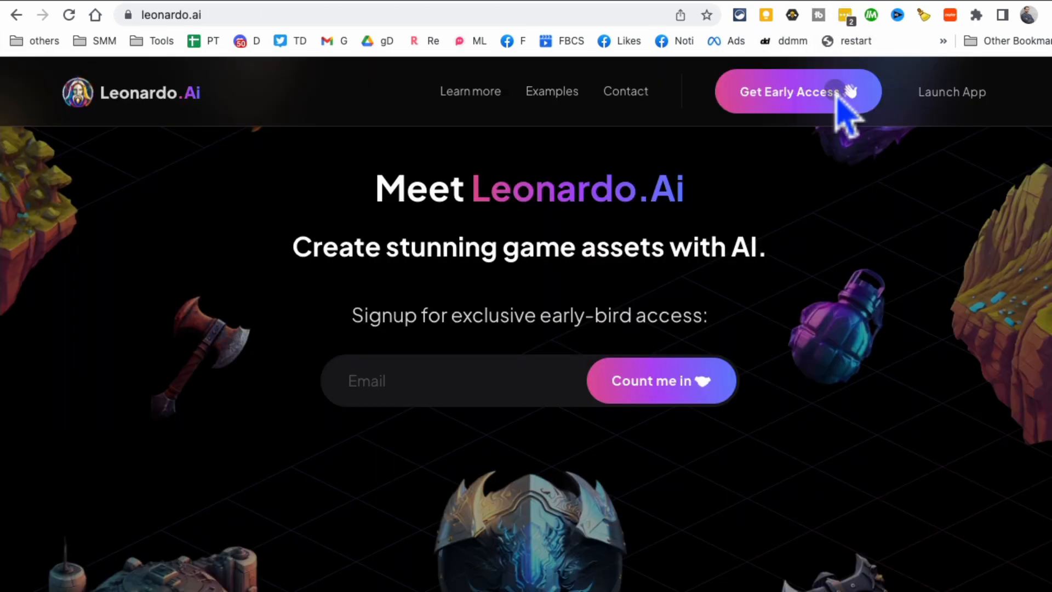
{"action": "mouse_move", "coordinate": [624, 413]}
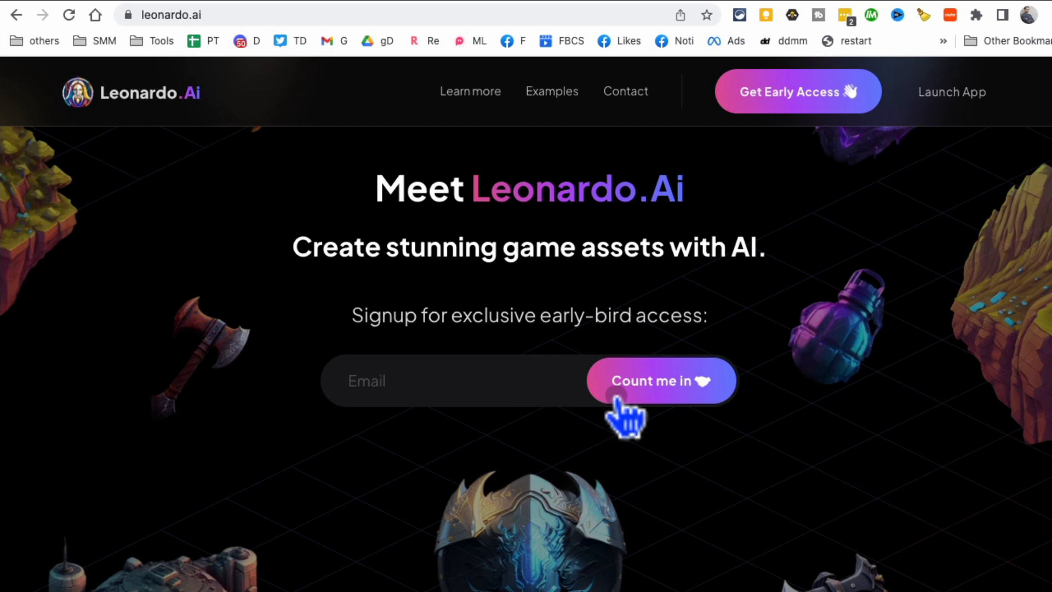
{"action": "mouse_move", "coordinate": [730, 369]}
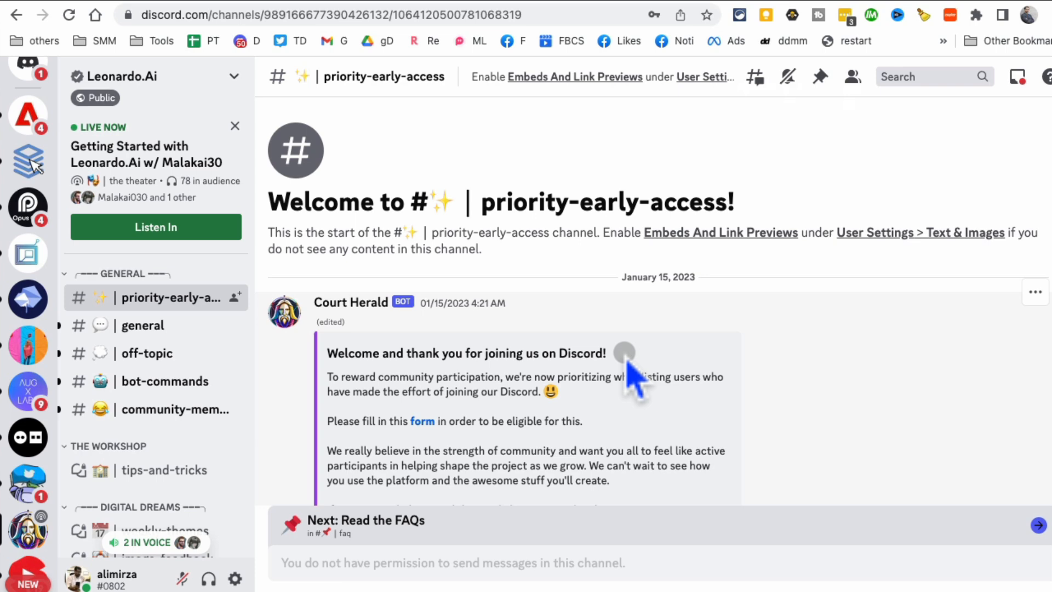
{"action": "mouse_move", "coordinate": [543, 302]}
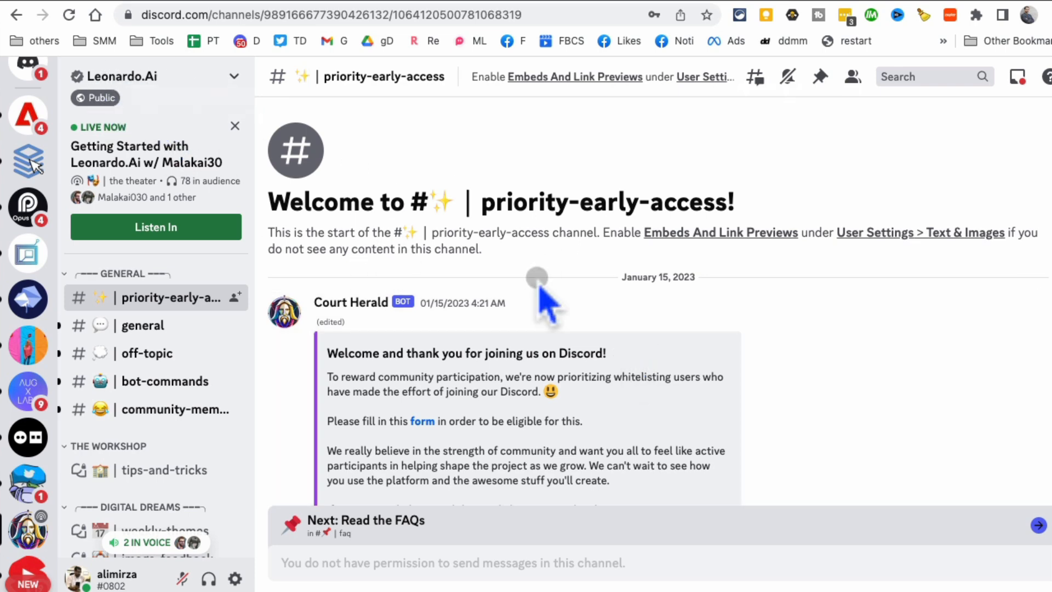
{"action": "scroll", "scroll_direction": "down", "scroll_amount": 3}
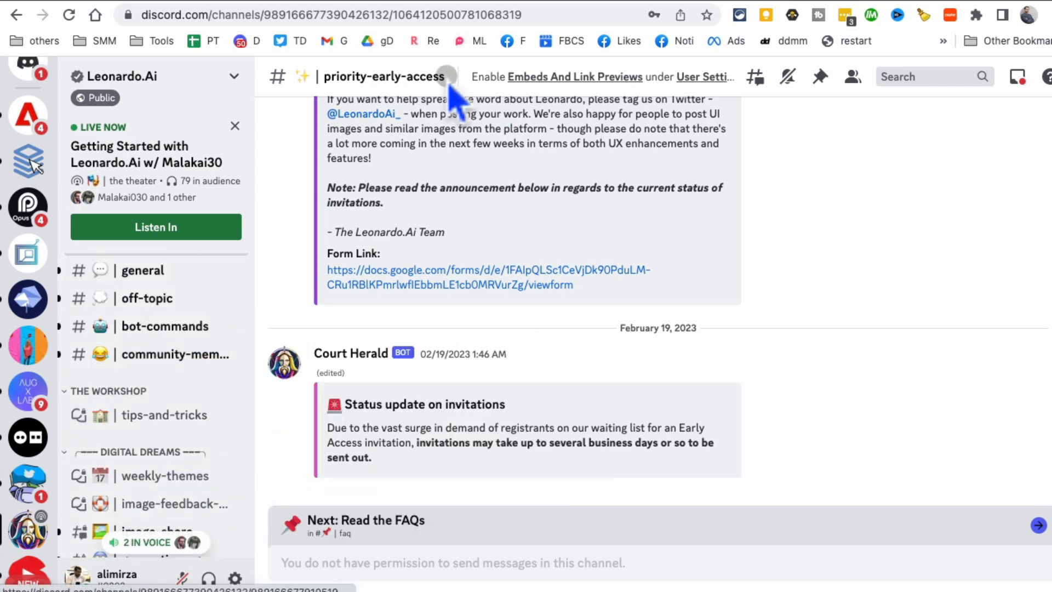
{"action": "mouse_move", "coordinate": [155, 446]}
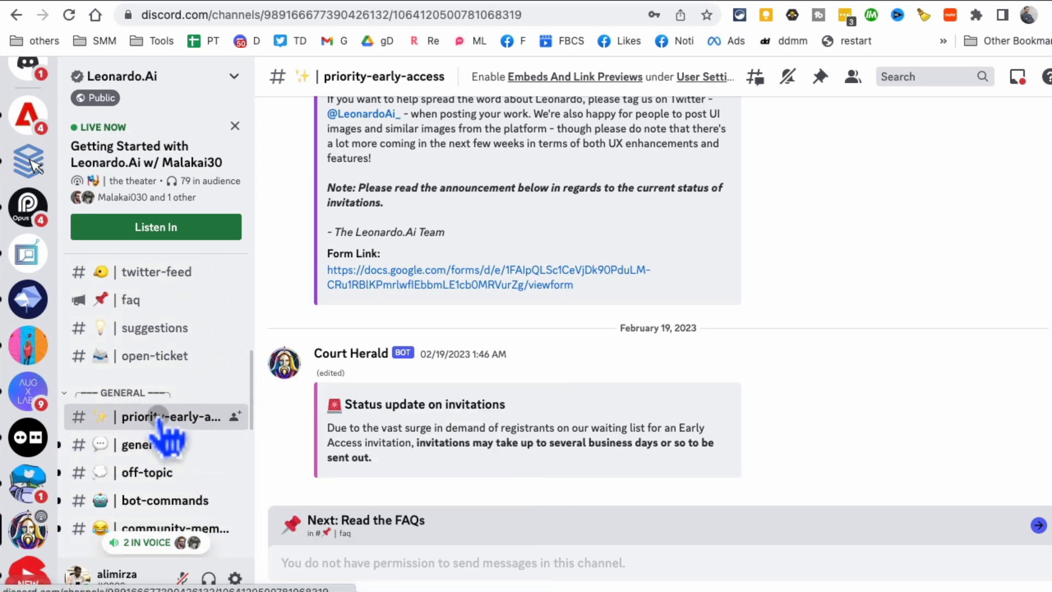
{"action": "mouse_move", "coordinate": [456, 278]}
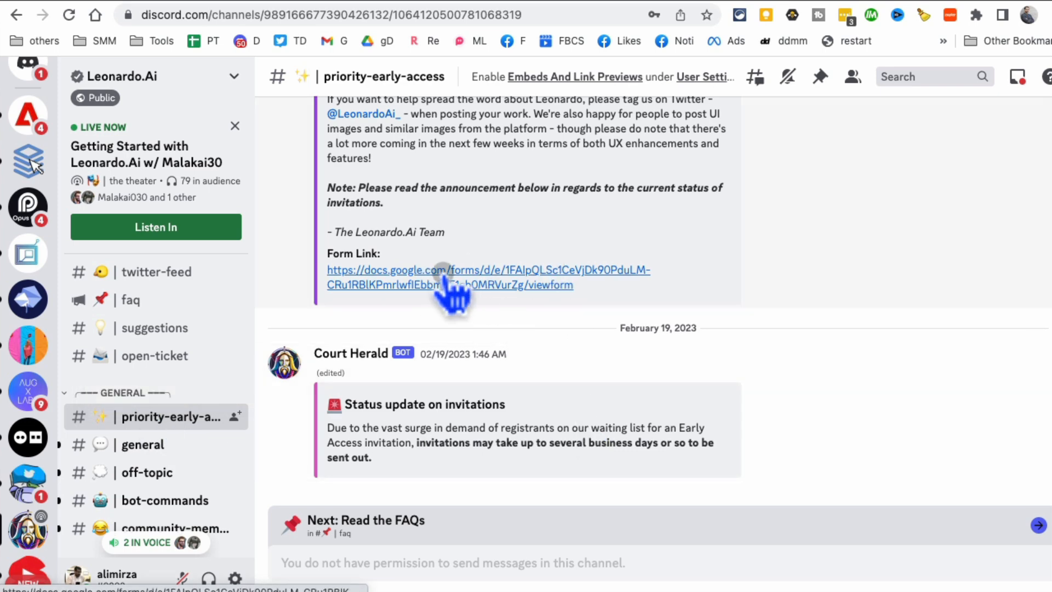
{"action": "mouse_move", "coordinate": [413, 288]}
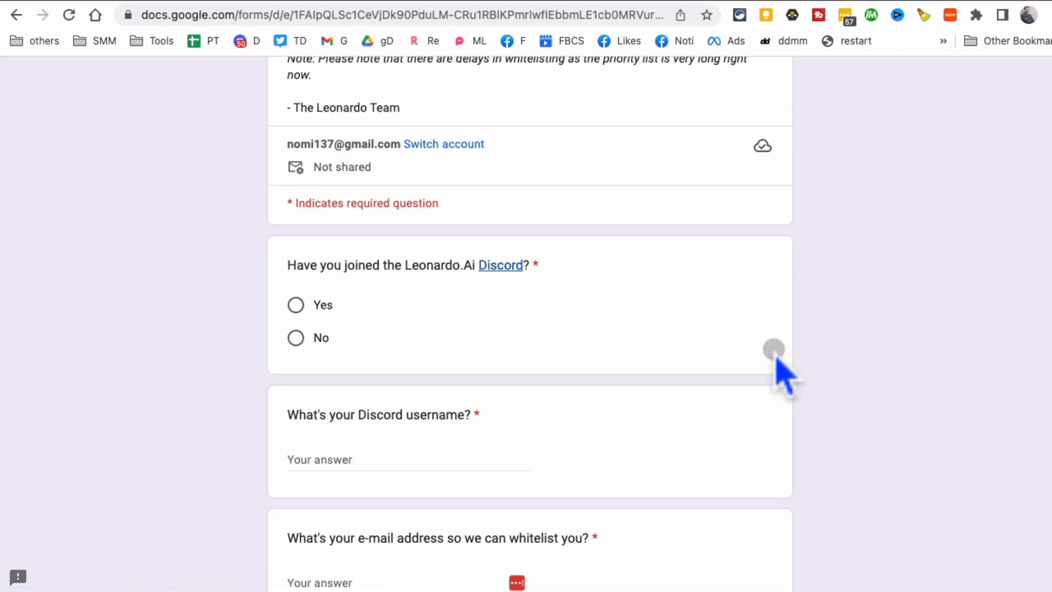
Review the whitelist Google Form questions to the end without answering any.
{"action": "scroll", "scroll_direction": "down", "scroll_amount": 3}
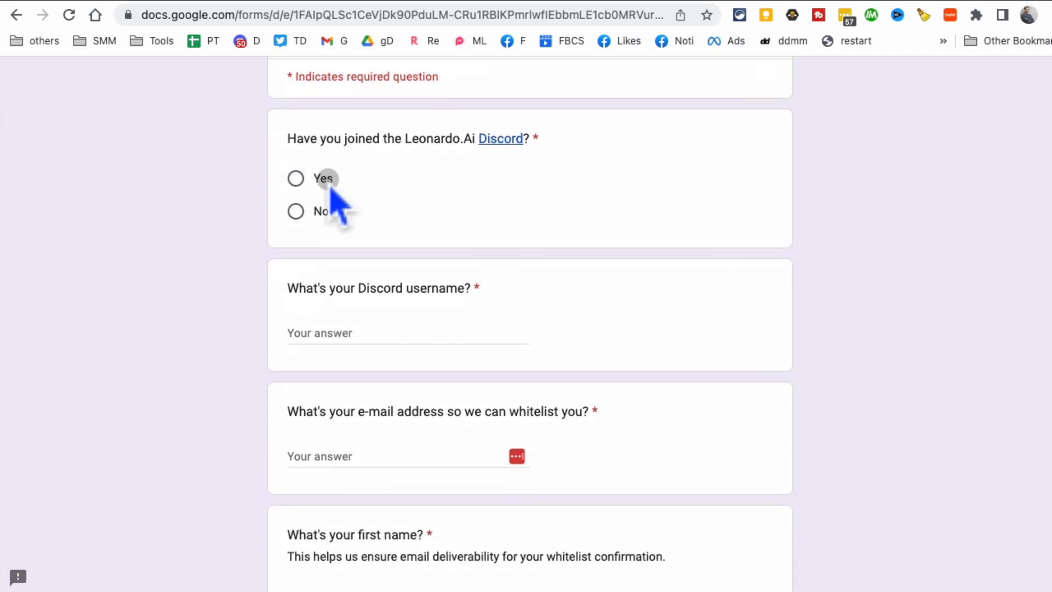
{"action": "scroll", "scroll_direction": "down", "scroll_amount": 3}
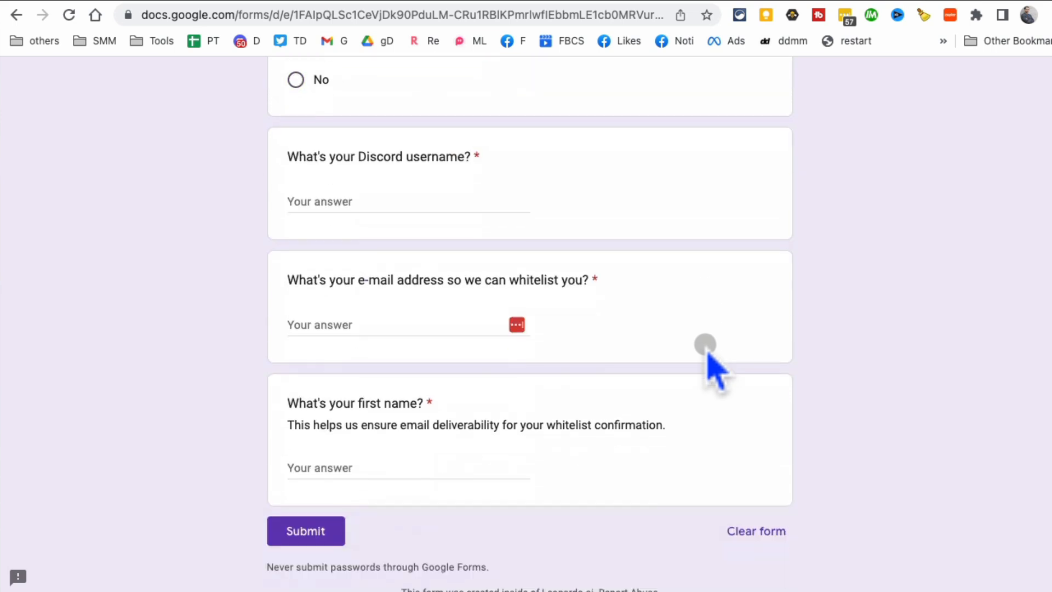
{"action": "mouse_move", "coordinate": [426, 335]}
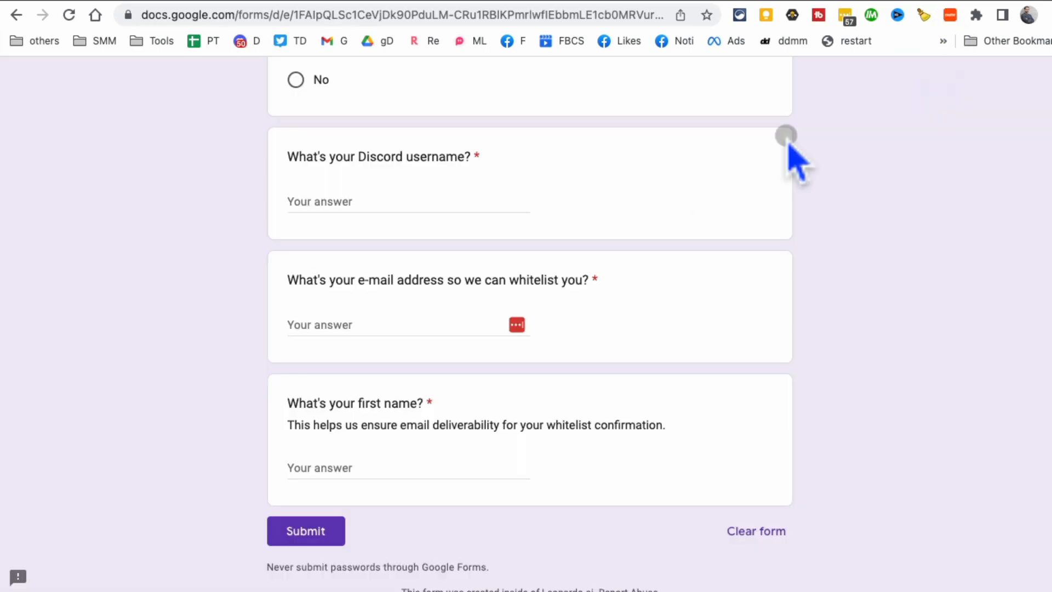
{"action": "mouse_move", "coordinate": [745, 363]}
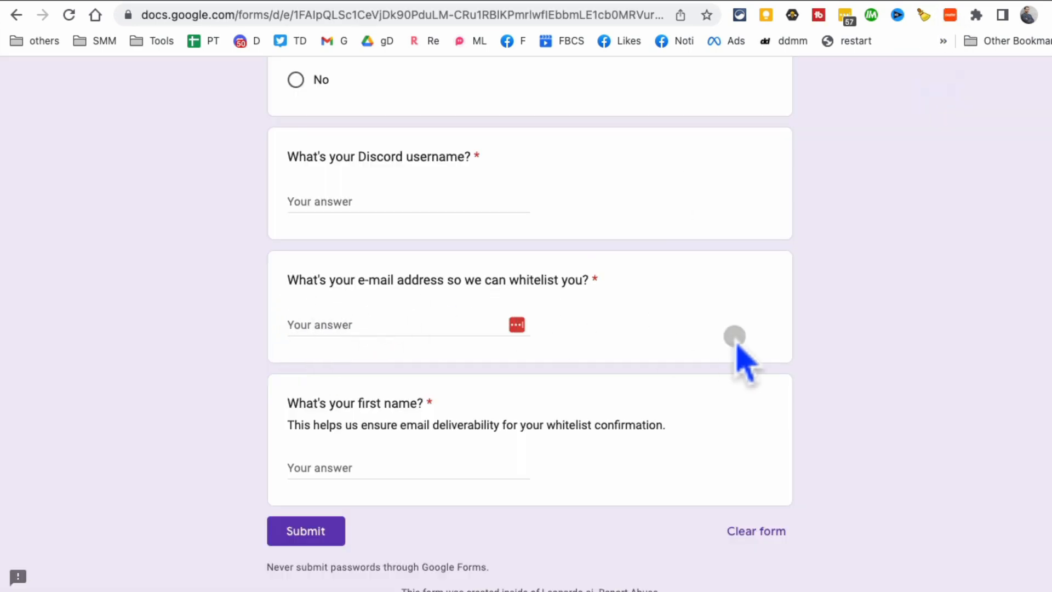
{"action": "mouse_move", "coordinate": [402, 490]}
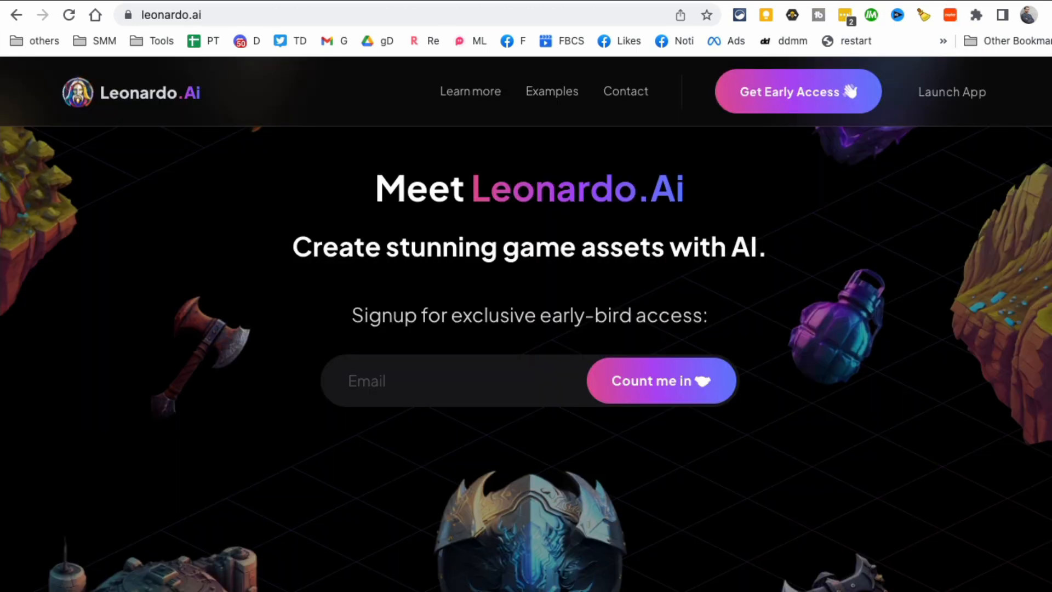
{"action": "mouse_move", "coordinate": [879, 88]}
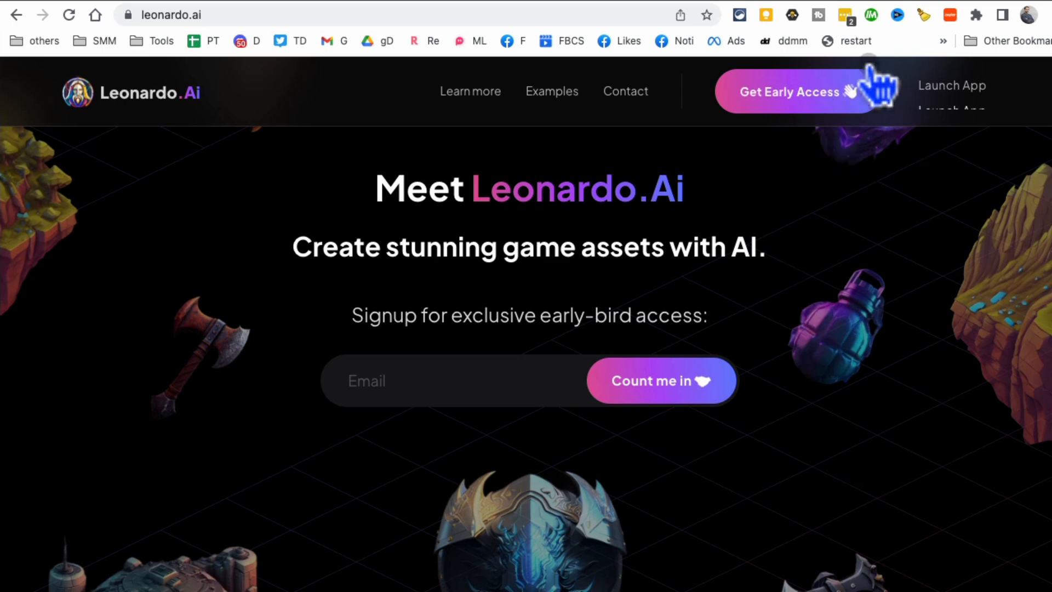
{"action": "mouse_move", "coordinate": [956, 123]}
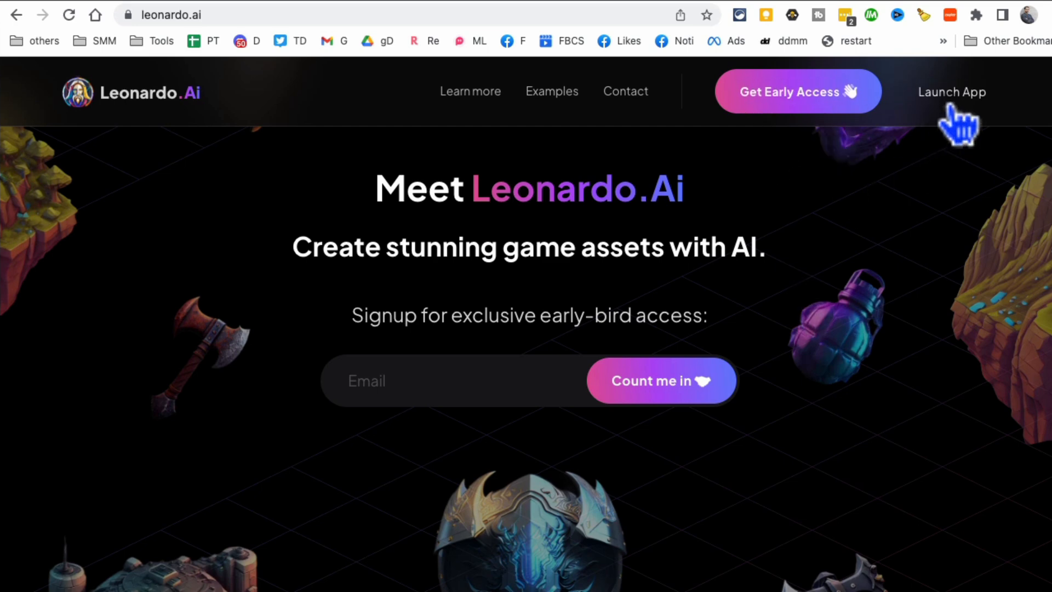
{"action": "mouse_move", "coordinate": [366, 130]}
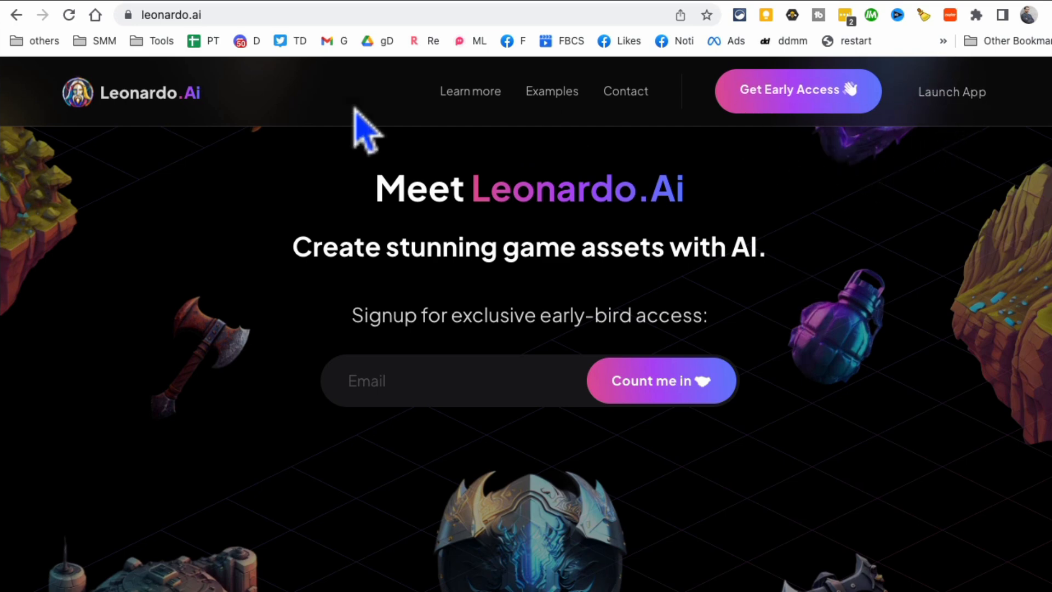
Launch the app and confirm "Yes, I'm whitelisted" to reach the Home dashboard.
{"action": "left_click", "coordinate": [950, 92]}
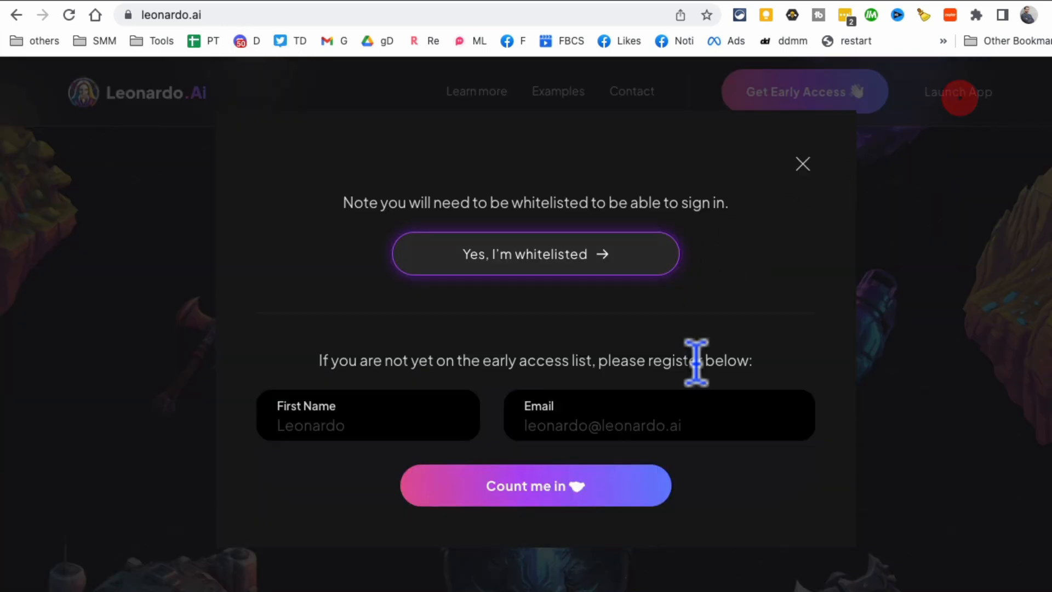
{"action": "left_click", "coordinate": [535, 253]}
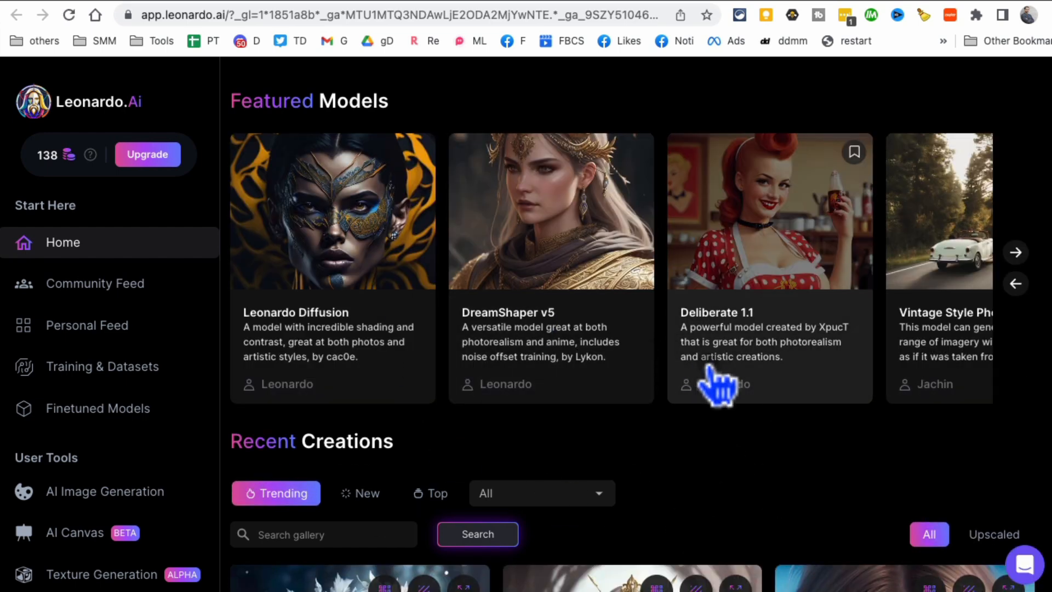
{"action": "mouse_move", "coordinate": [761, 493]}
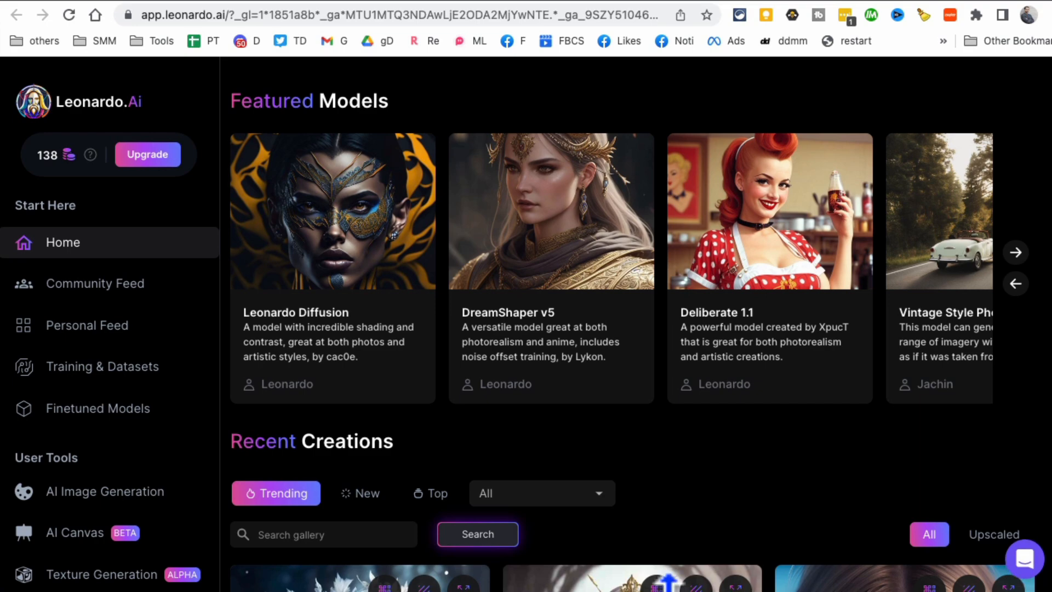
Review a trending portrait's prompt details from the Recent Creations gallery, then return to the gallery.
{"action": "scroll", "scroll_direction": "down", "scroll_amount": 3}
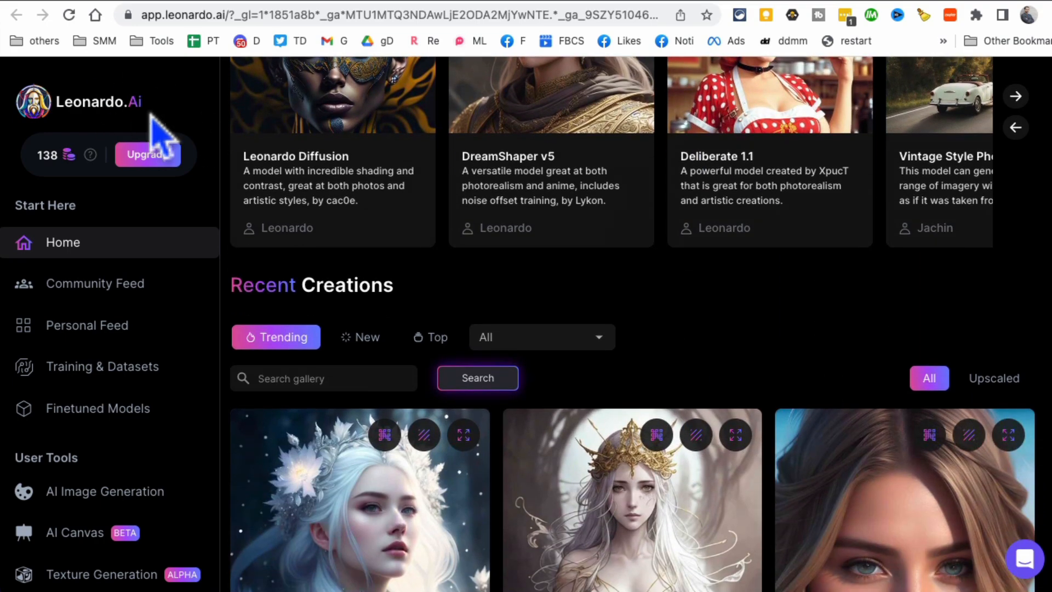
{"action": "scroll", "scroll_direction": "down", "scroll_amount": 3}
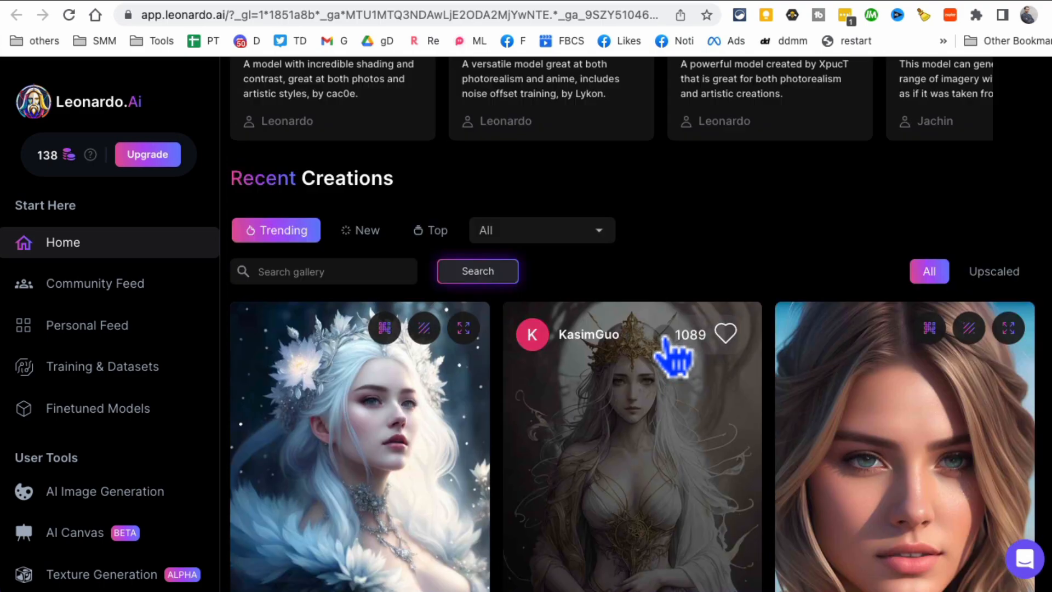
{"action": "scroll", "scroll_direction": "up", "scroll_amount": 3}
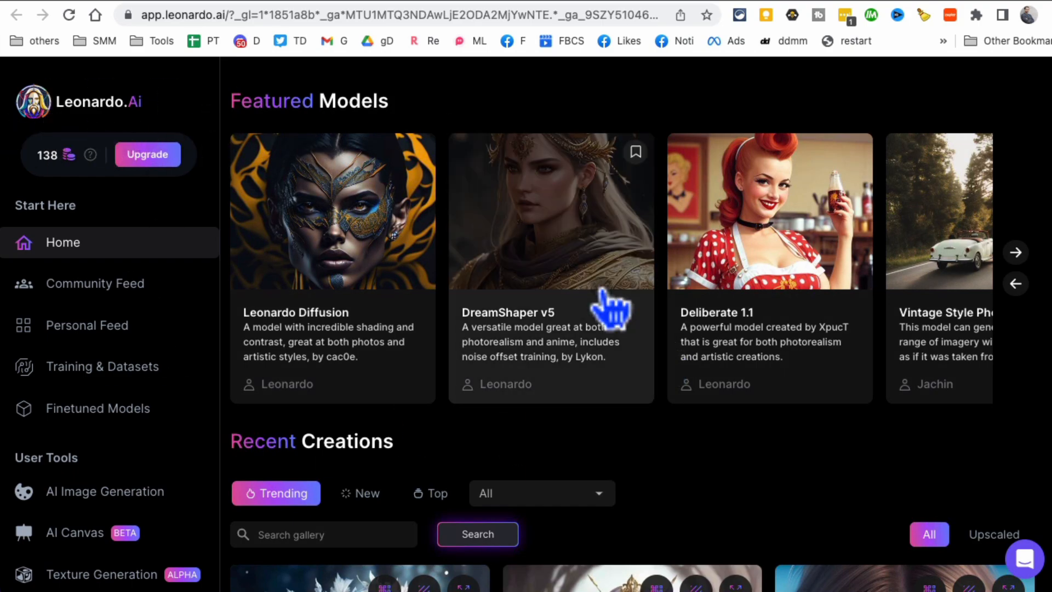
{"action": "scroll", "scroll_direction": "down", "scroll_amount": 3}
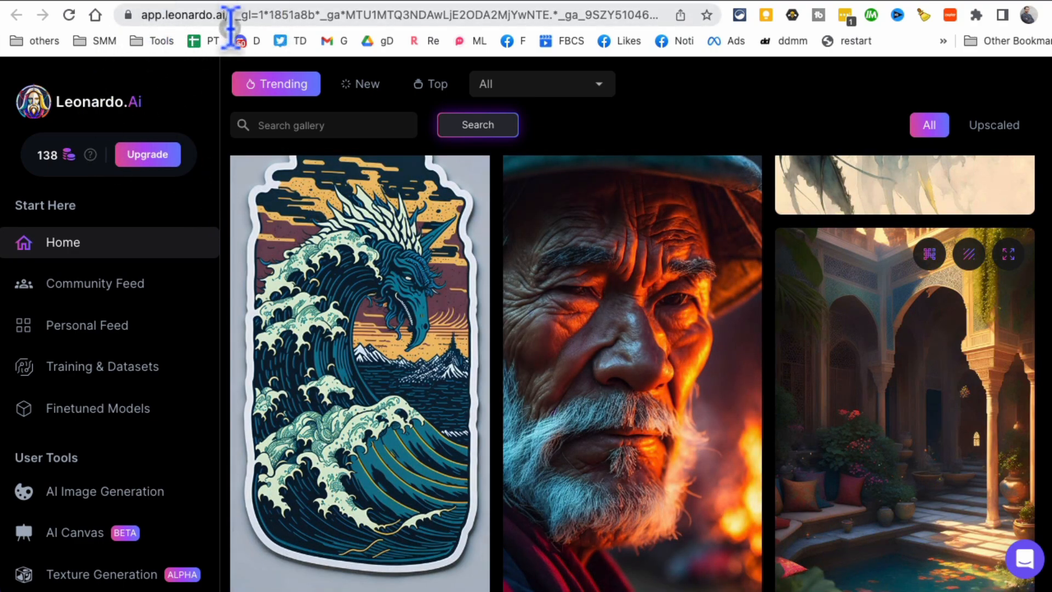
{"action": "scroll", "scroll_direction": "down", "scroll_amount": 3}
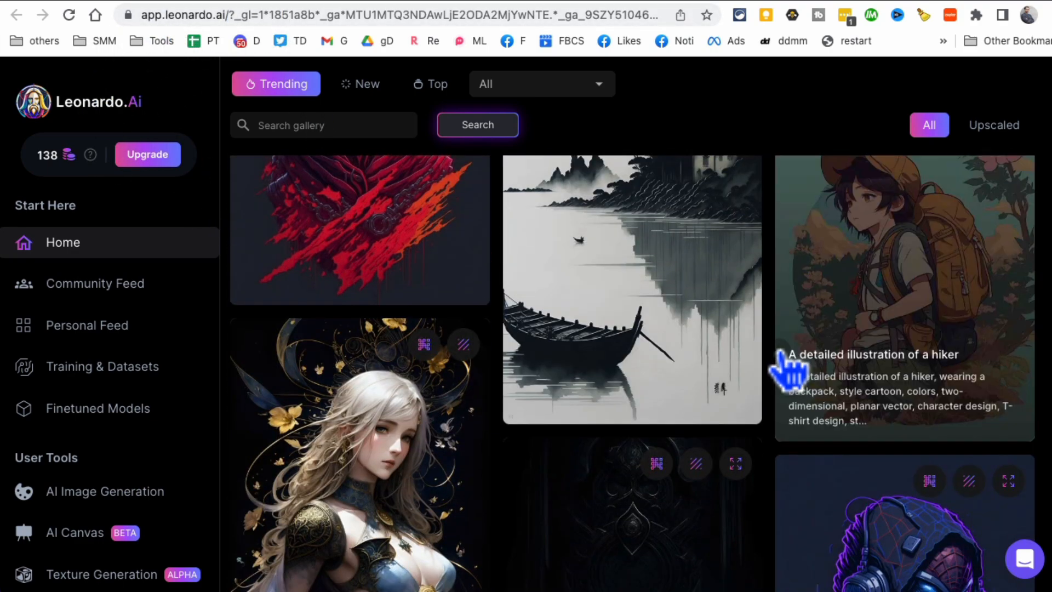
{"action": "scroll", "scroll_direction": "down", "scroll_amount": 3}
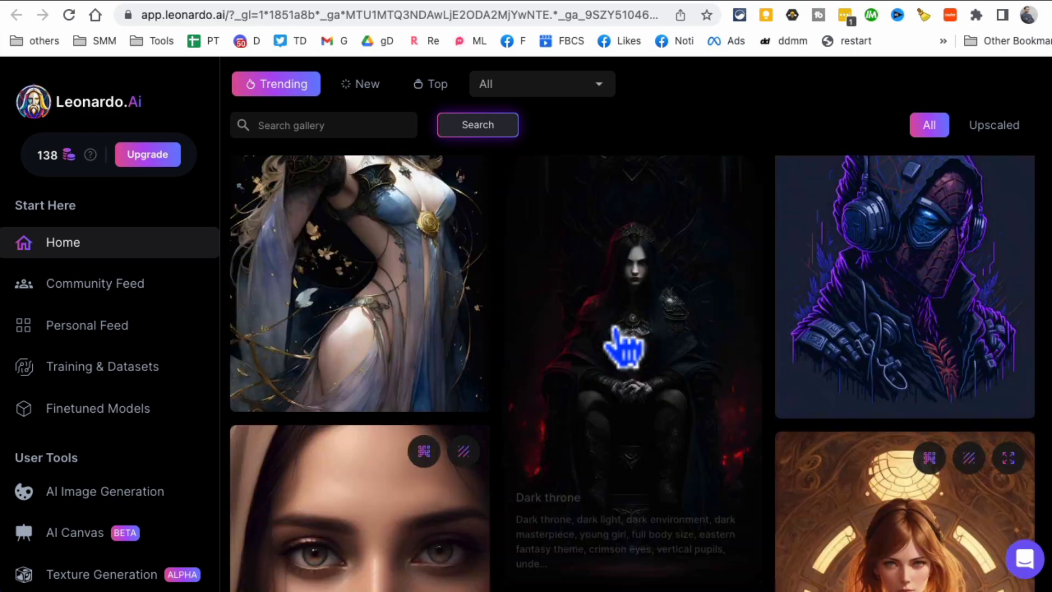
{"action": "left_click", "coordinate": [359, 507]}
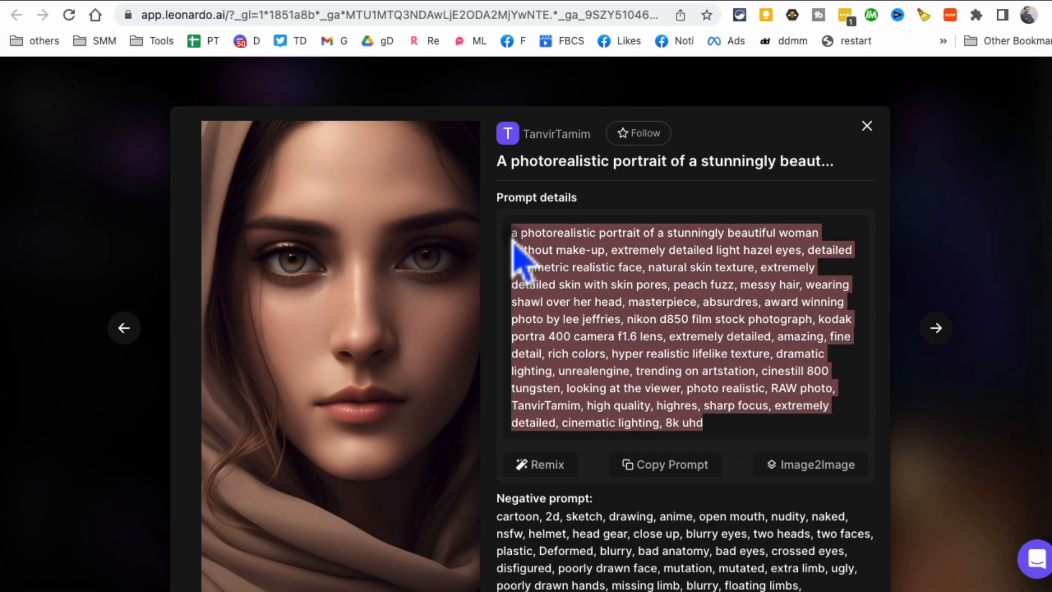
{"action": "scroll", "scroll_direction": "down", "scroll_amount": 3}
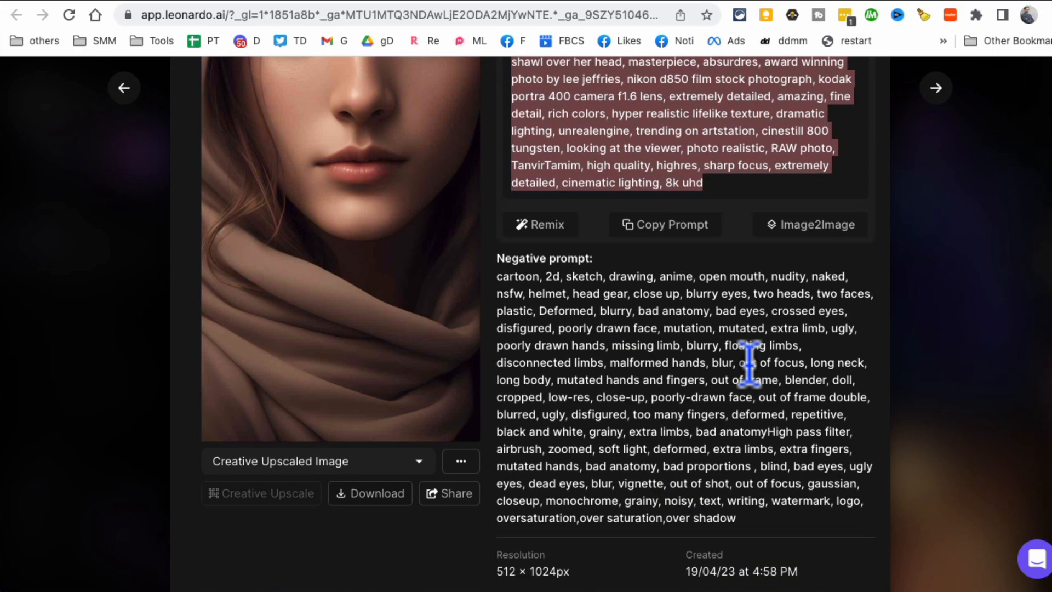
{"action": "scroll", "scroll_direction": "up", "scroll_amount": 3}
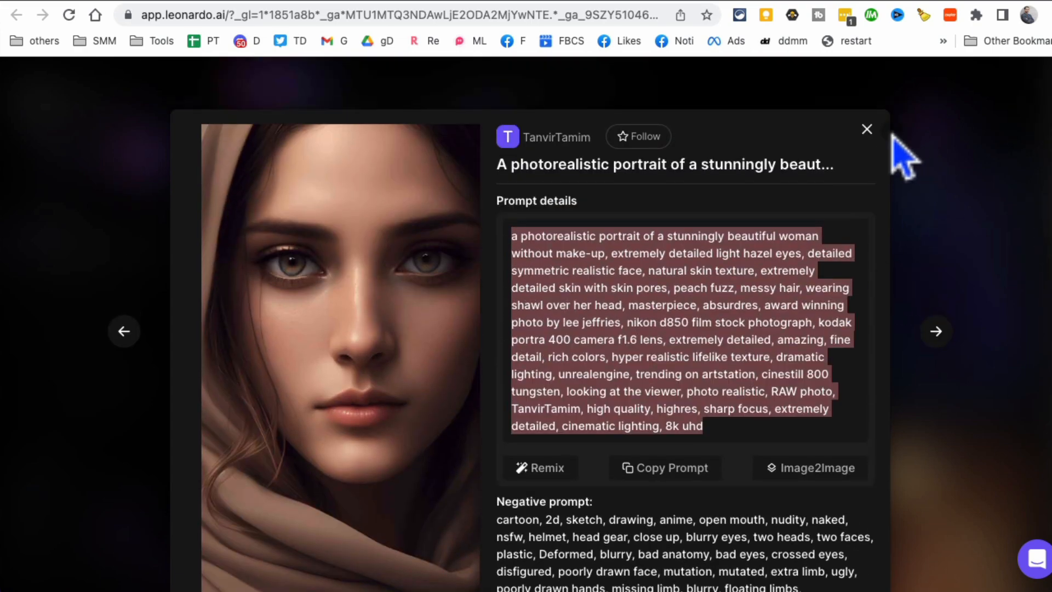
{"action": "left_click", "coordinate": [865, 129]}
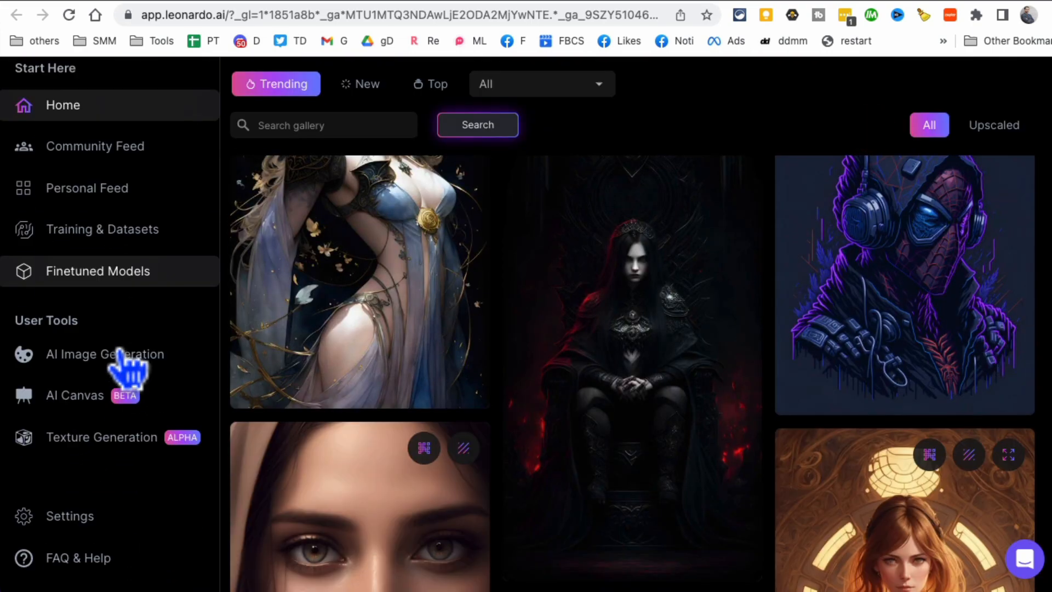
Switch from Home to the AI Image Generation tool in the sidebar.
{"action": "scroll", "scroll_direction": "down", "scroll_amount": 3}
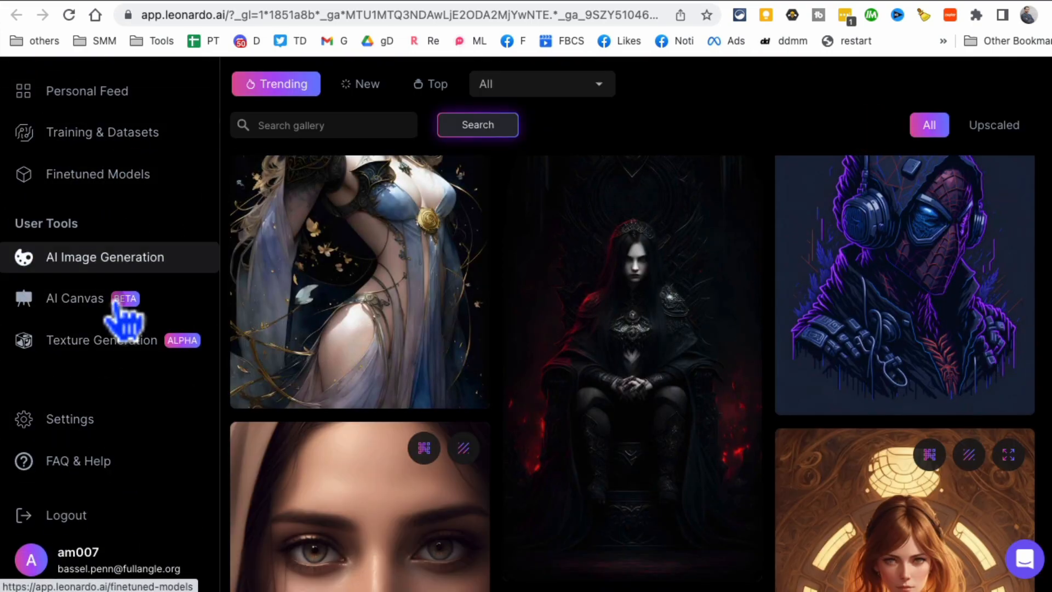
{"action": "mouse_move", "coordinate": [127, 275]}
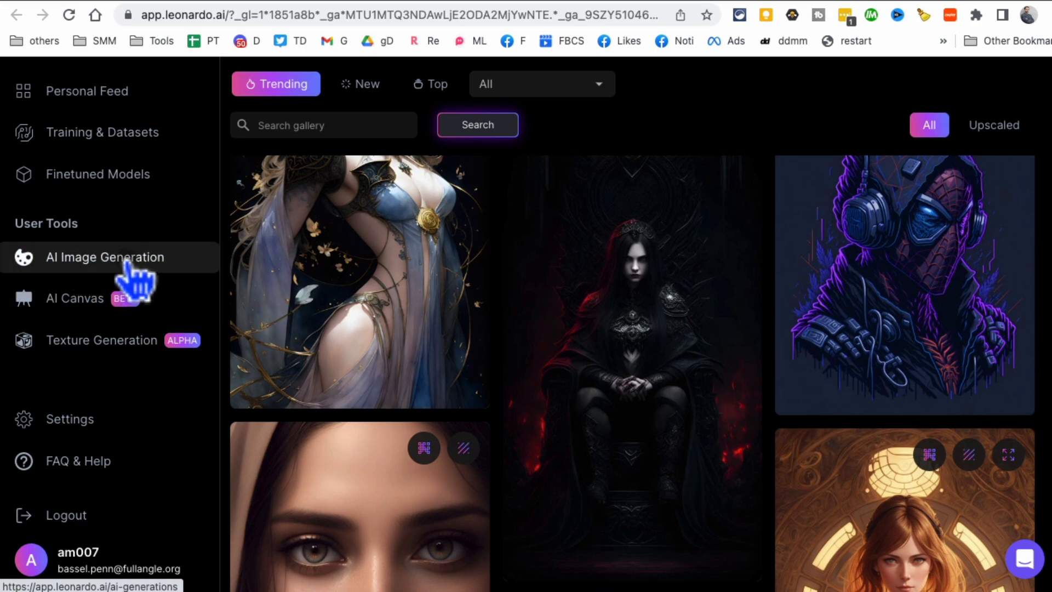
{"action": "left_click", "coordinate": [104, 256]}
{"action": "type", "text": "a white cat with"}
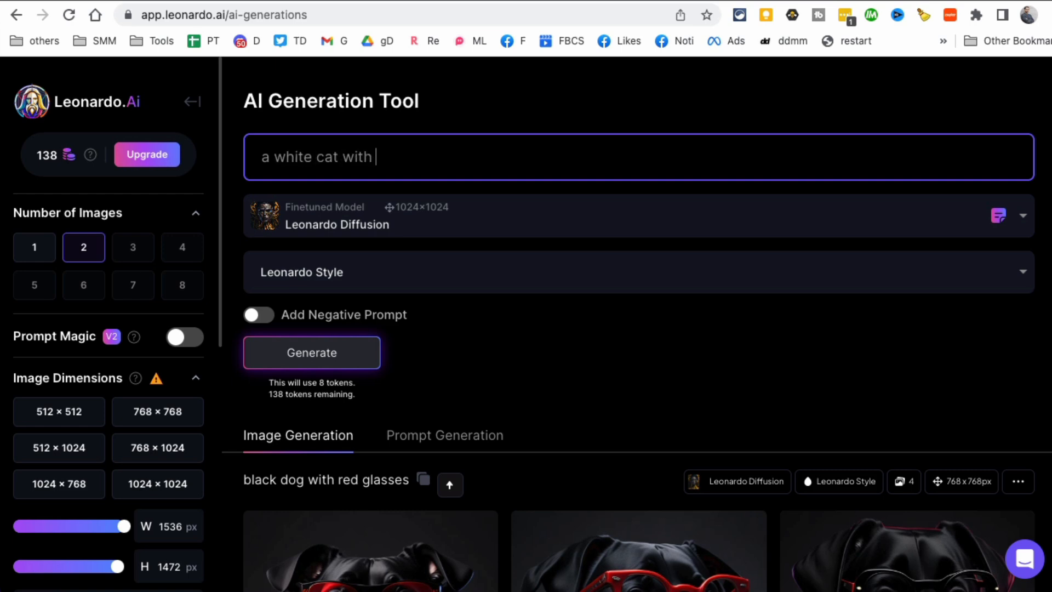
Generate two 512×512 images for the prompt 'a white cat with pink glasses'.
{"action": "type", "text": "pink glass"}
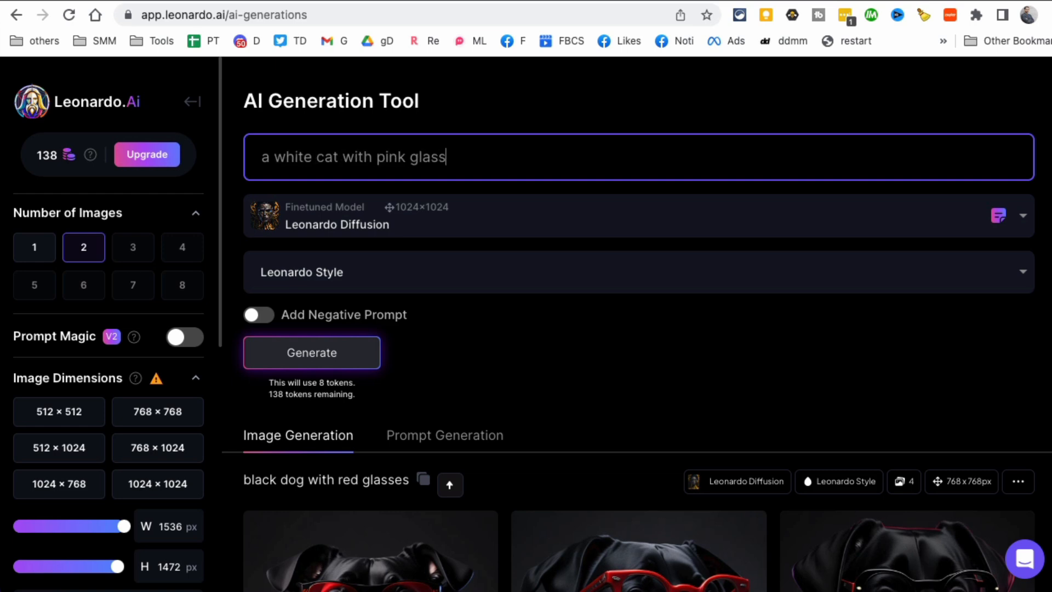
{"action": "left_click", "coordinate": [590, 216]}
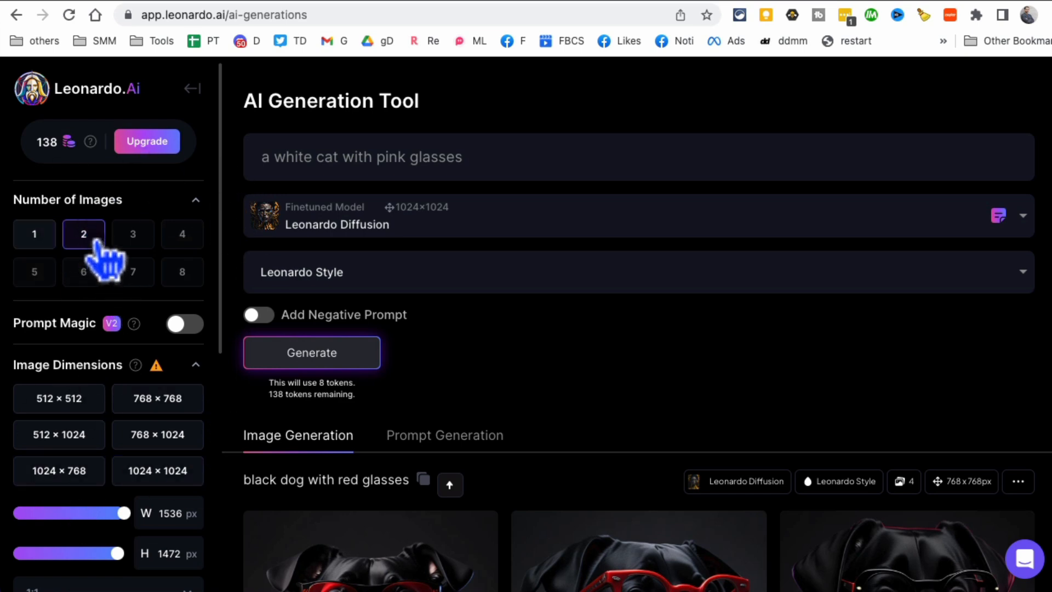
{"action": "scroll", "scroll_direction": "down", "scroll_amount": 3}
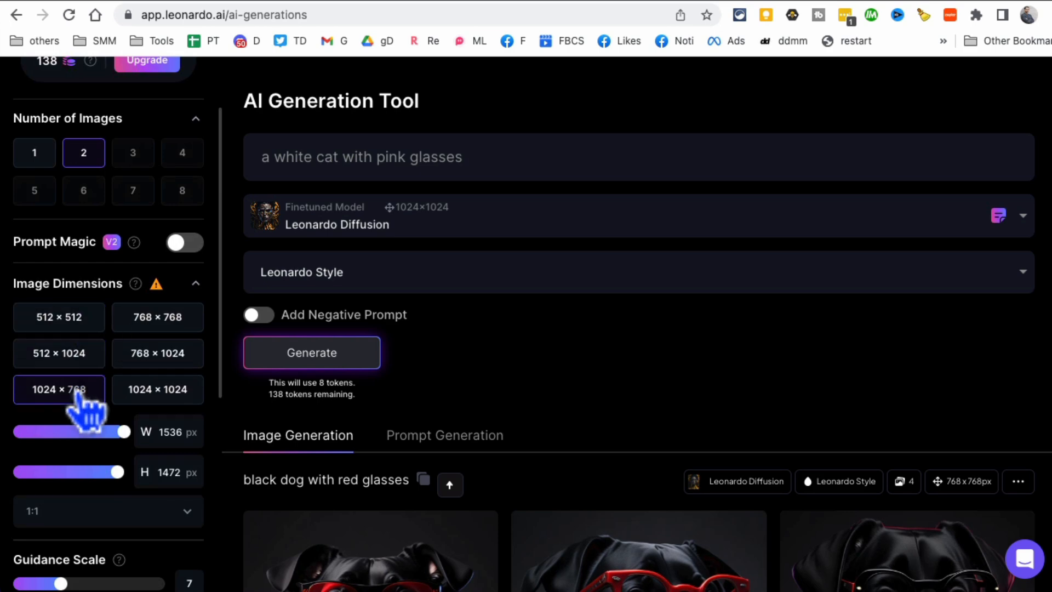
{"action": "left_click", "coordinate": [59, 316]}
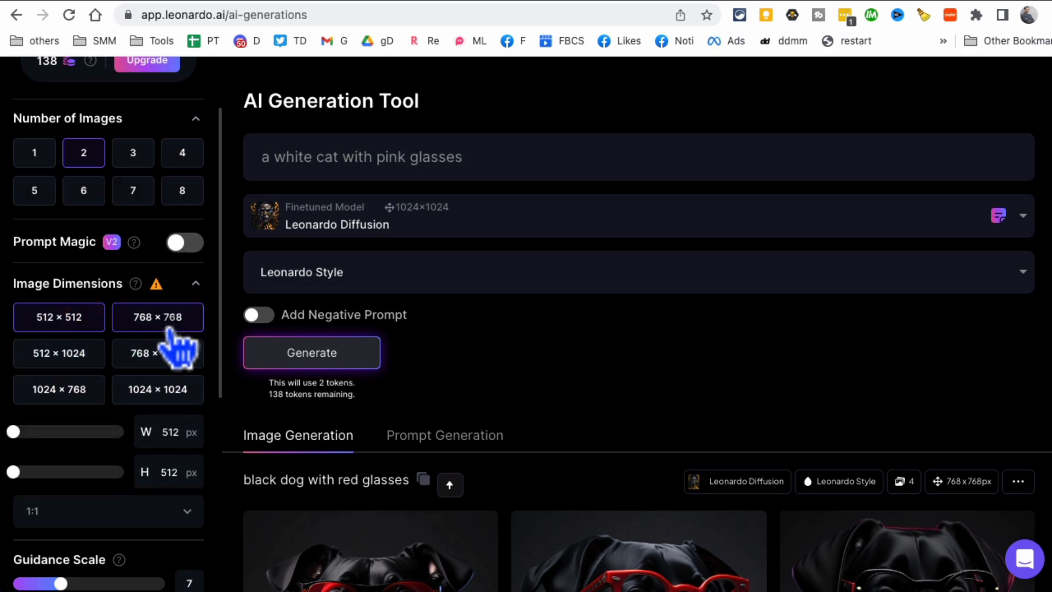
{"action": "left_click", "coordinate": [59, 317]}
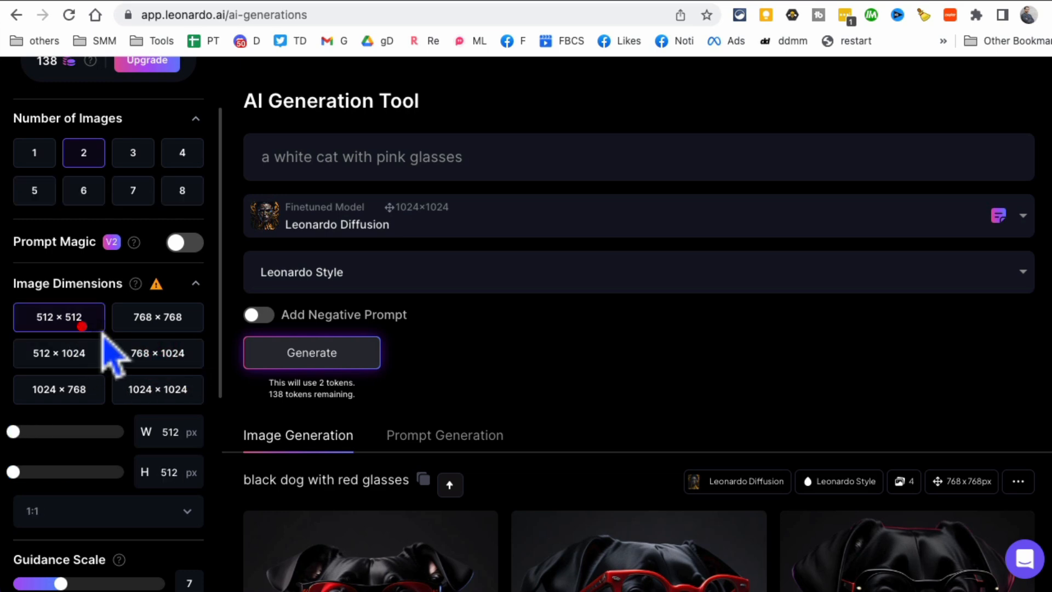
{"action": "scroll", "scroll_direction": "down", "scroll_amount": 3}
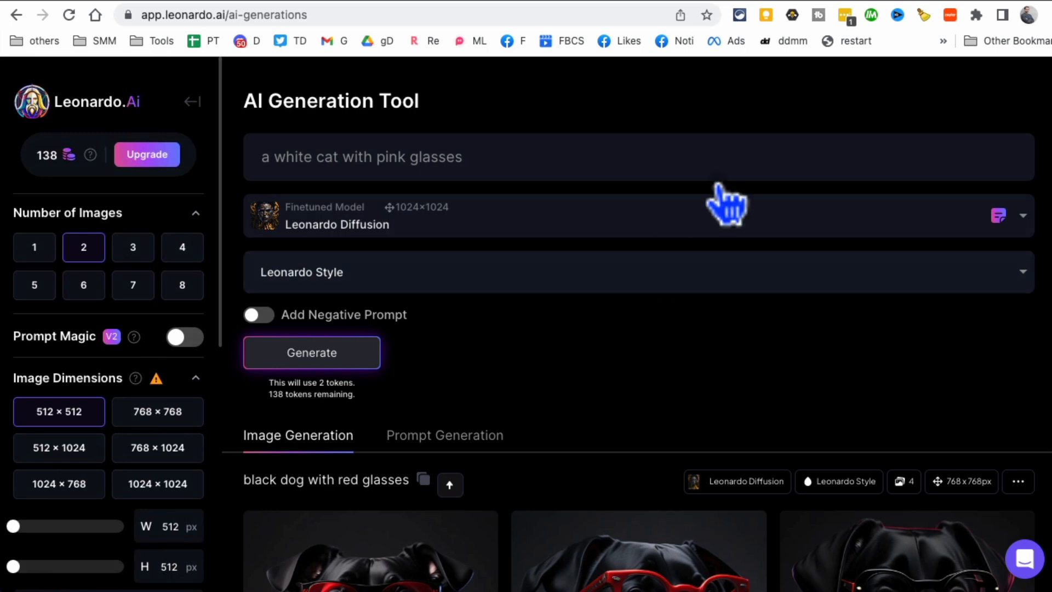
{"action": "mouse_move", "coordinate": [338, 319]}
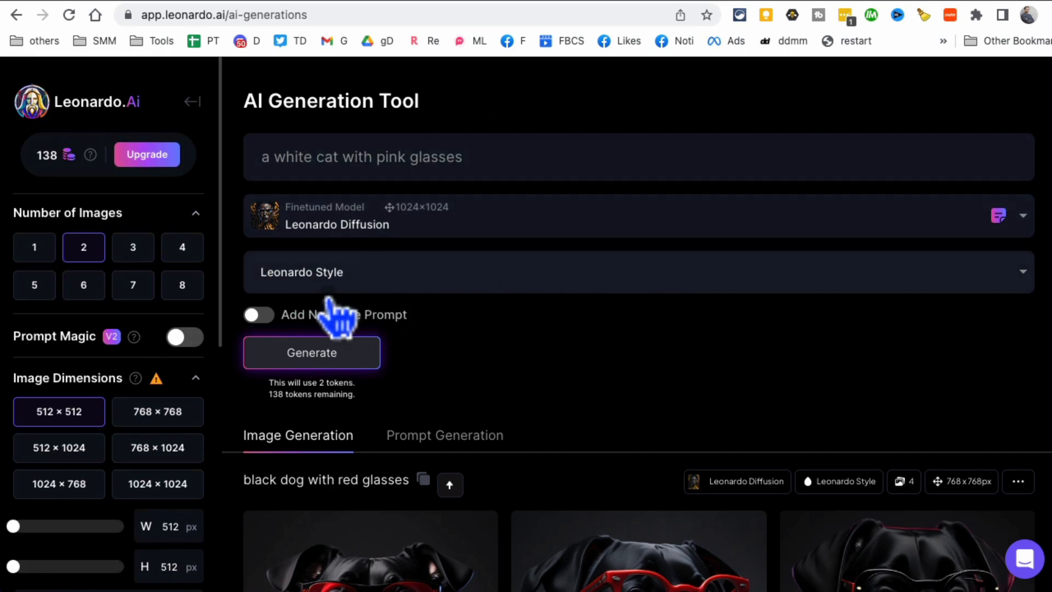
{"action": "left_click", "coordinate": [311, 352]}
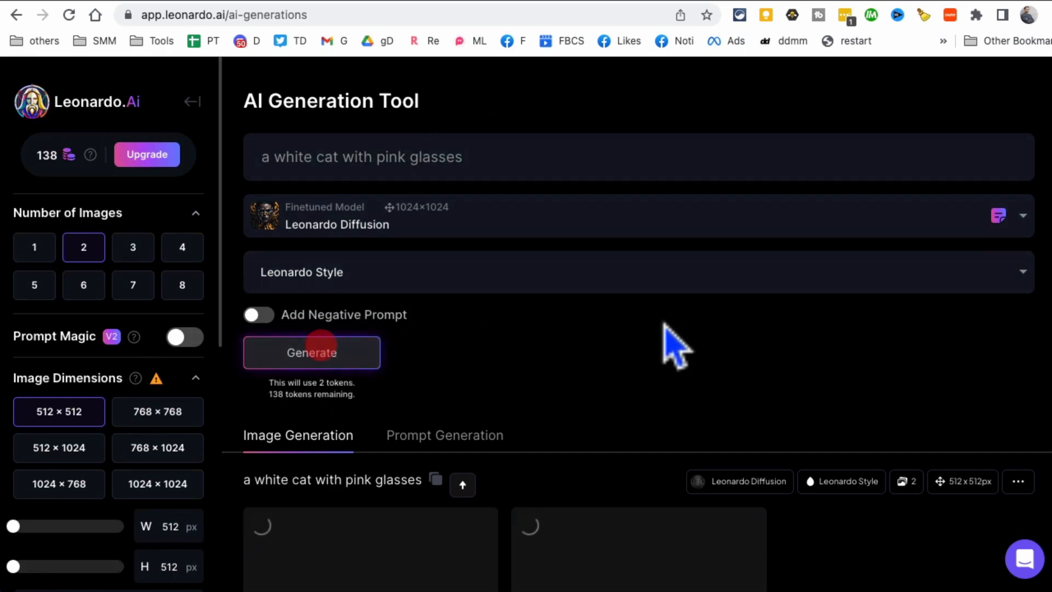
{"action": "scroll", "scroll_direction": "down", "scroll_amount": 3}
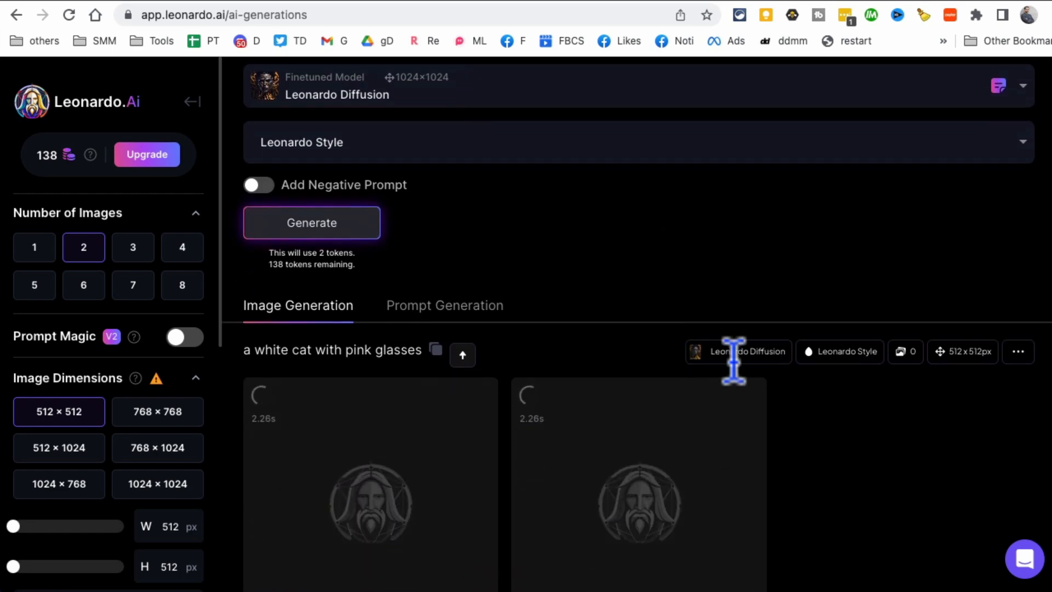
{"action": "mouse_move", "coordinate": [922, 470]}
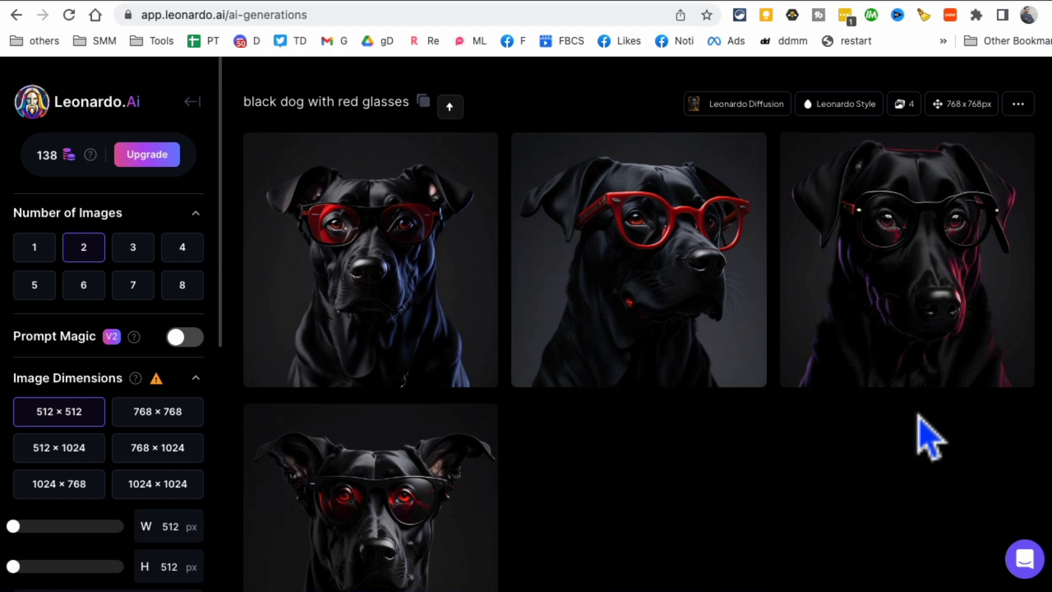
{"action": "mouse_move", "coordinate": [889, 499]}
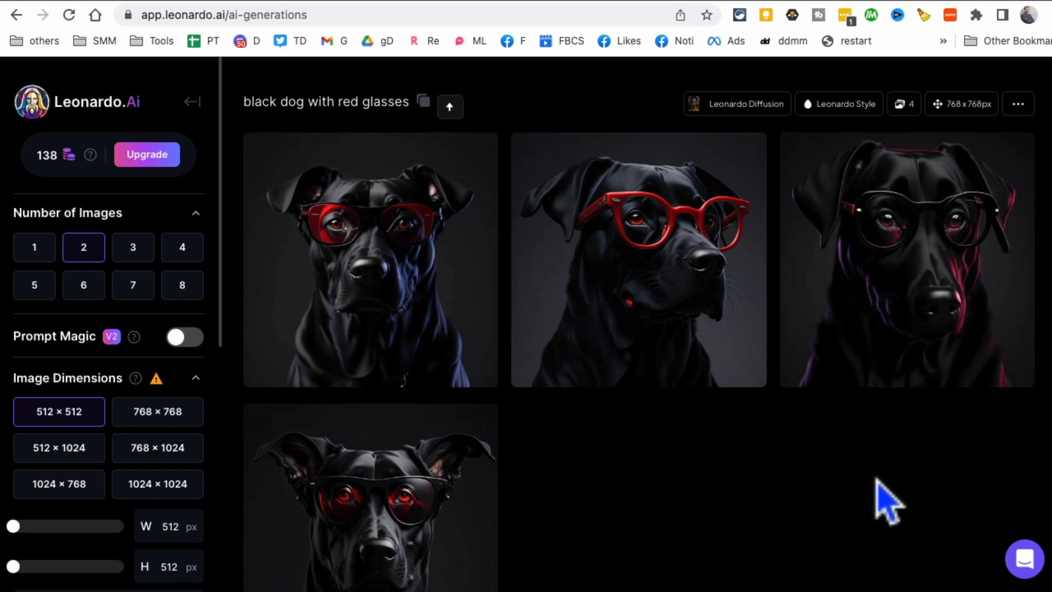
{"action": "mouse_move", "coordinate": [704, 249]}
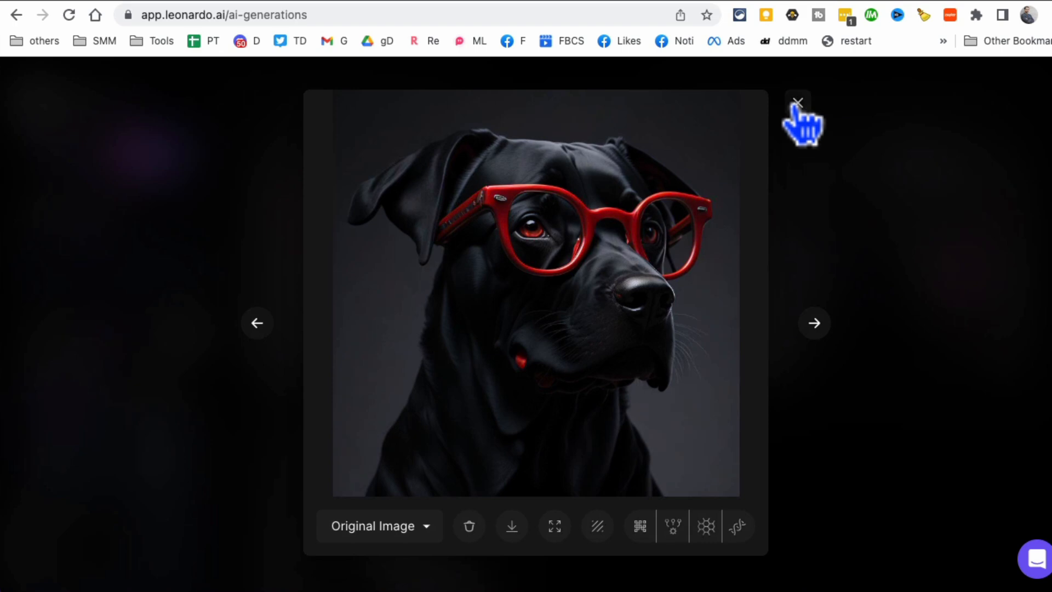
{"action": "left_click", "coordinate": [798, 102]}
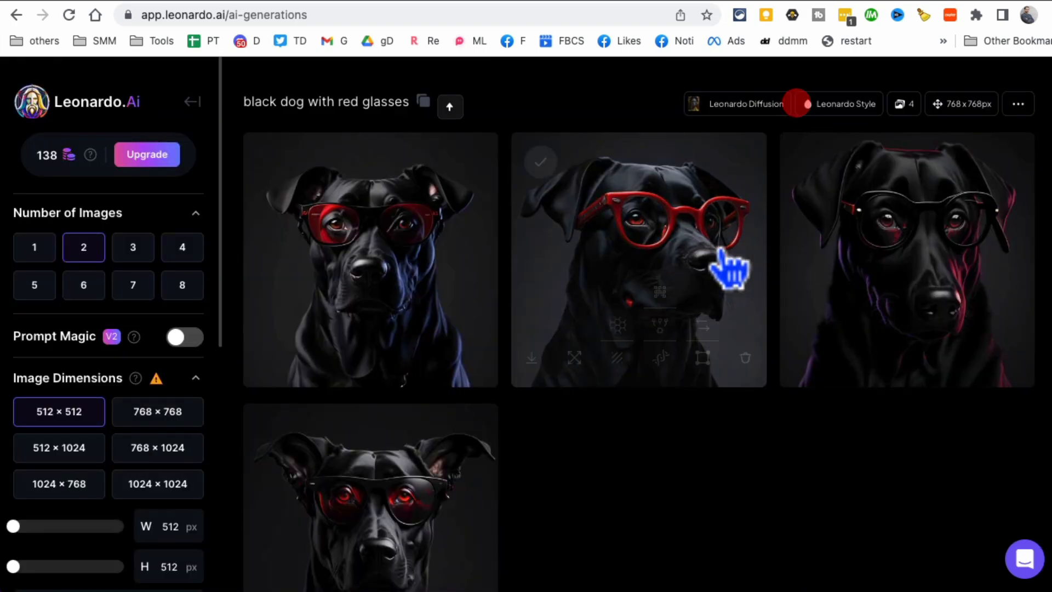
{"action": "scroll", "scroll_direction": "down", "scroll_amount": 3}
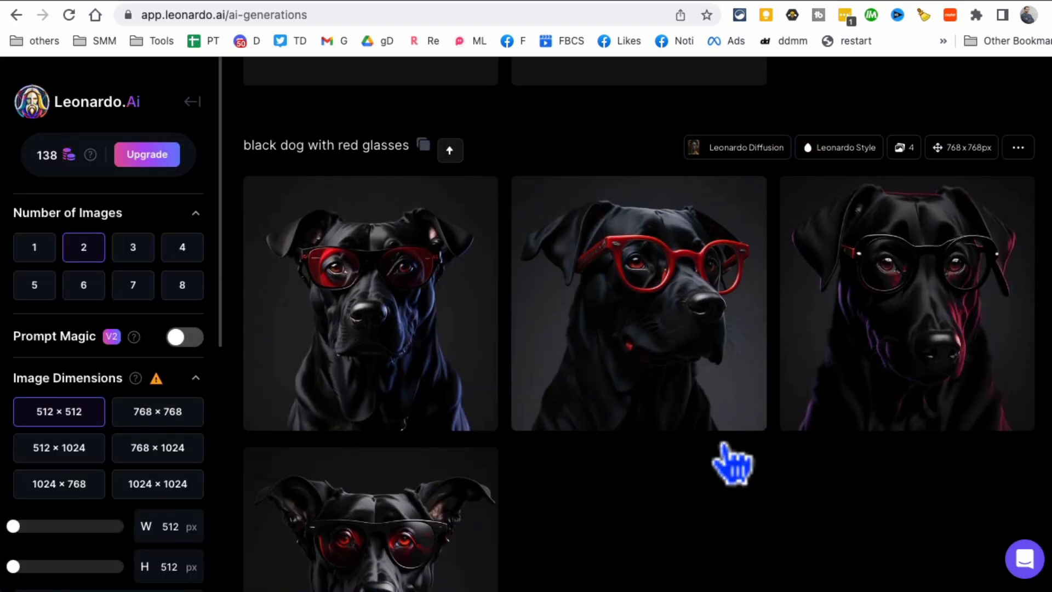
{"action": "scroll", "scroll_direction": "down", "scroll_amount": 3}
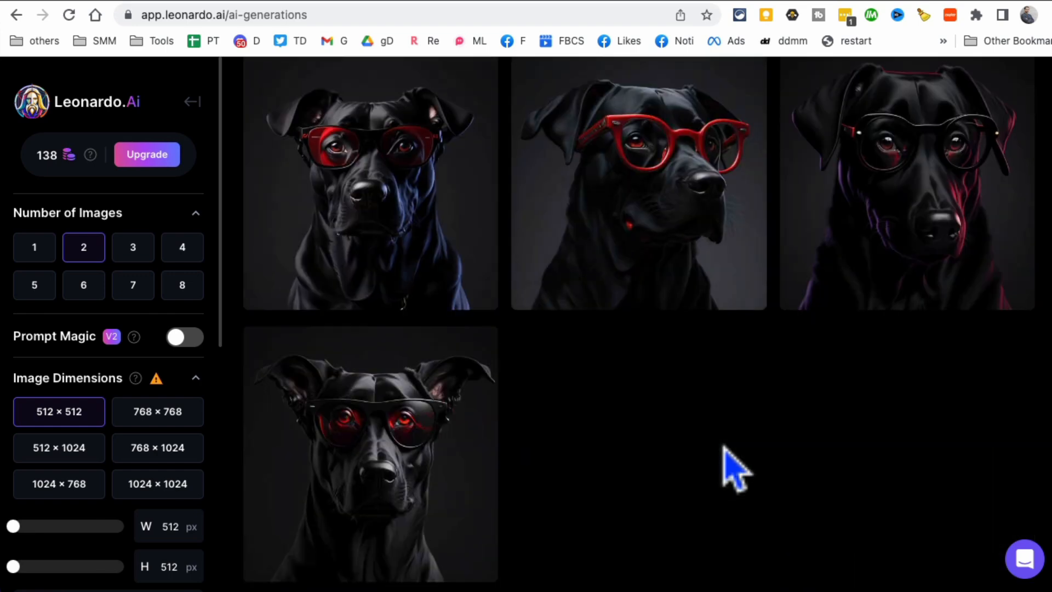
{"action": "mouse_move", "coordinate": [392, 392]}
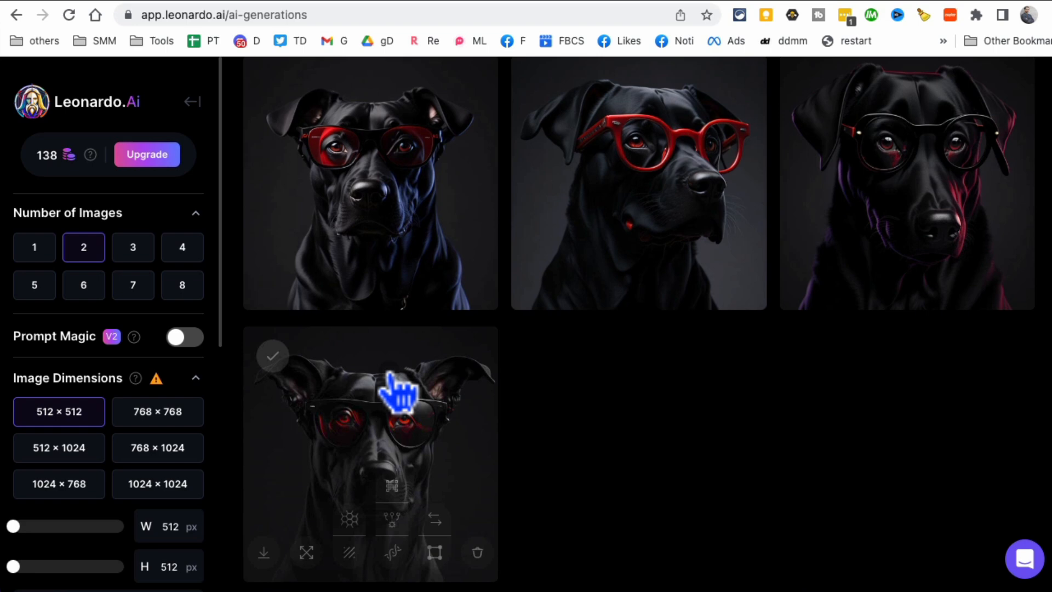
{"action": "left_click", "coordinate": [312, 182]}
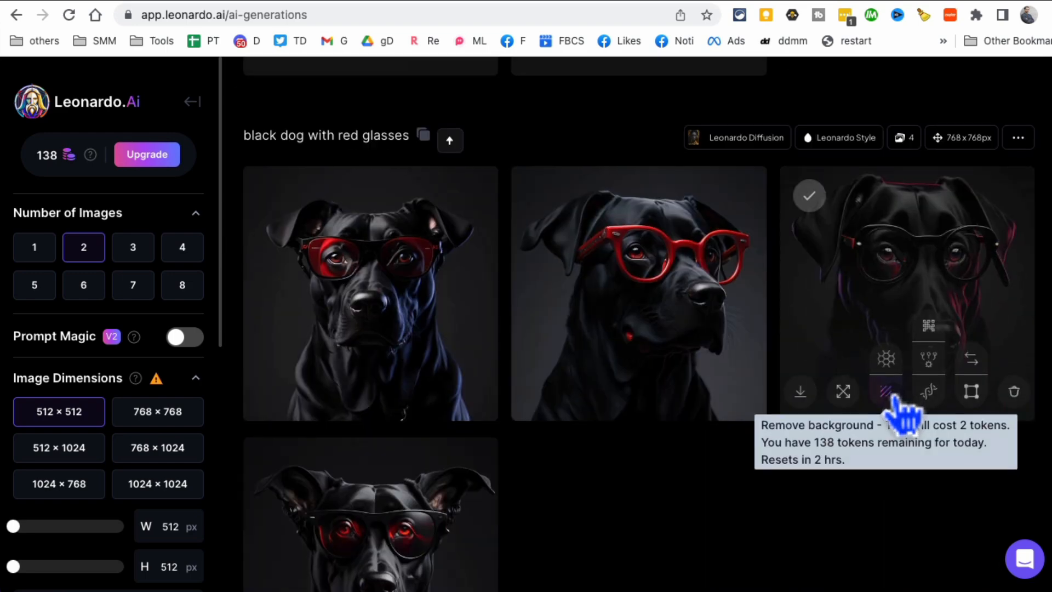
{"action": "scroll", "scroll_direction": "down", "scroll_amount": 3}
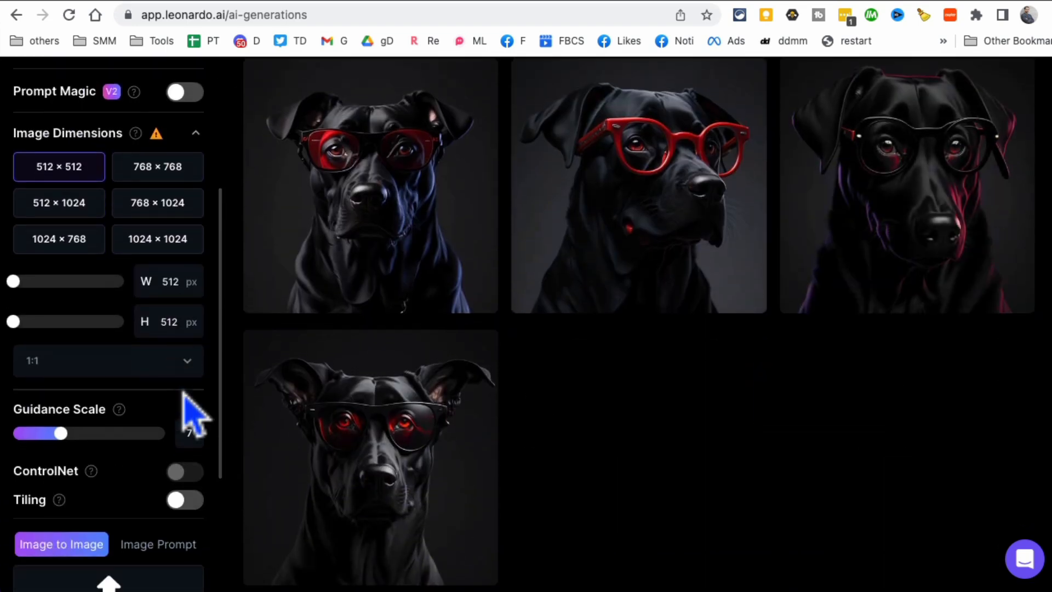
{"action": "scroll", "scroll_direction": "down", "scroll_amount": 3}
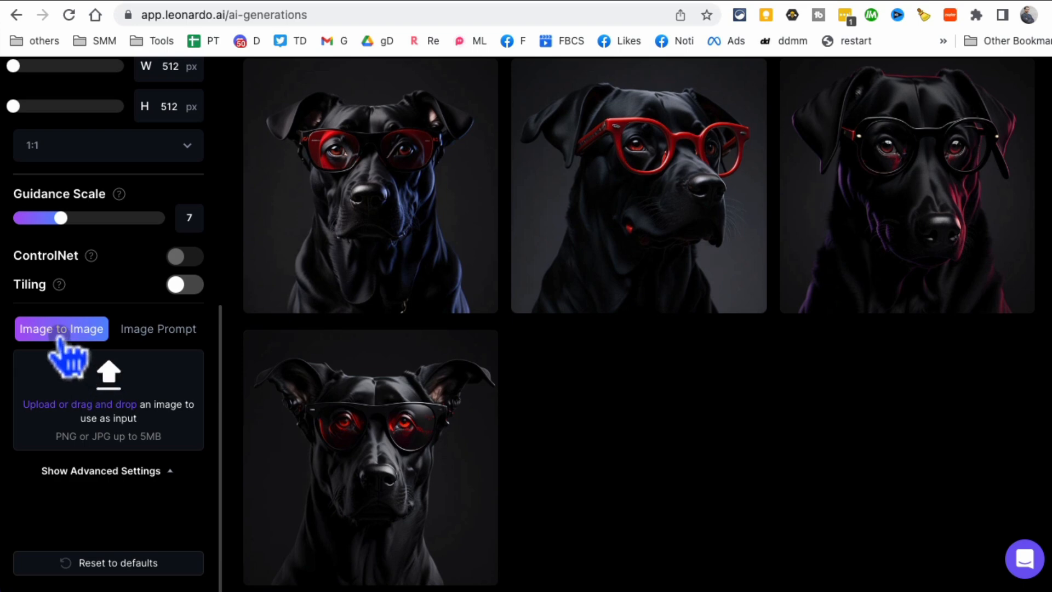
{"action": "mouse_move", "coordinate": [170, 470]}
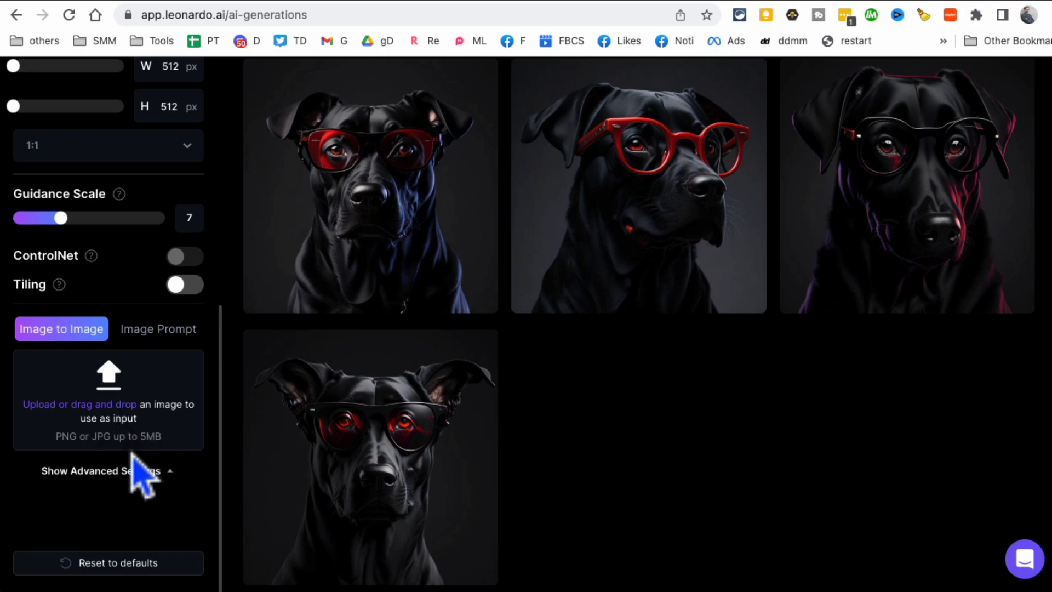
{"action": "scroll", "scroll_direction": "up", "scroll_amount": 3}
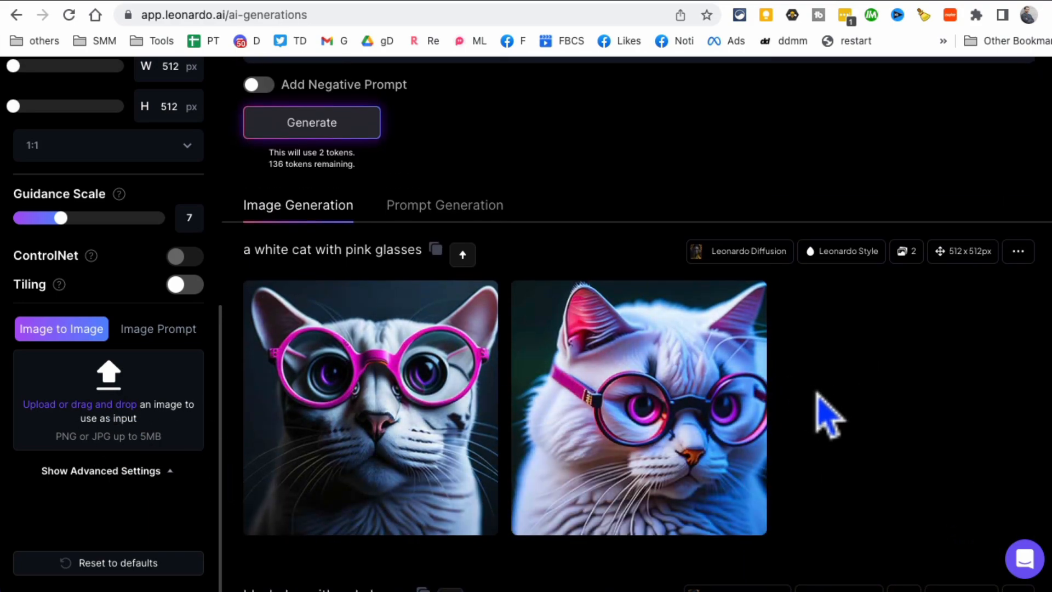
{"action": "mouse_move", "coordinate": [677, 402]}
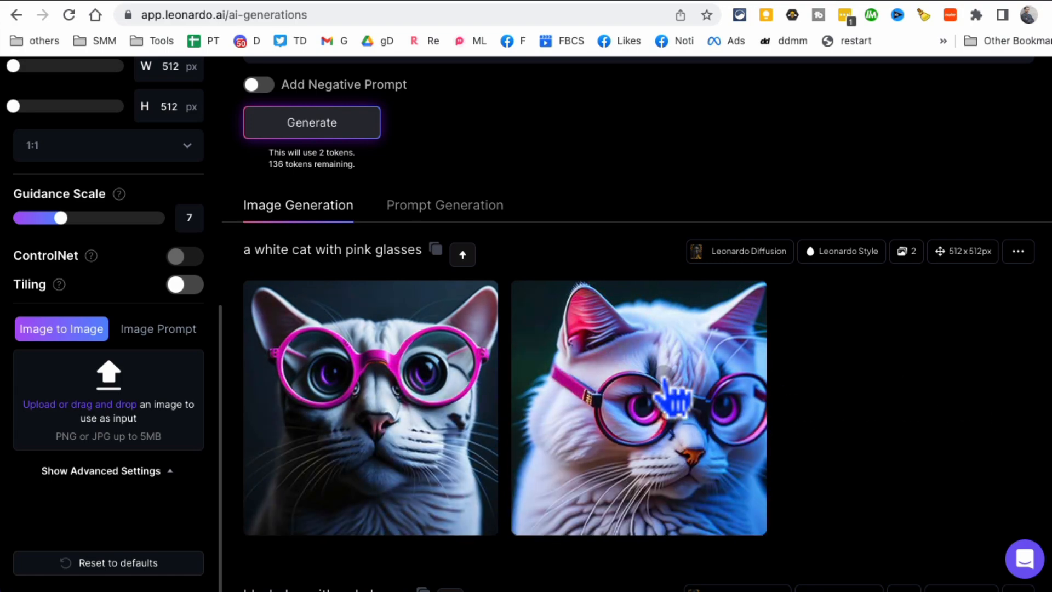
{"action": "scroll", "scroll_direction": "up", "scroll_amount": 3}
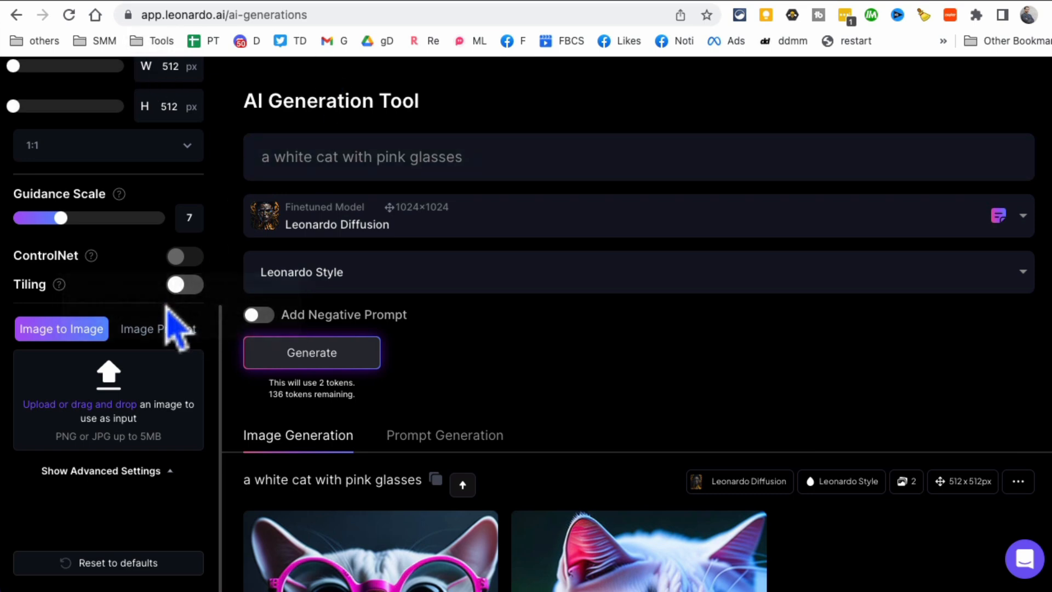
{"action": "scroll", "scroll_direction": "up", "scroll_amount": 3}
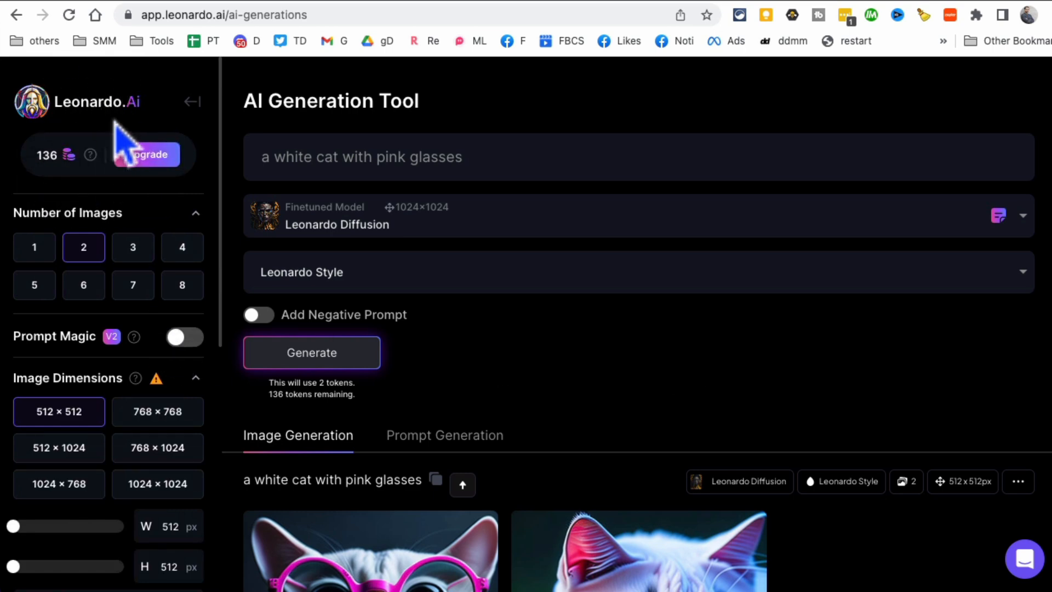
{"action": "mouse_move", "coordinate": [50, 158]}
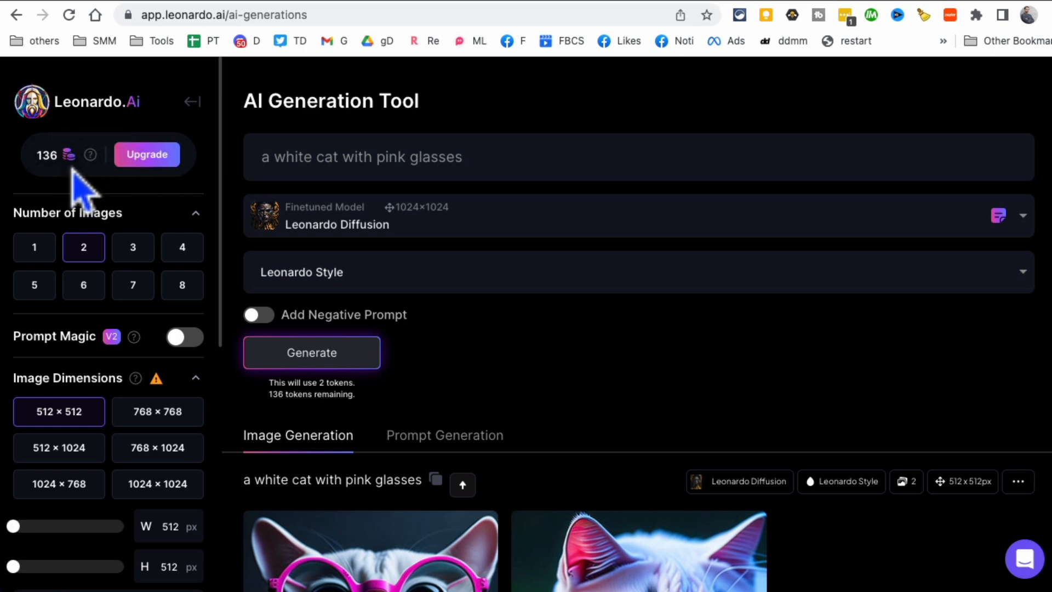
{"action": "mouse_move", "coordinate": [142, 181]}
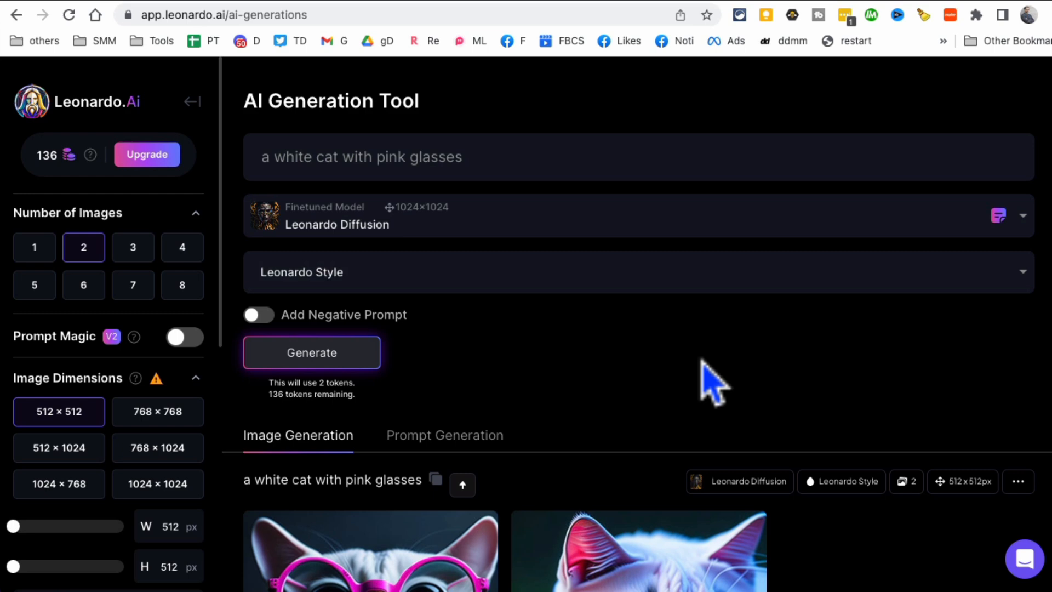
{"action": "mouse_move", "coordinate": [91, 155]}
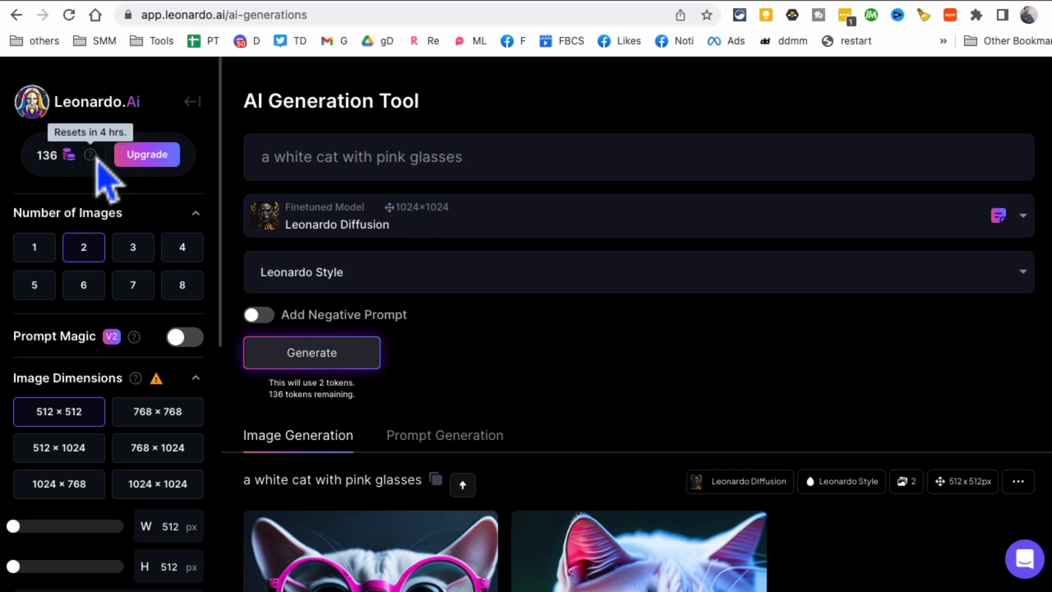
{"action": "mouse_move", "coordinate": [133, 246]}
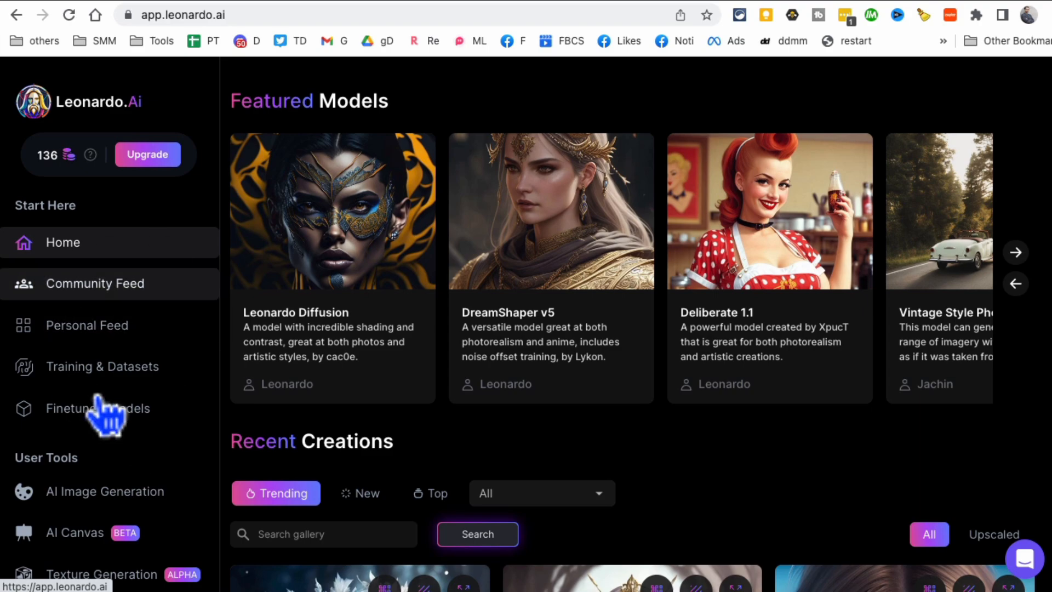
Browse the Community Feed of shared images, then switch to the Personal Feed of your generations.
{"action": "left_click", "coordinate": [94, 282]}
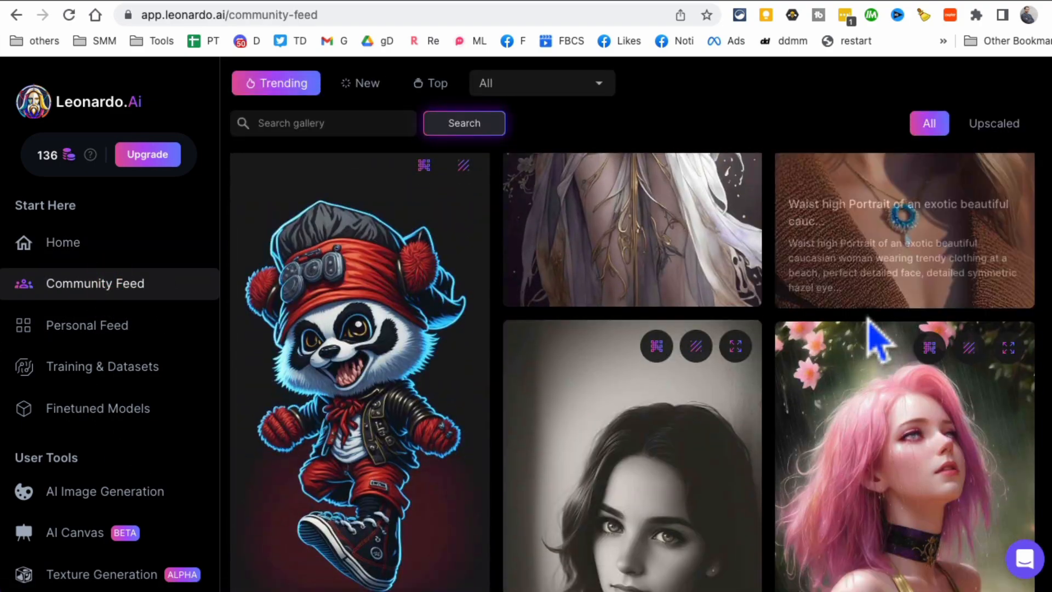
{"action": "scroll", "scroll_direction": "down", "scroll_amount": 3}
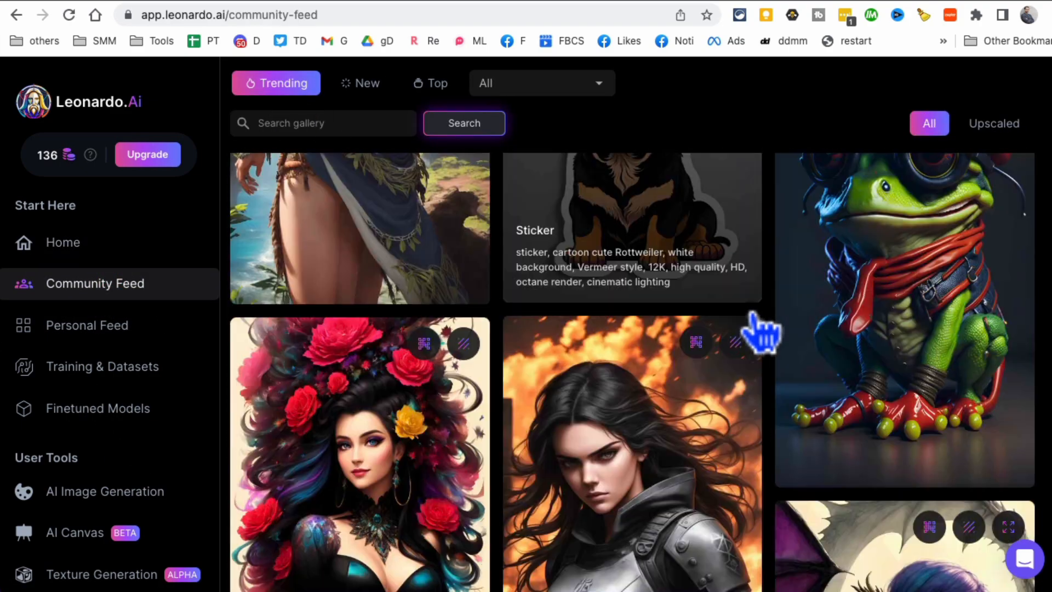
{"action": "scroll", "scroll_direction": "down", "scroll_amount": 3}
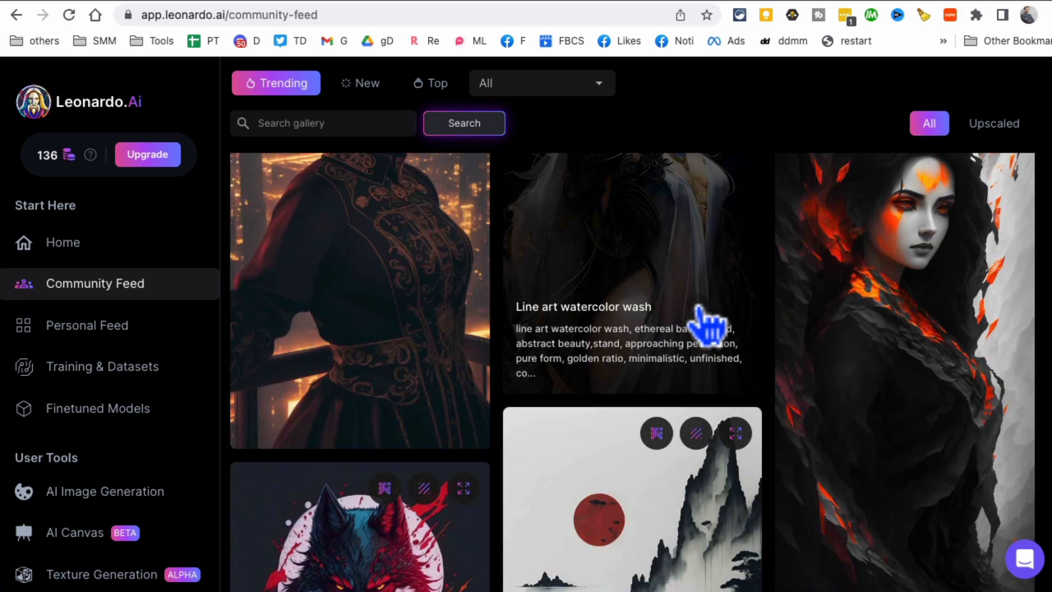
{"action": "scroll", "scroll_direction": "down", "scroll_amount": 3}
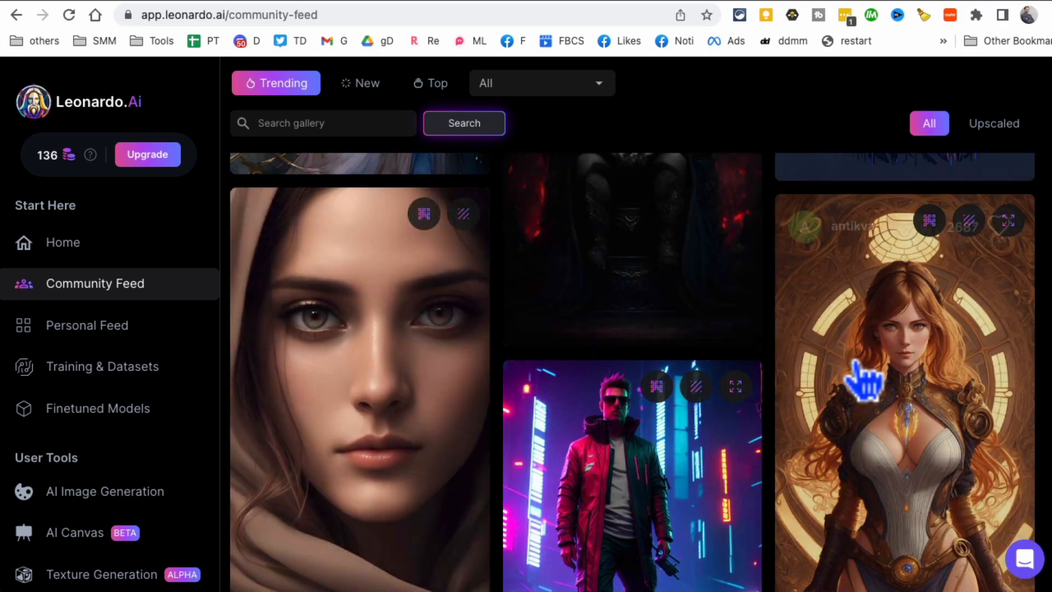
{"action": "left_click", "coordinate": [86, 324]}
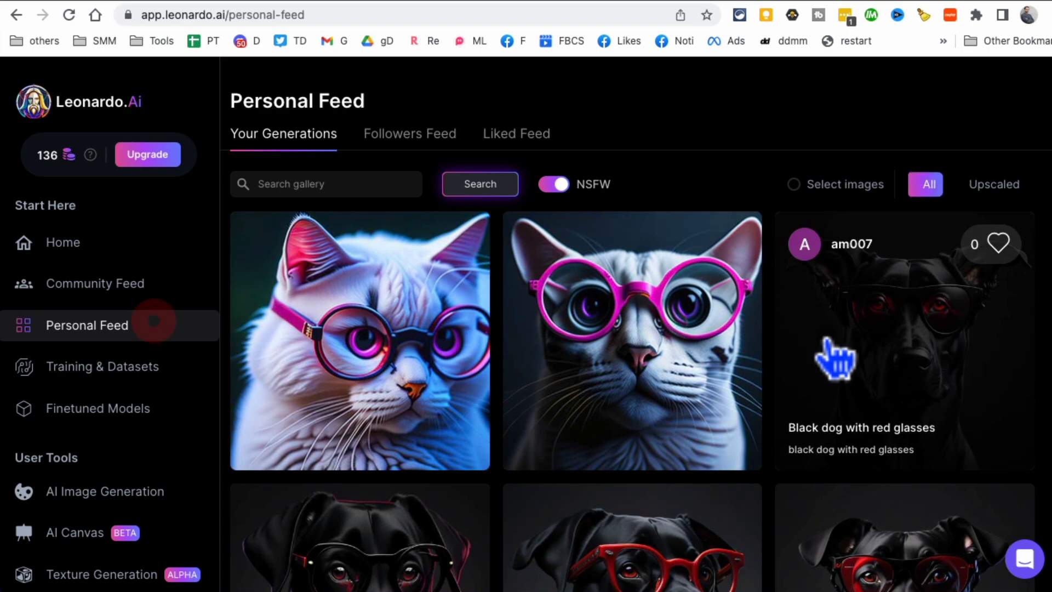
Return to the AI Image Generation tool showing the white cat results.
{"action": "scroll", "scroll_direction": "down", "scroll_amount": 3}
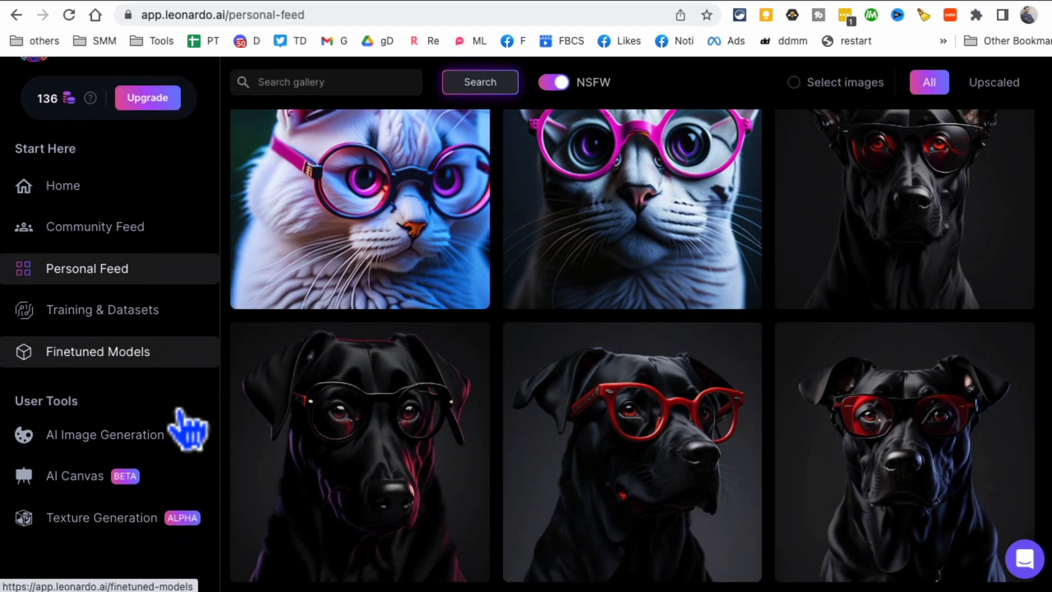
{"action": "scroll", "scroll_direction": "down", "scroll_amount": 3}
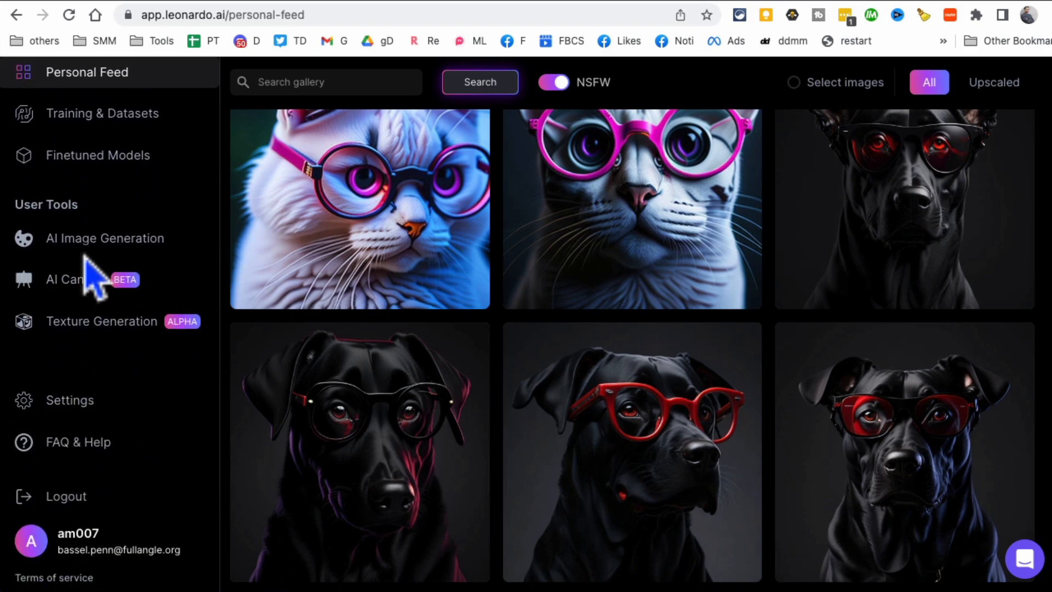
{"action": "left_click", "coordinate": [105, 237]}
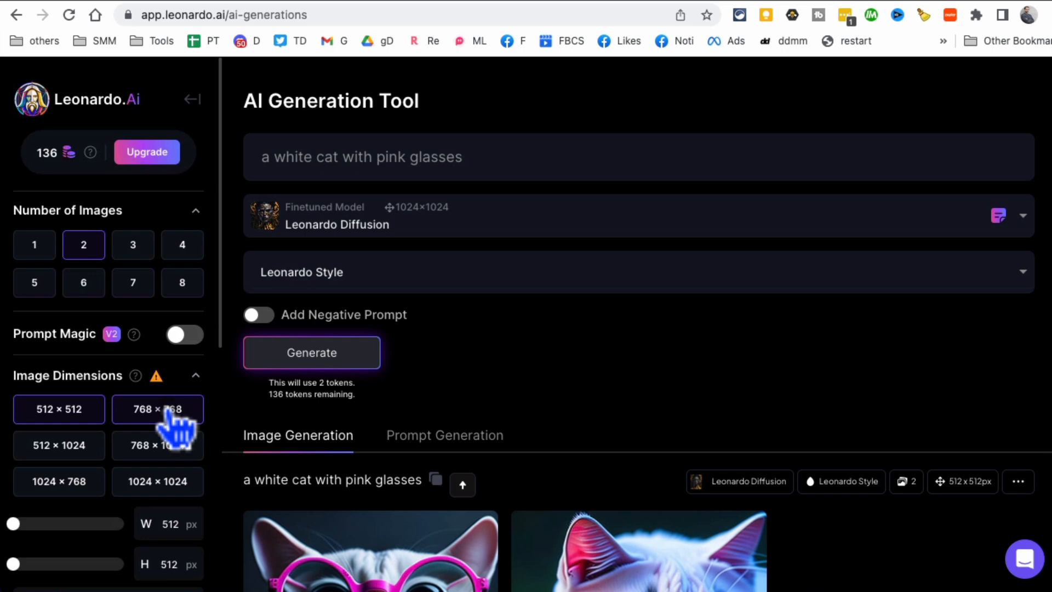
{"action": "scroll", "scroll_direction": "down", "scroll_amount": 3}
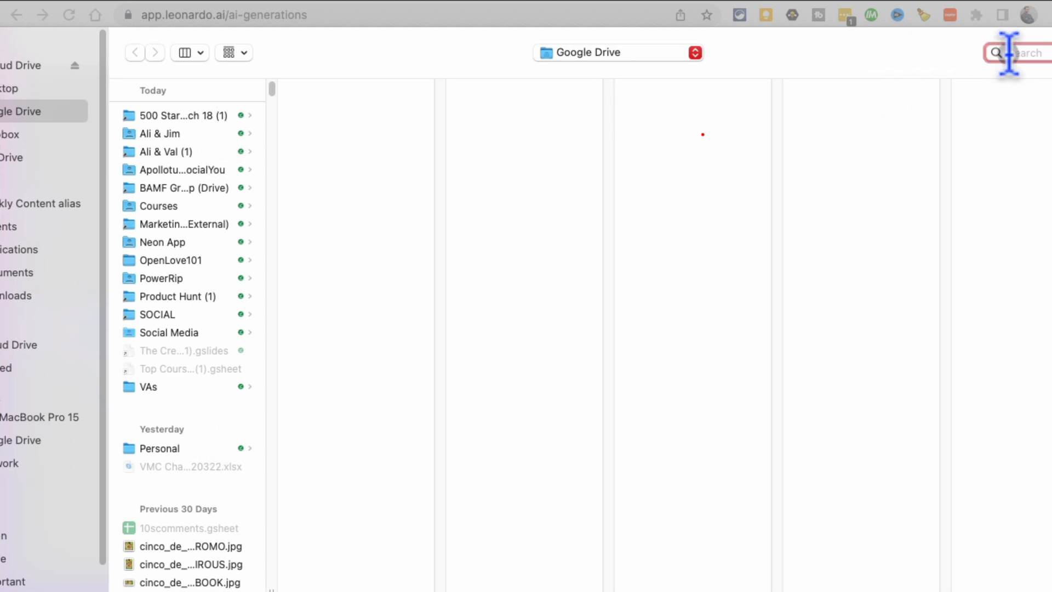
{"action": "type", "text": "ali"}
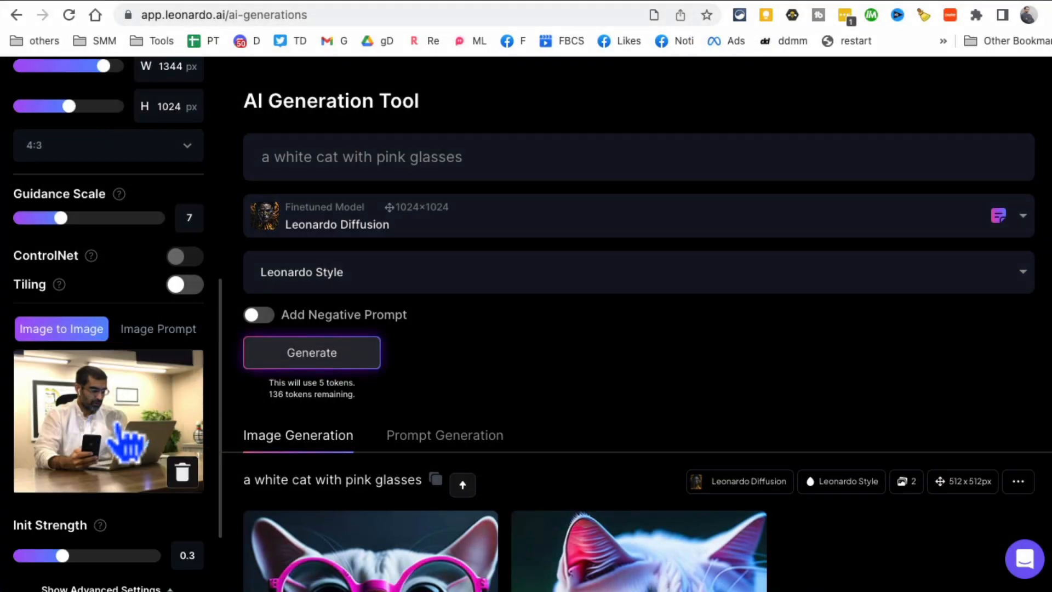
{"action": "mouse_move", "coordinate": [118, 430]}
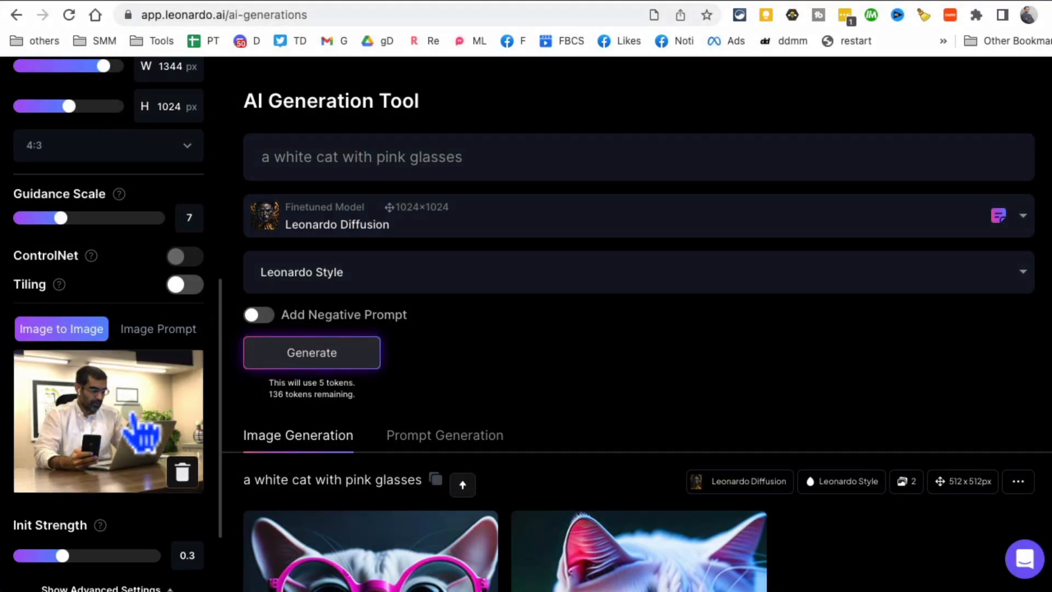
{"action": "mouse_move", "coordinate": [456, 208]}
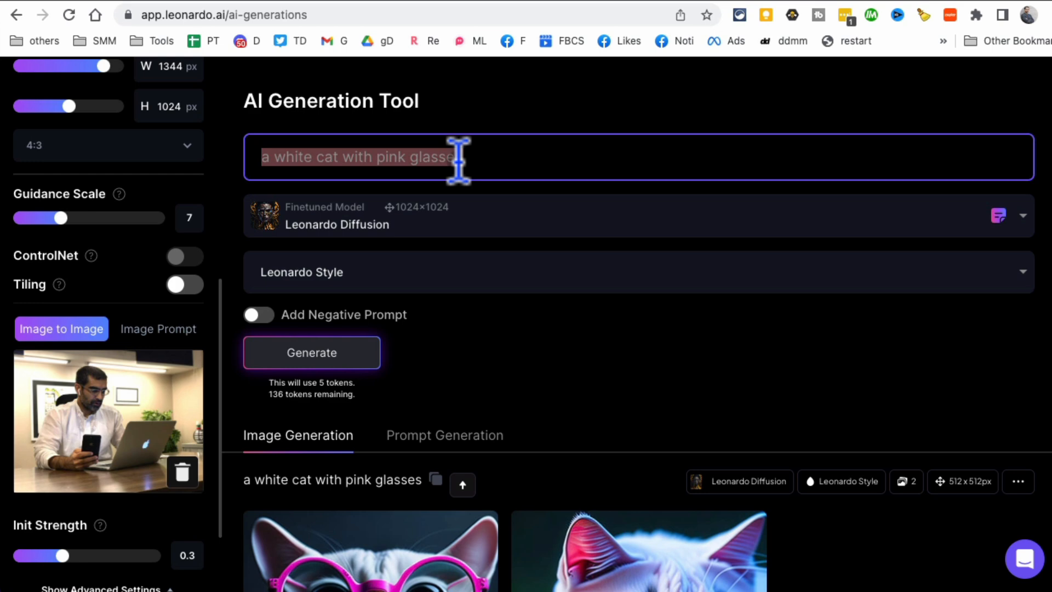
Replace the cat prompt with 'a guy using his laptop, working hard, 8k, ultra realistic'.
{"action": "type", "text": "a guy u"}
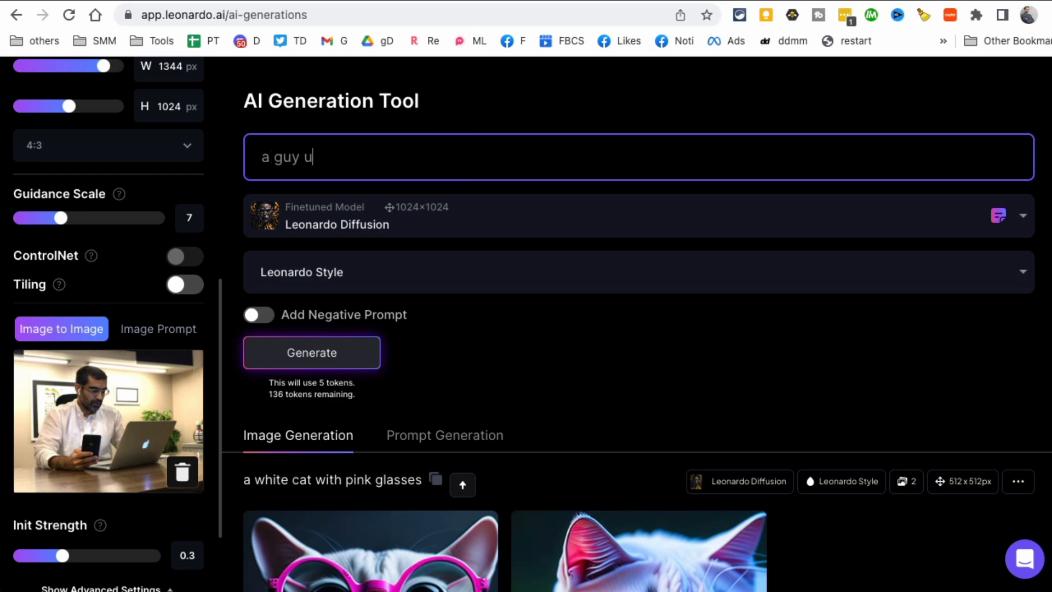
{"action": "type", "text": "sing"}
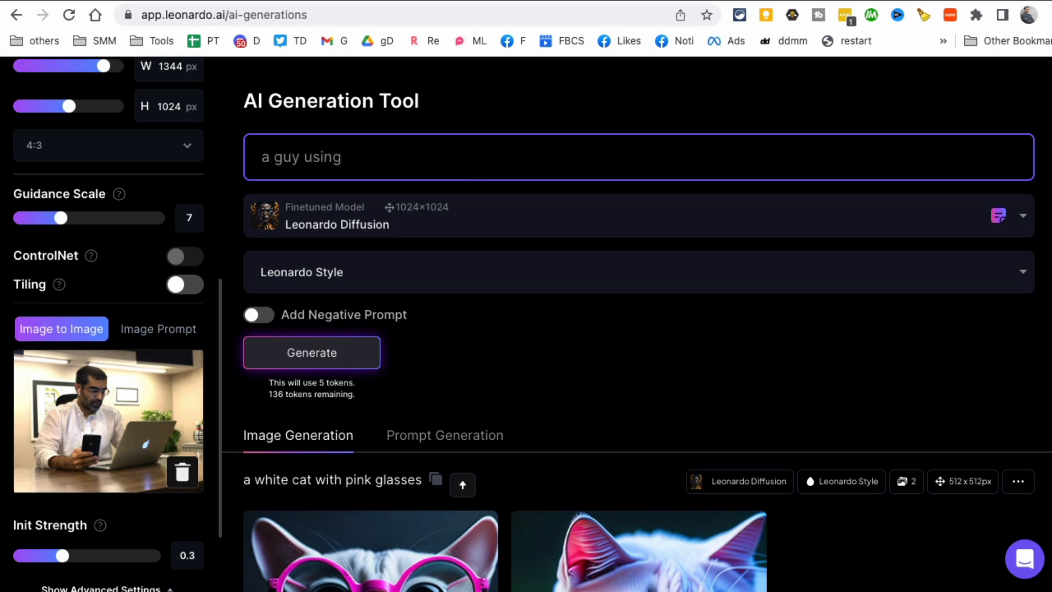
{"action": "type", "text": "his lapt"}
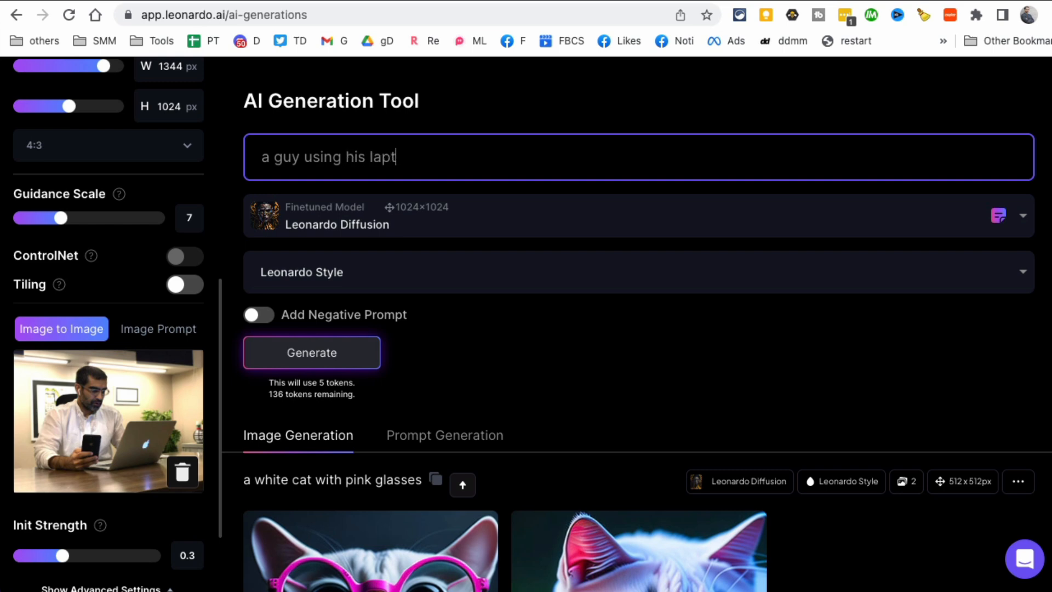
{"action": "type", "text": "op, working h"}
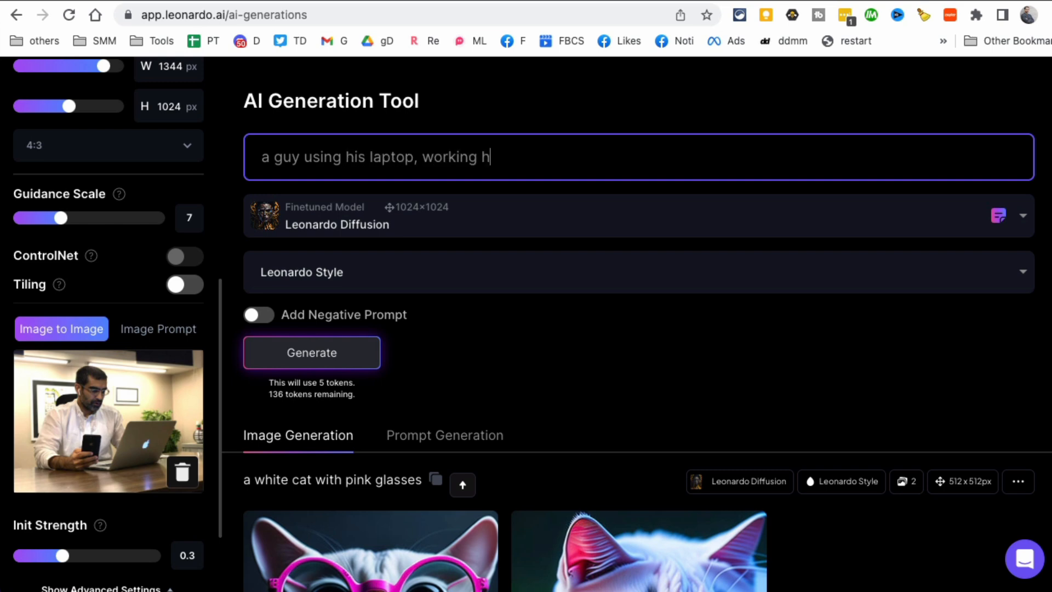
{"action": "type", "text": "ard, 8"}
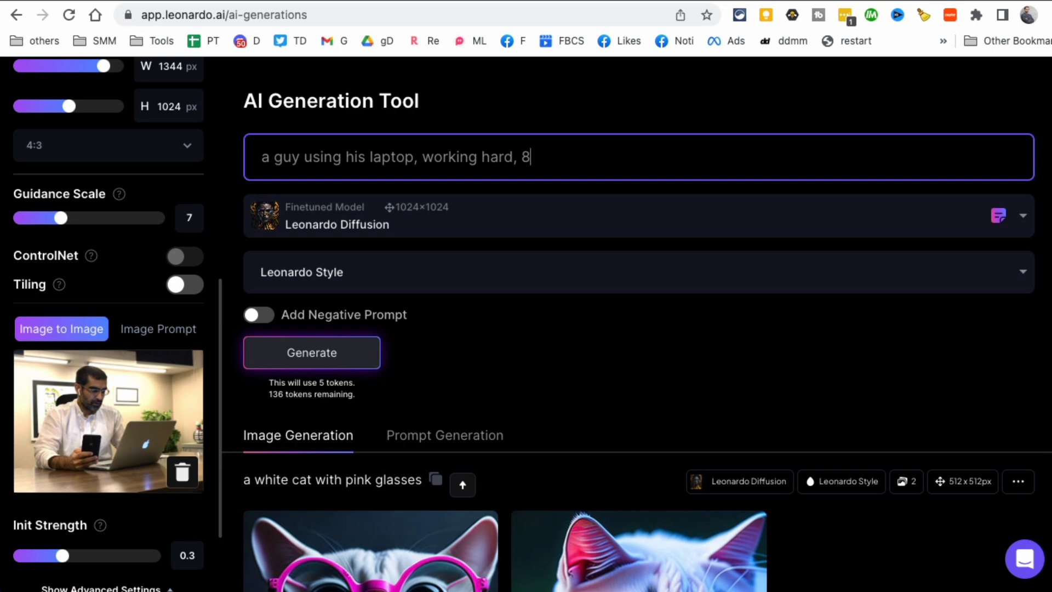
{"action": "type", "text": "k, u"}
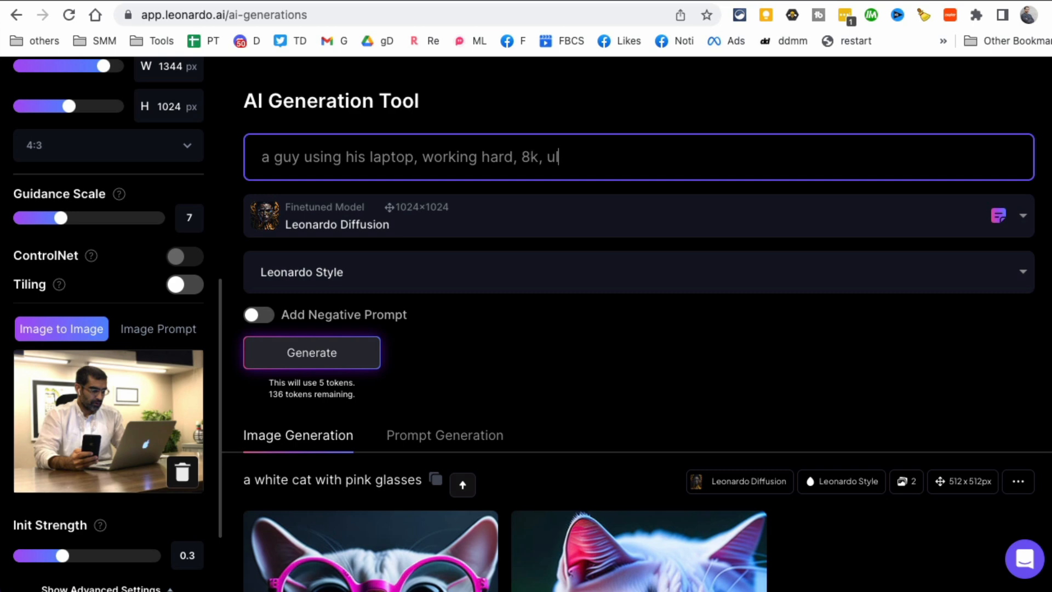
{"action": "type", "text": "ltra realistic"}
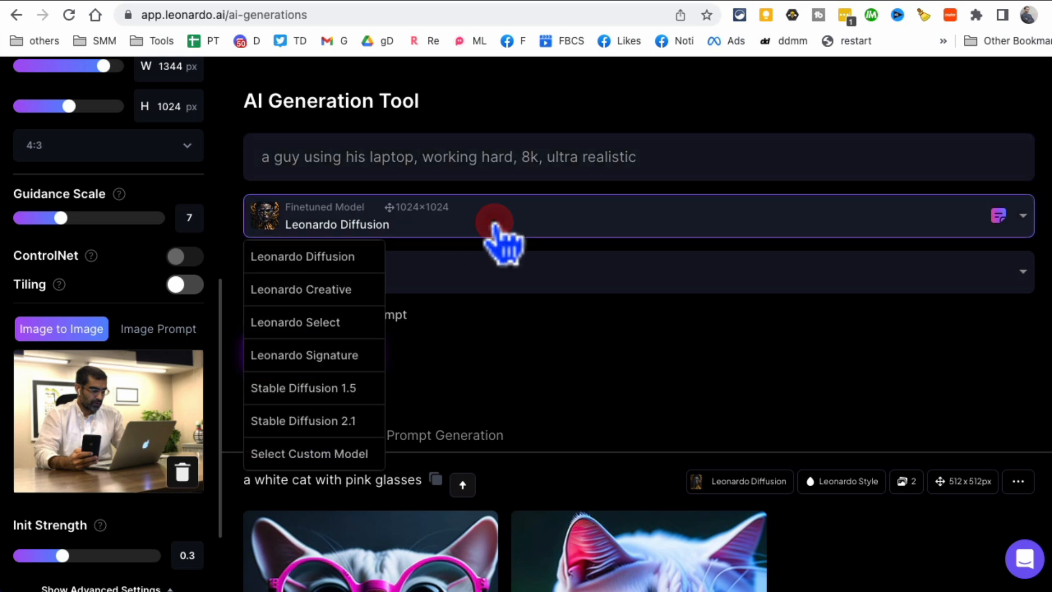
{"action": "mouse_move", "coordinate": [348, 305]}
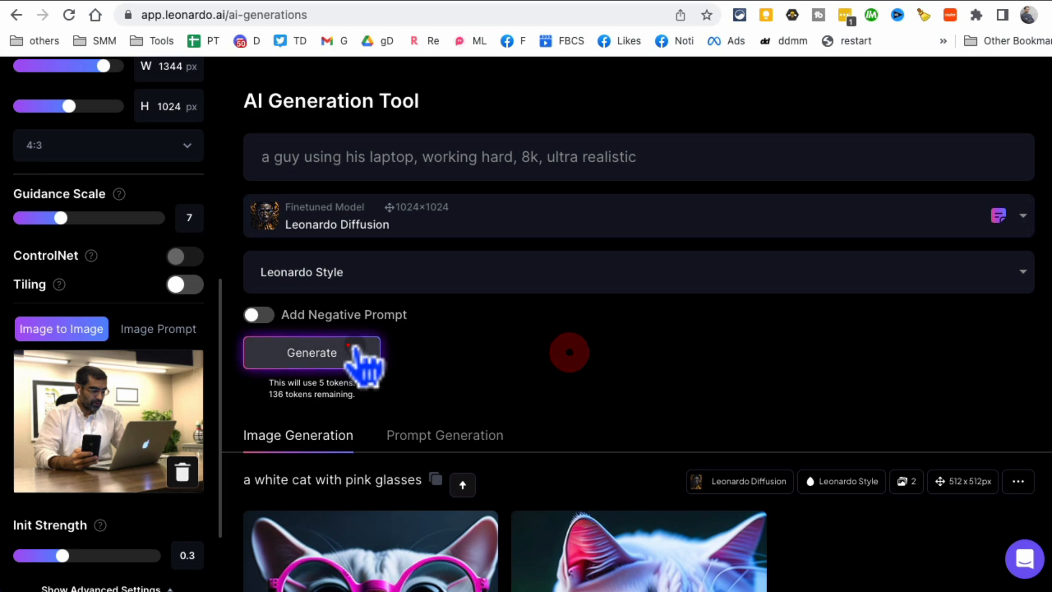
Start generating two 1344×1024 images from the laptop prompt and watch them load.
{"action": "left_click", "coordinate": [313, 352]}
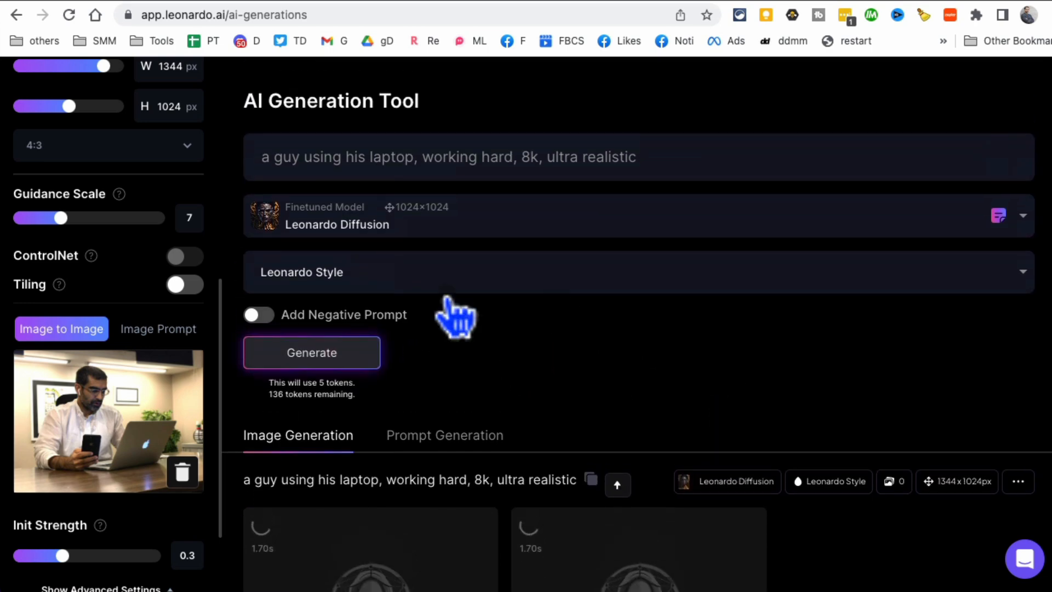
{"action": "mouse_move", "coordinate": [604, 366]}
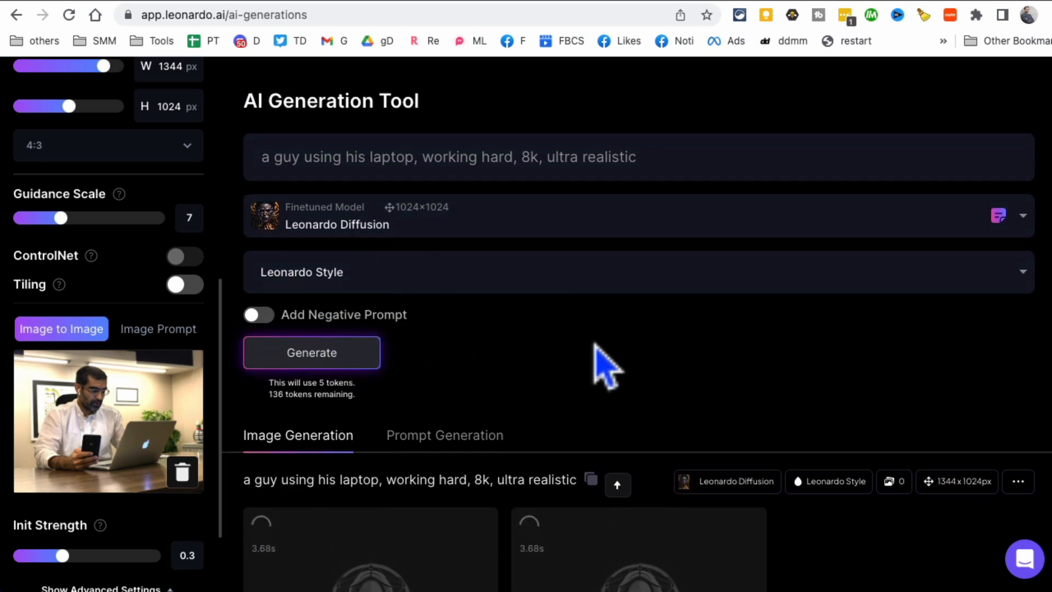
{"action": "mouse_move", "coordinate": [124, 338]}
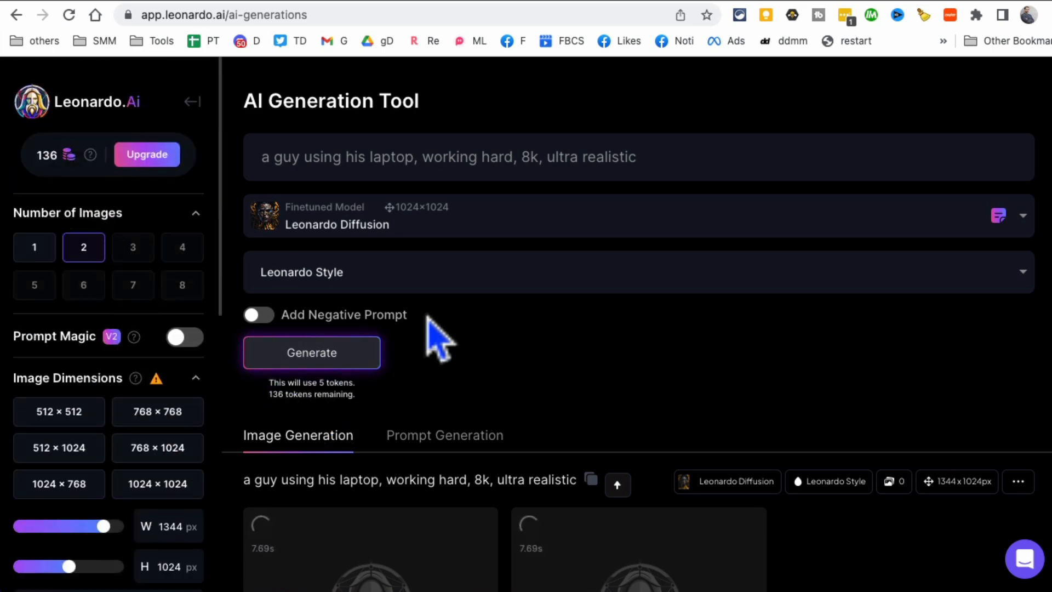
{"action": "scroll", "scroll_direction": "down", "scroll_amount": 3}
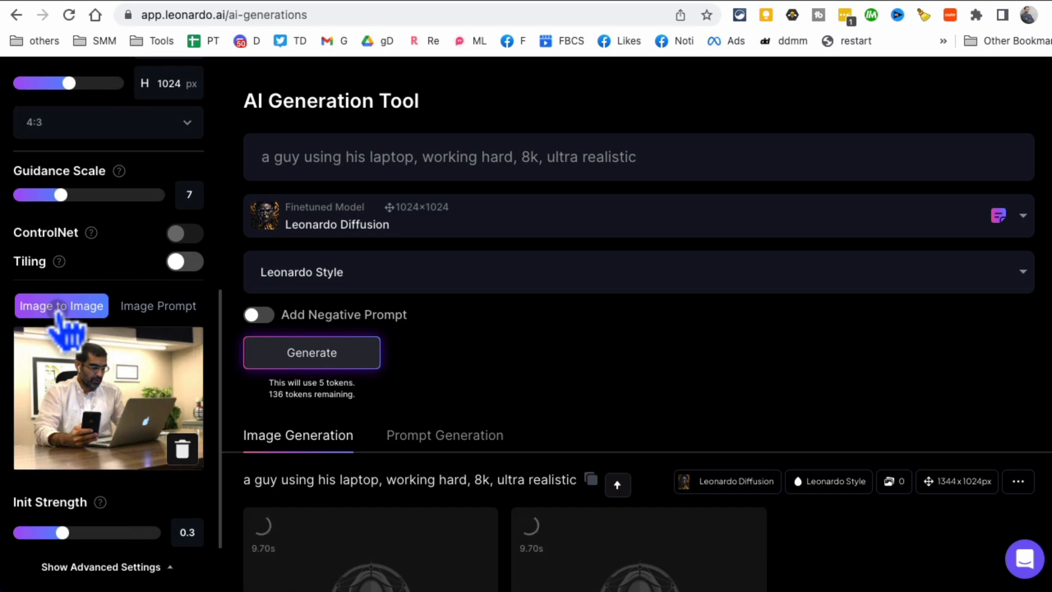
{"action": "mouse_move", "coordinate": [108, 383]}
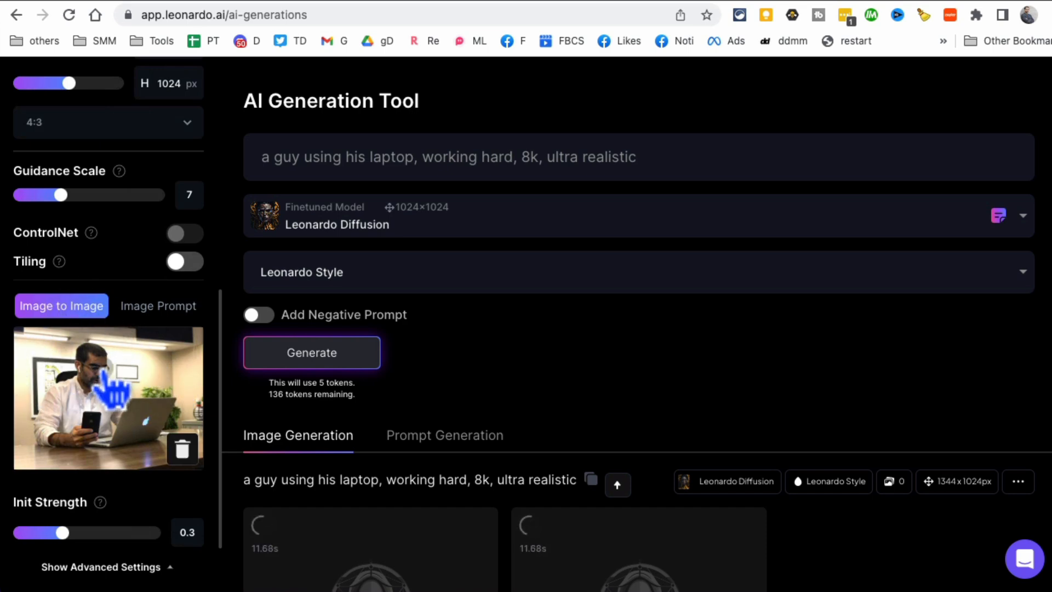
{"action": "scroll", "scroll_direction": "up", "scroll_amount": 3}
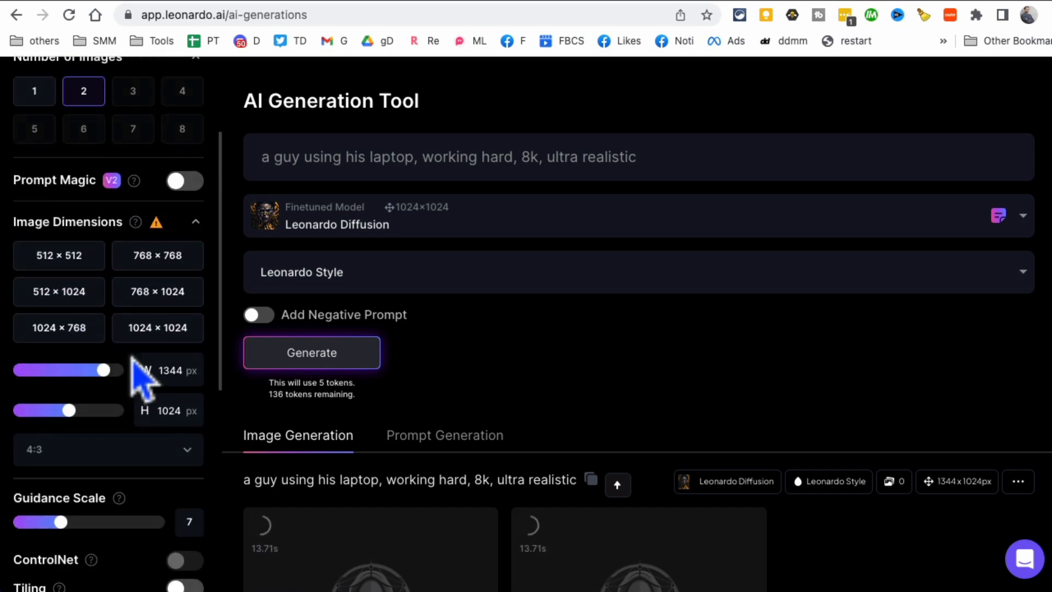
{"action": "mouse_move", "coordinate": [802, 351]}
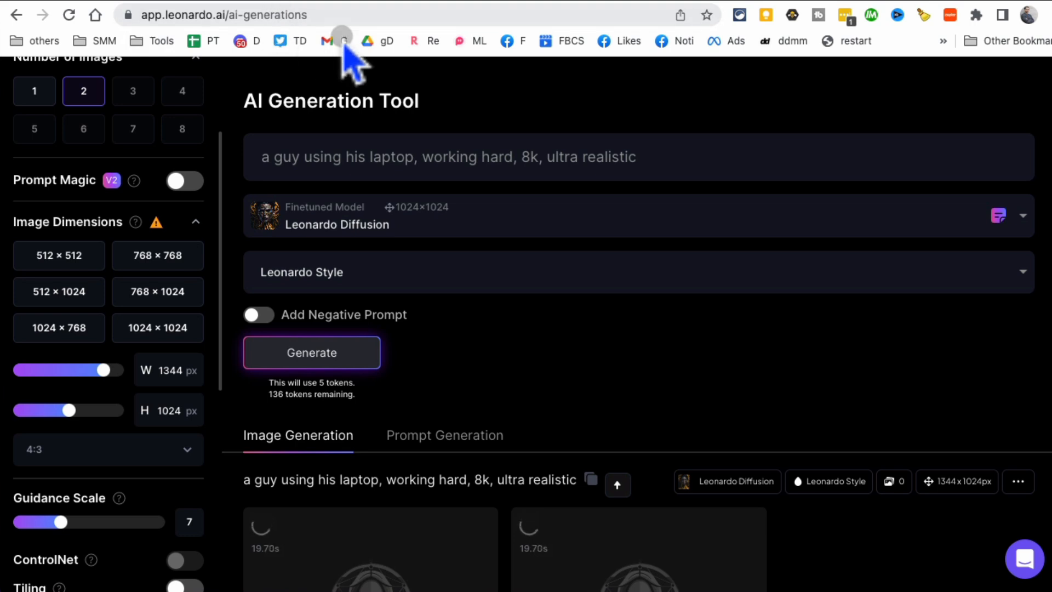
{"action": "mouse_move", "coordinate": [326, 40]}
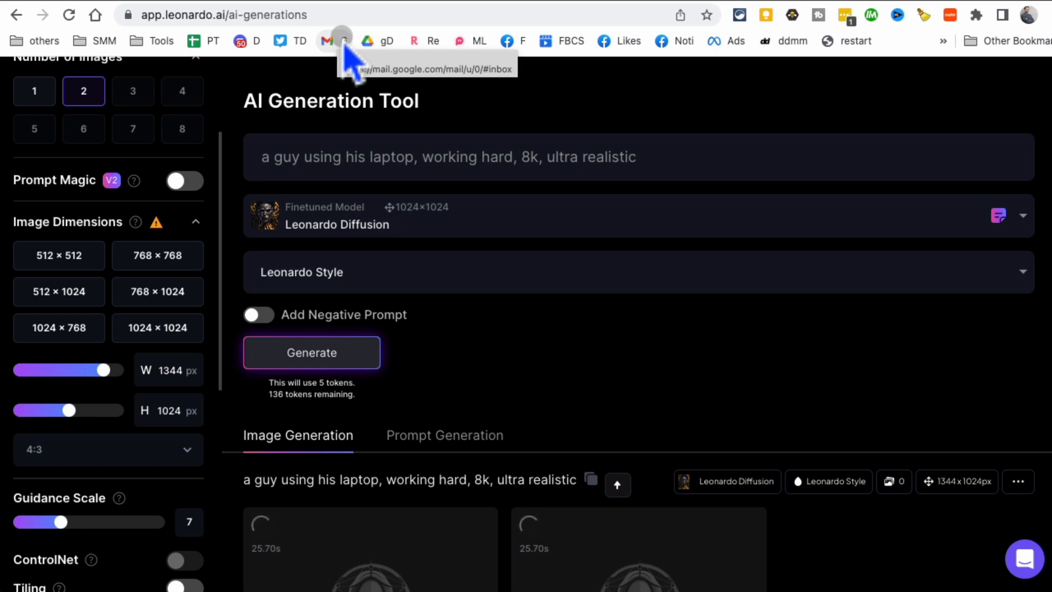
{"action": "mouse_move", "coordinate": [195, 54]}
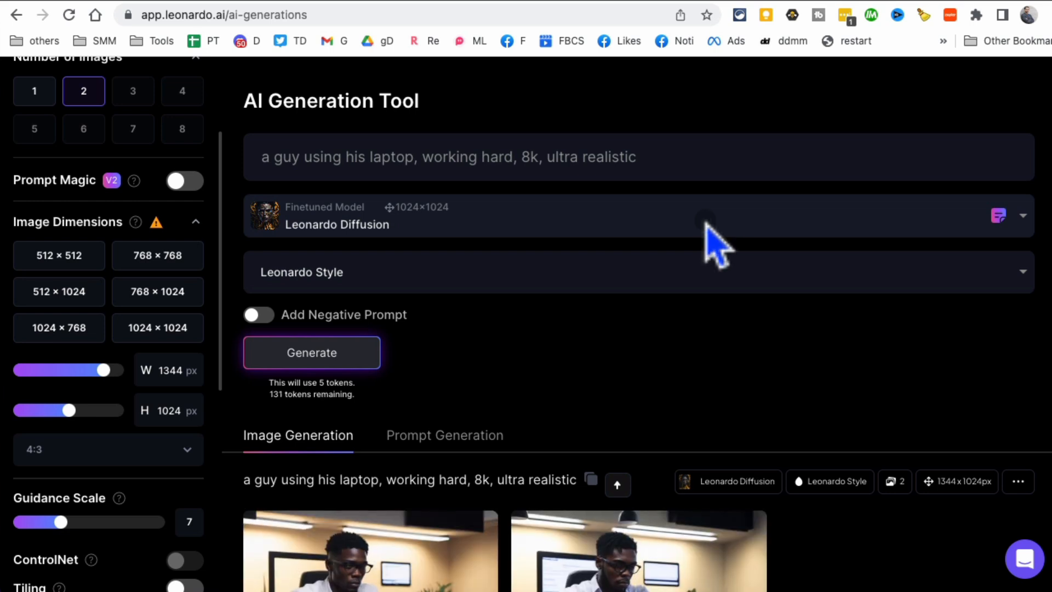
{"action": "scroll", "scroll_direction": "down", "scroll_amount": 3}
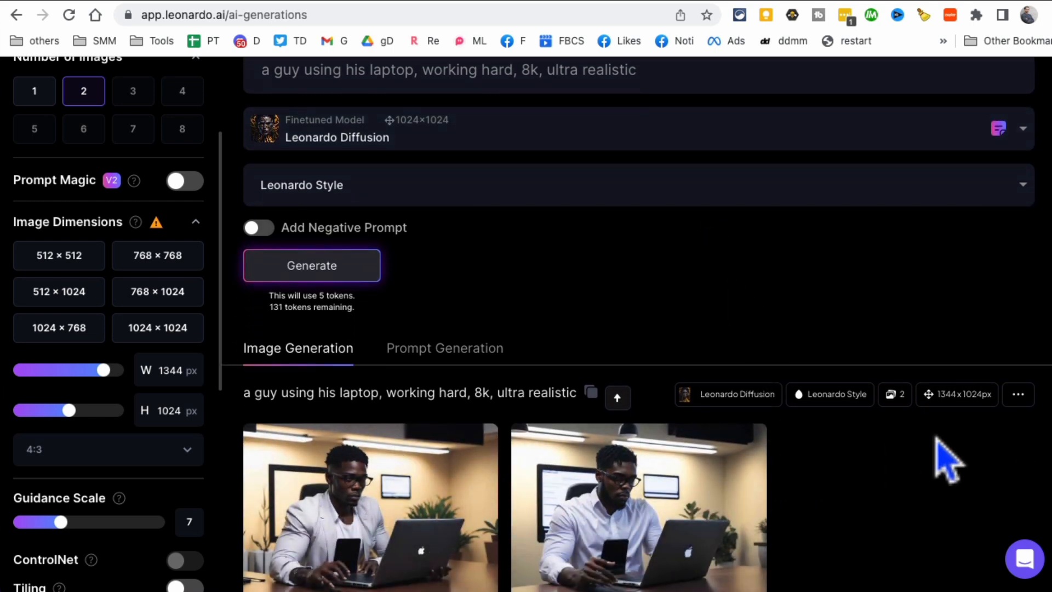
{"action": "mouse_move", "coordinate": [876, 467]}
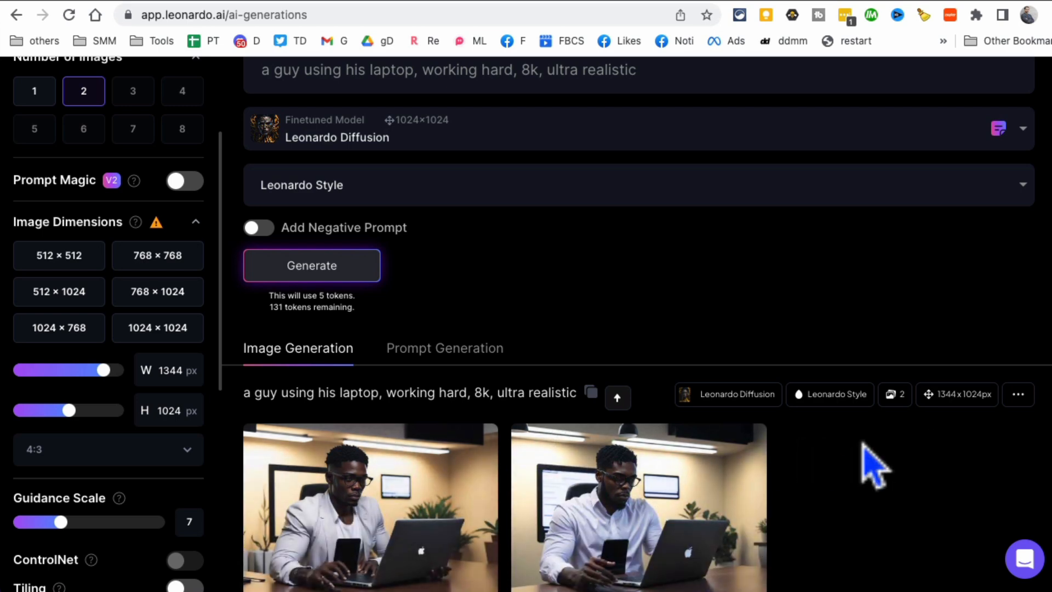
{"action": "mouse_move", "coordinate": [600, 496]}
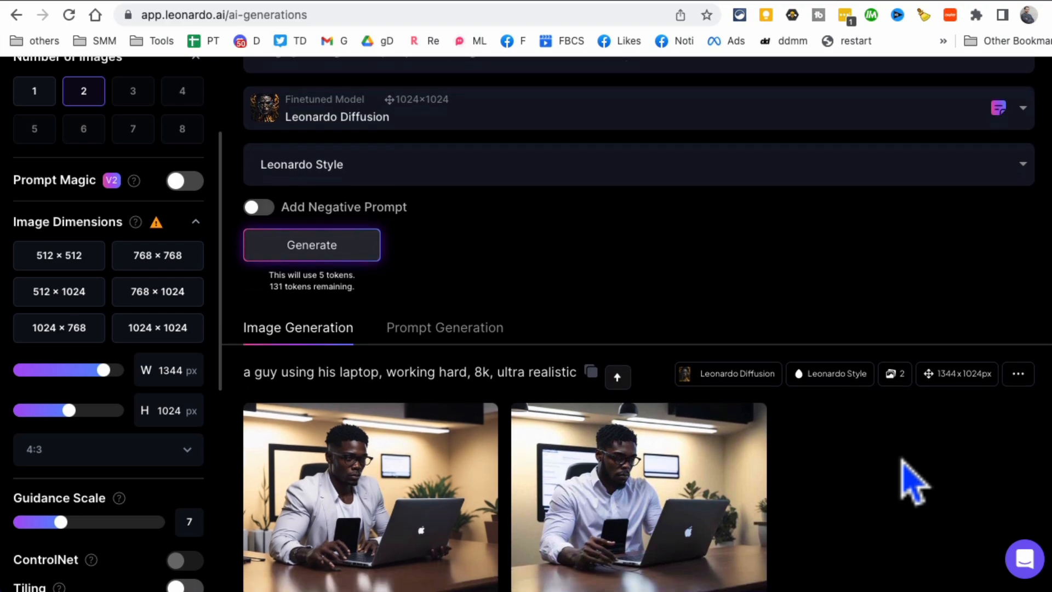
{"action": "scroll", "scroll_direction": "up", "scroll_amount": 3}
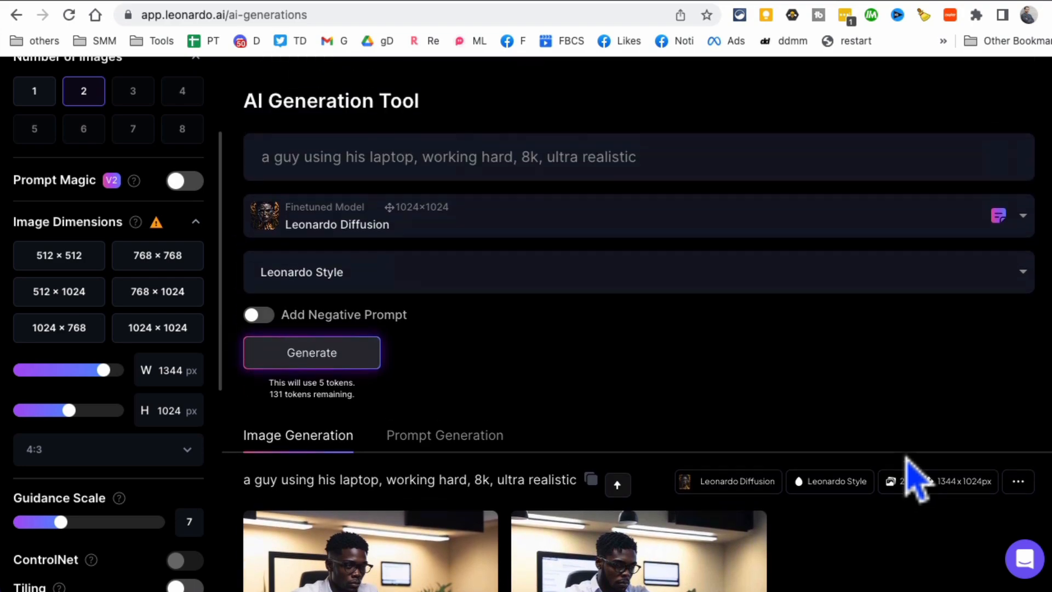
{"action": "scroll", "scroll_direction": "down", "scroll_amount": 3}
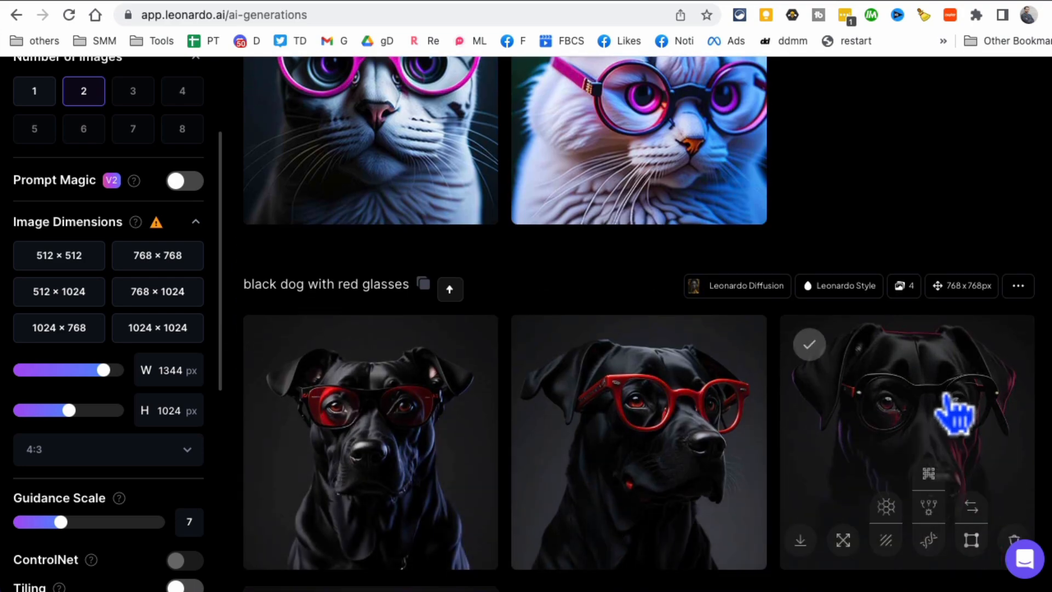
{"action": "scroll", "scroll_direction": "down", "scroll_amount": 3}
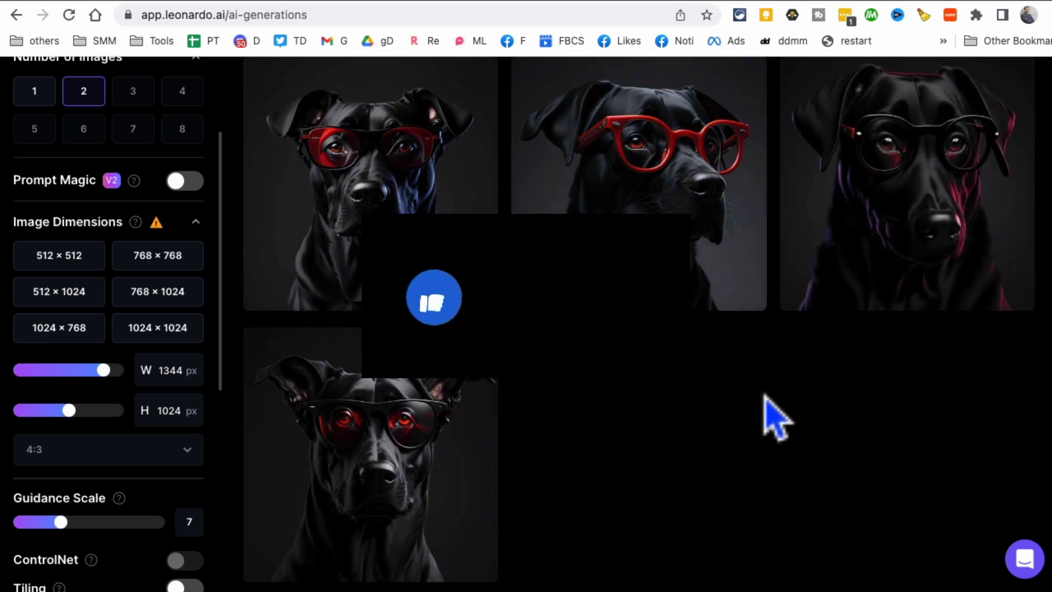